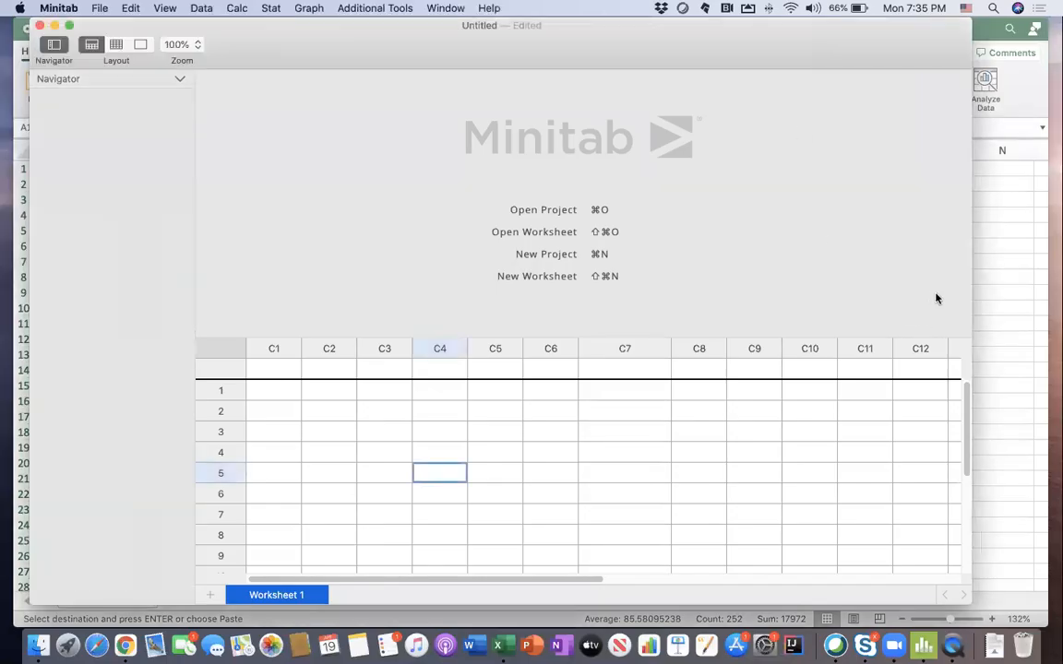
- Bring the copied Excel subgroup data into view before pasting into the worksheet
{"action": "left_click", "coordinate": [502, 646]}
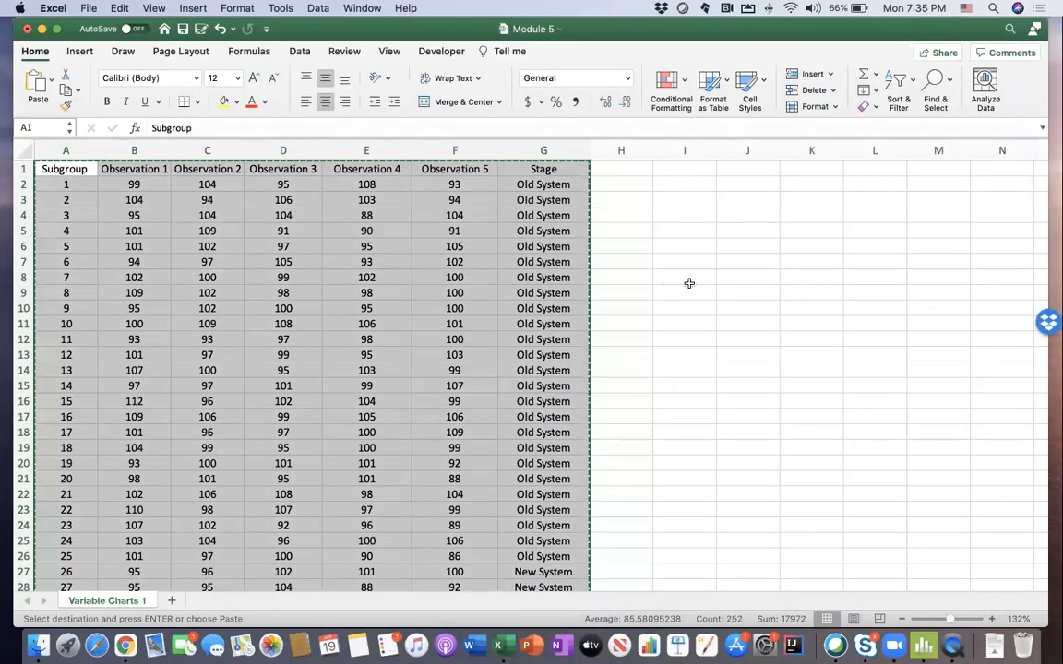
{"action": "mouse_move", "coordinate": [546, 293]}
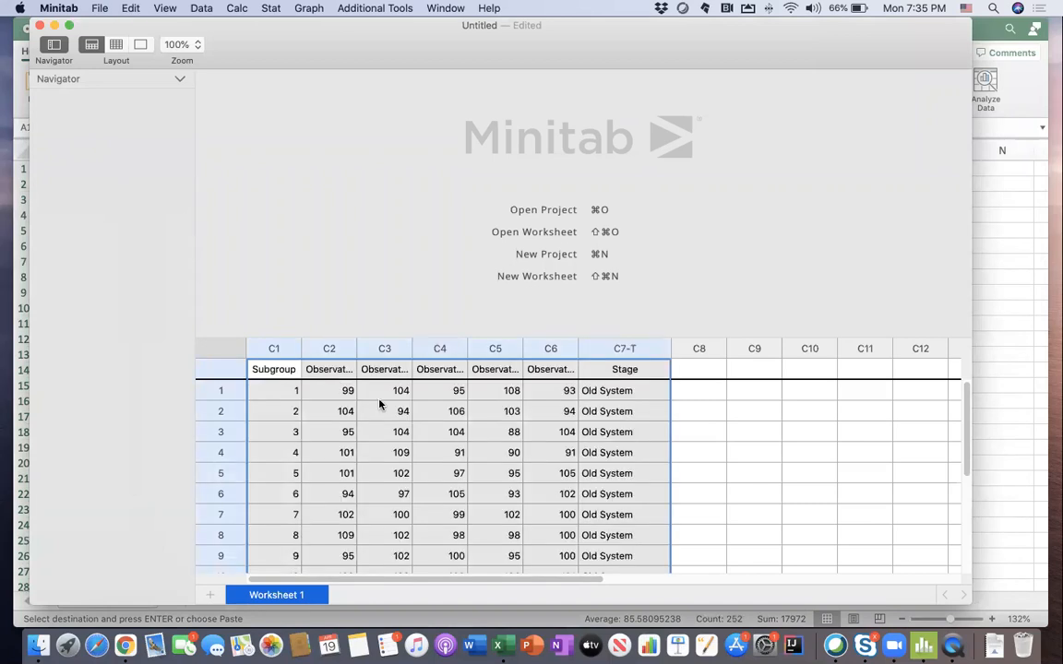
{"action": "mouse_move", "coordinate": [670, 347]}
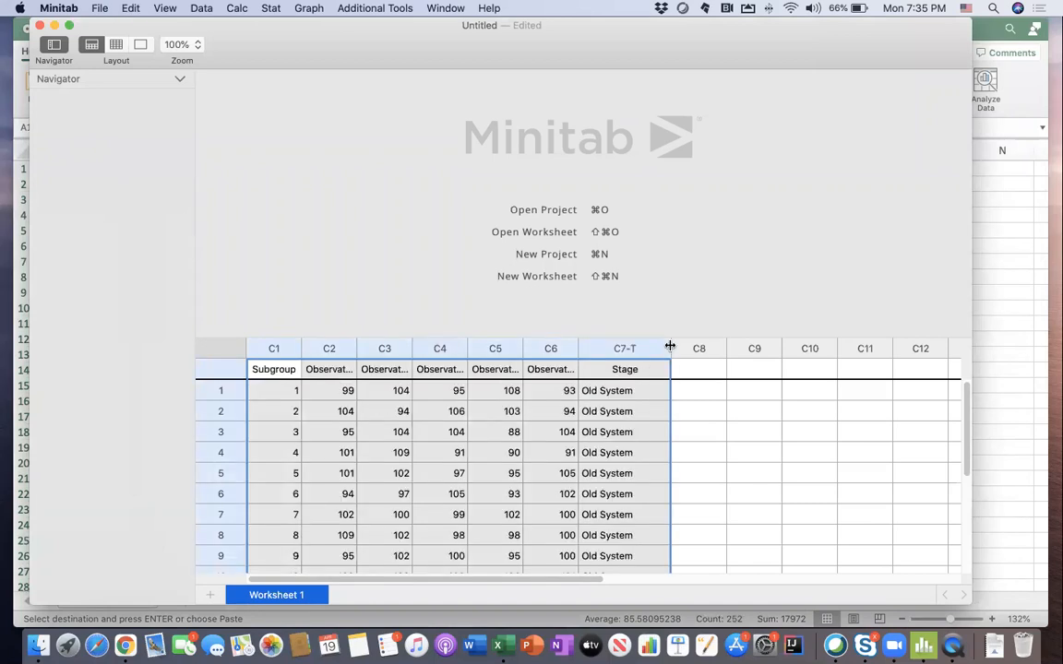
- Widen the C7-T Stage and C6 Observation 5 columns so labels and names show fully
{"action": "left_click_drag", "start_coordinate": [670, 346], "coordinate": [596, 347]}
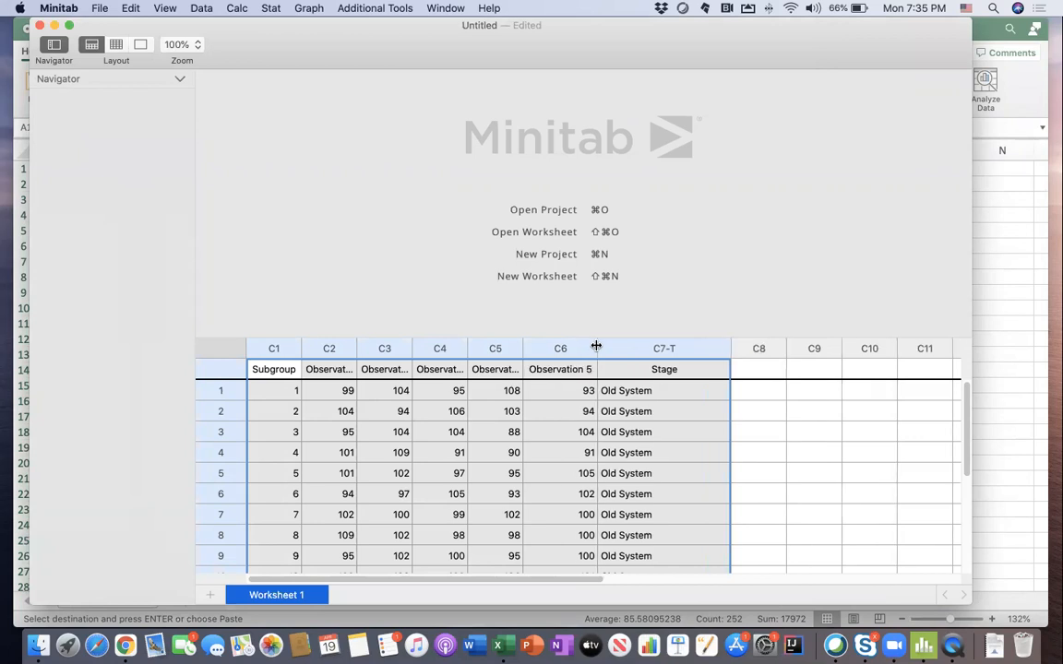
{"action": "left_click", "coordinate": [494, 409]}
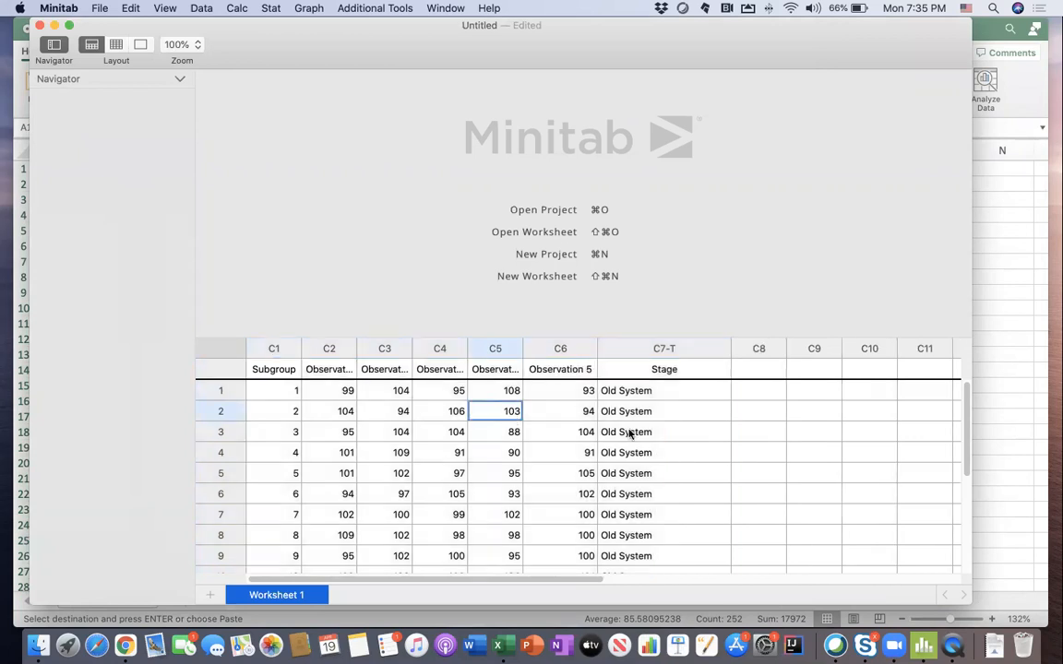
{"action": "left_click", "coordinate": [665, 391]}
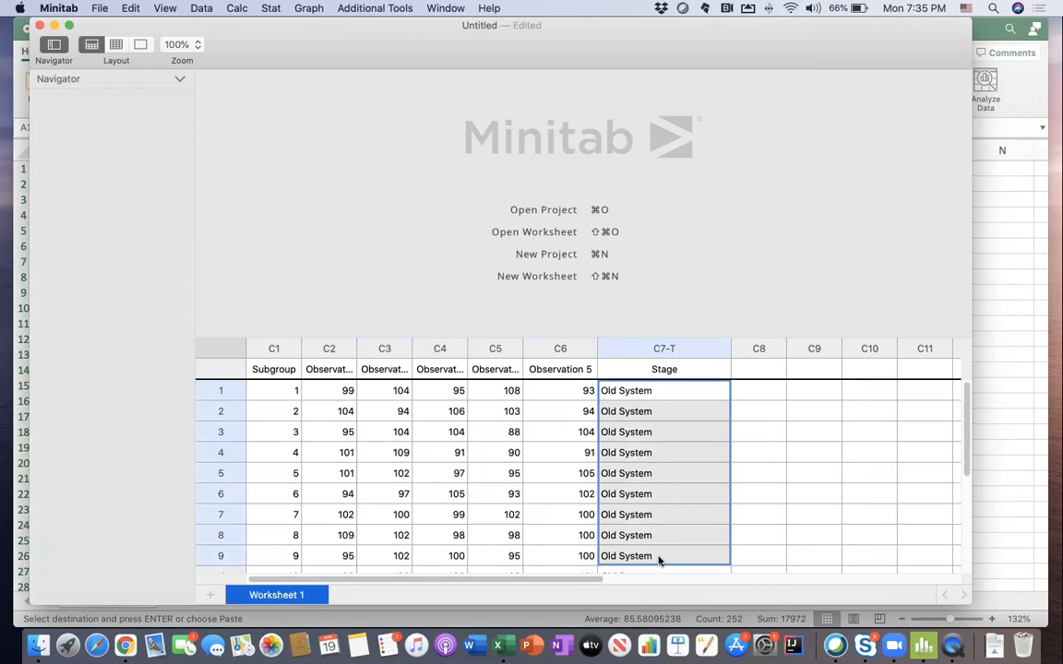
{"action": "left_click", "coordinate": [759, 535]}
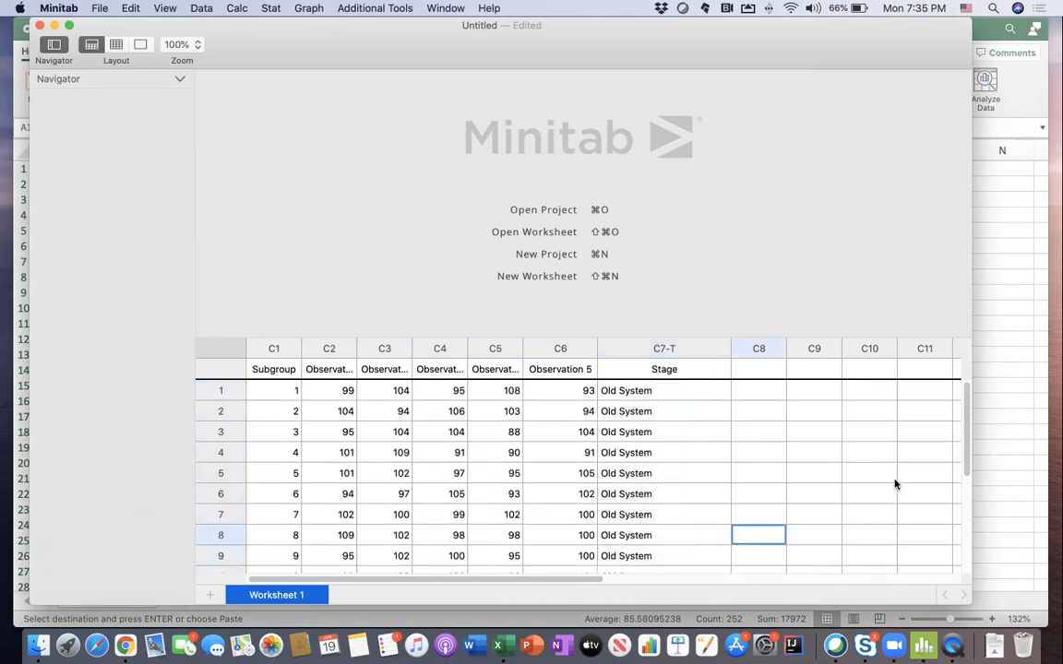
- Scroll down the worksheet to check the New System rows
{"action": "scroll", "scroll_direction": "down", "scroll_amount": 3}
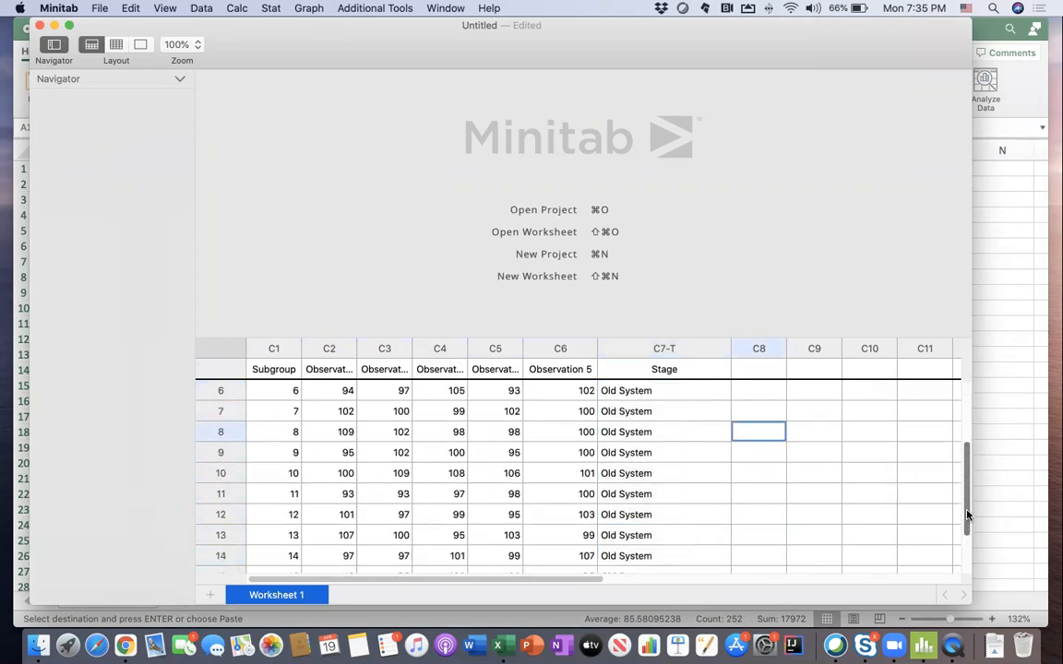
{"action": "scroll", "scroll_direction": "down", "scroll_amount": 3}
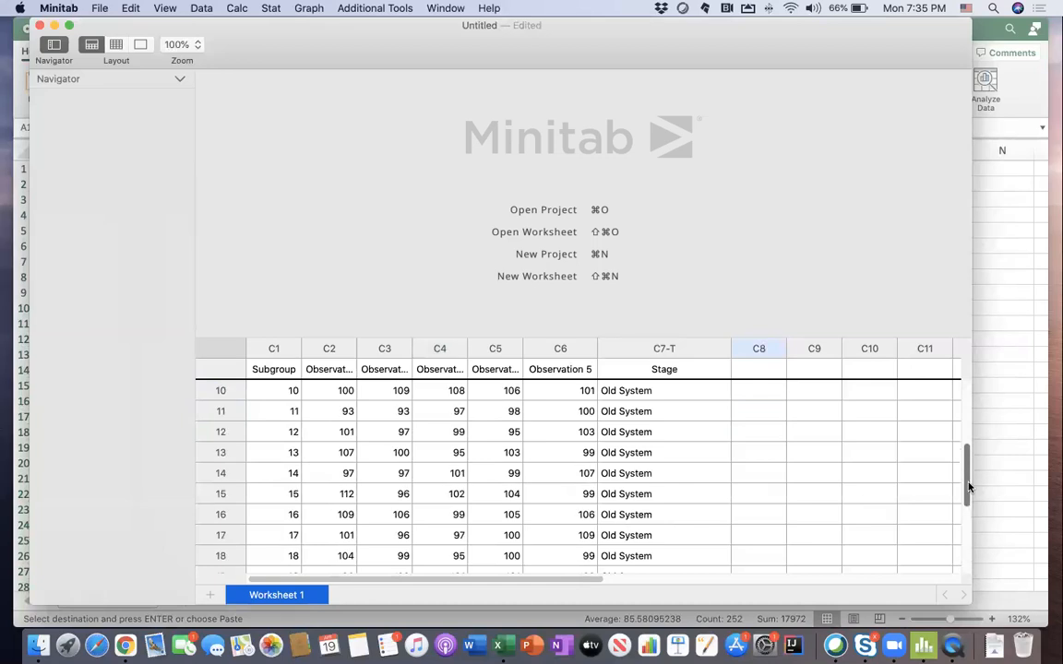
{"action": "scroll", "scroll_direction": "down", "scroll_amount": 3}
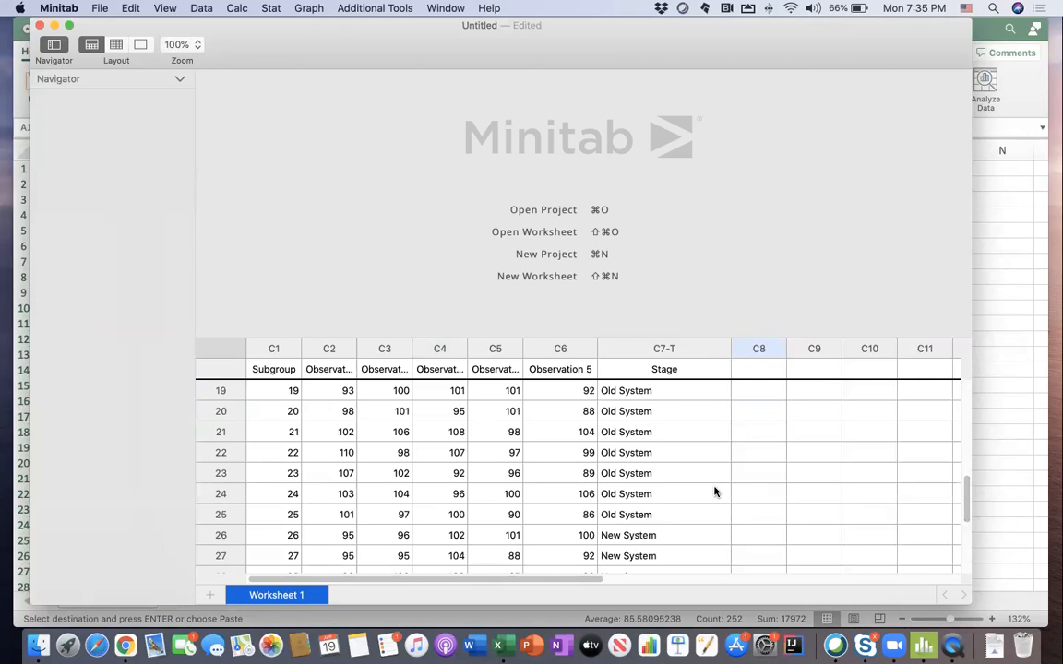
{"action": "scroll", "scroll_direction": "down", "scroll_amount": 3}
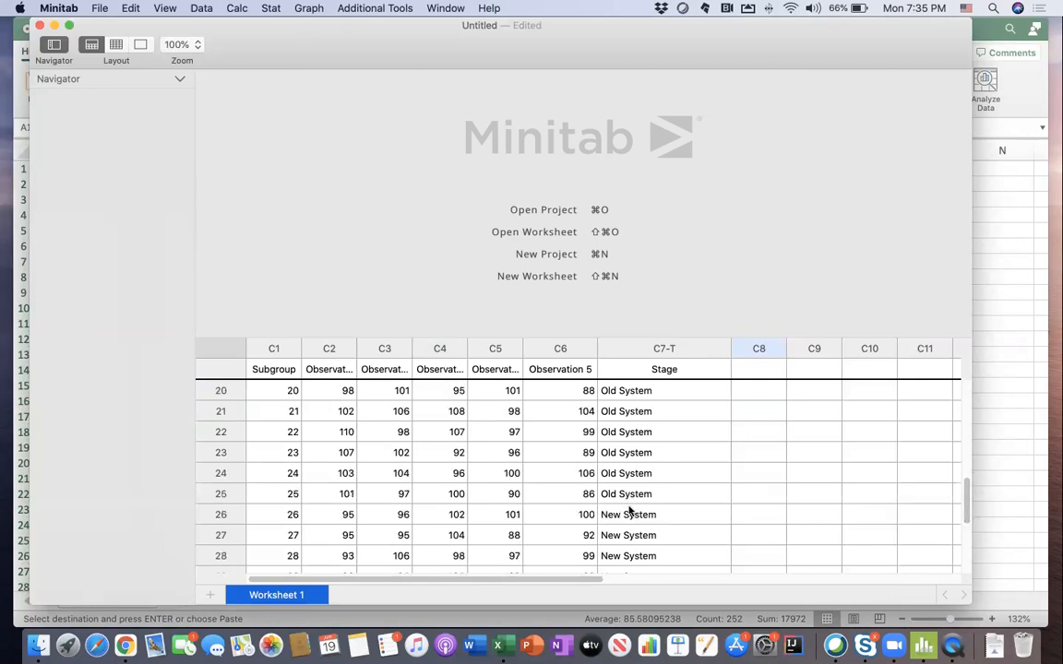
{"action": "mouse_move", "coordinate": [269, 8]}
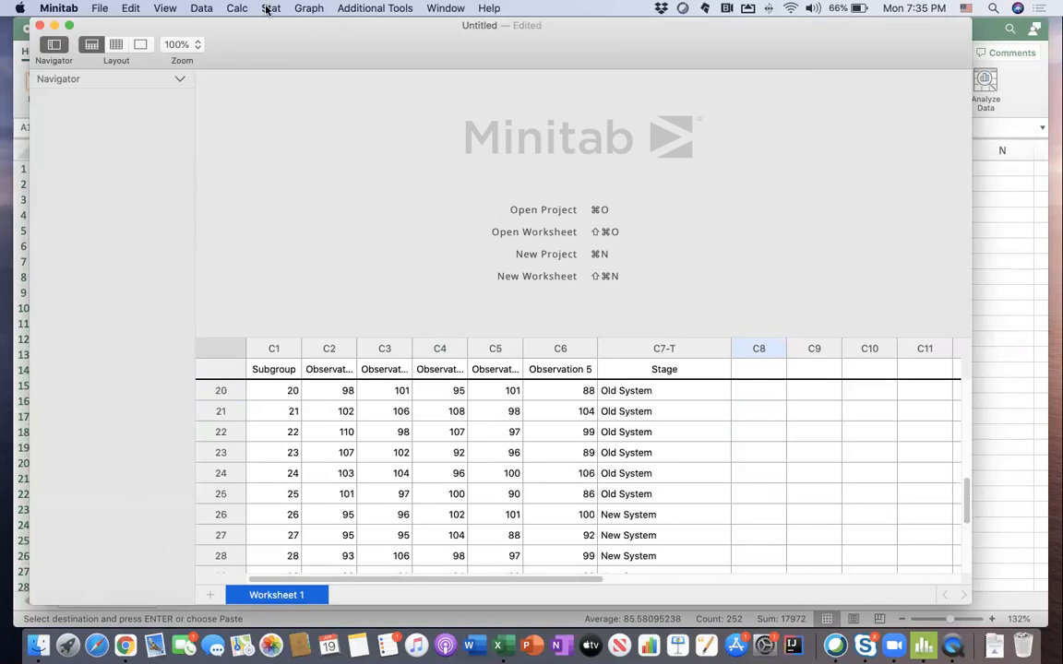
- Start an Xbar-R chart from Stat > Control Charts > Variables Charts for Subgroups
{"action": "left_click", "coordinate": [269, 8]}
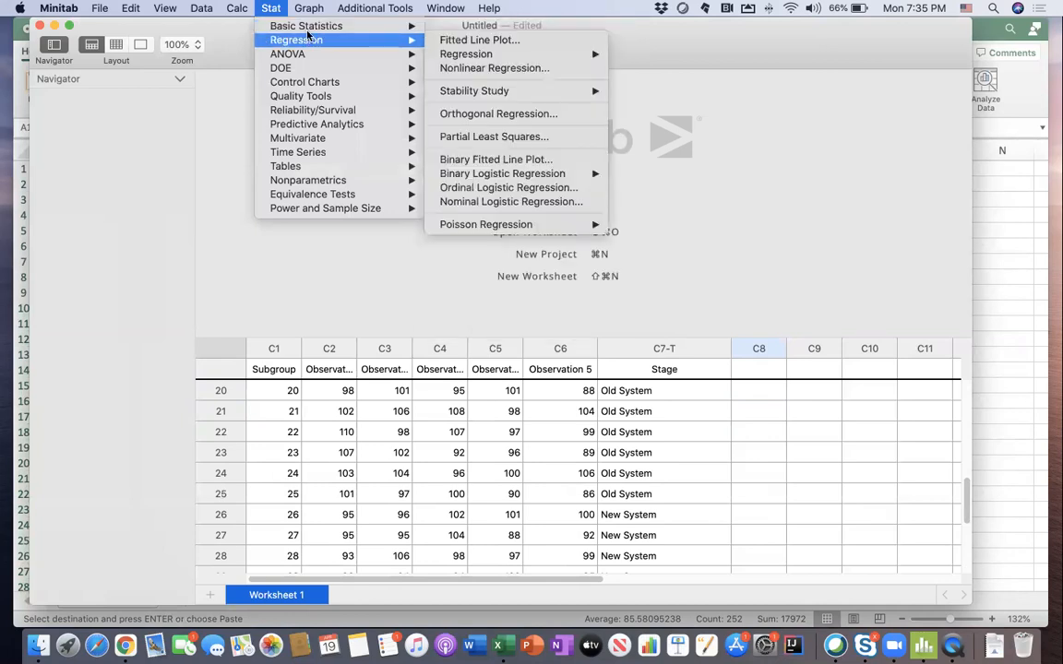
{"action": "mouse_move", "coordinate": [304, 82]}
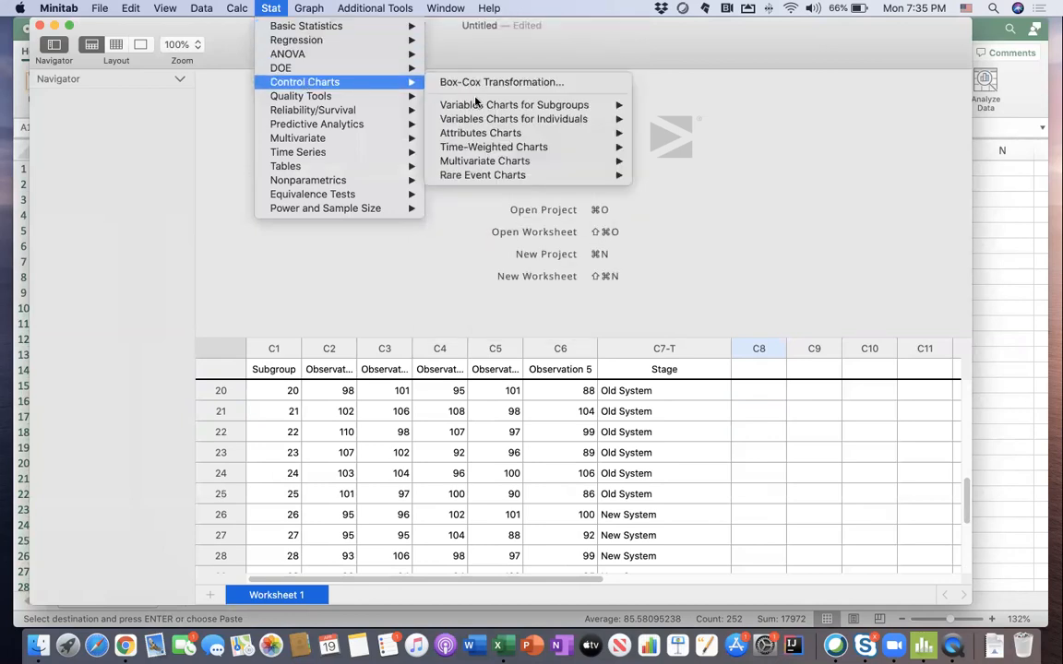
{"action": "mouse_move", "coordinate": [513, 103]}
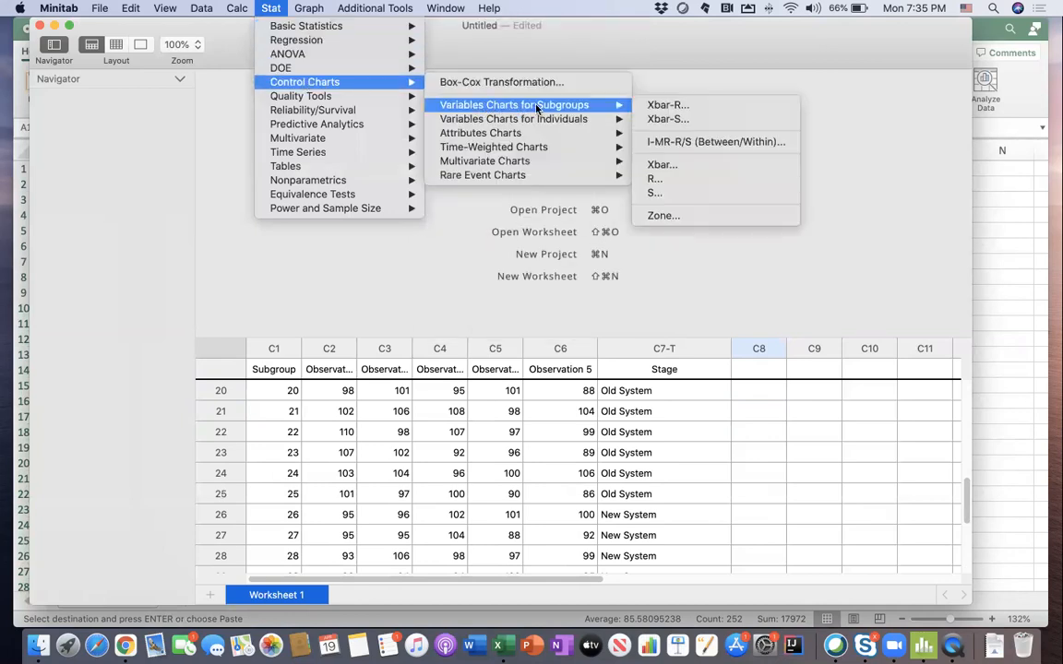
{"action": "mouse_move", "coordinate": [668, 104]}
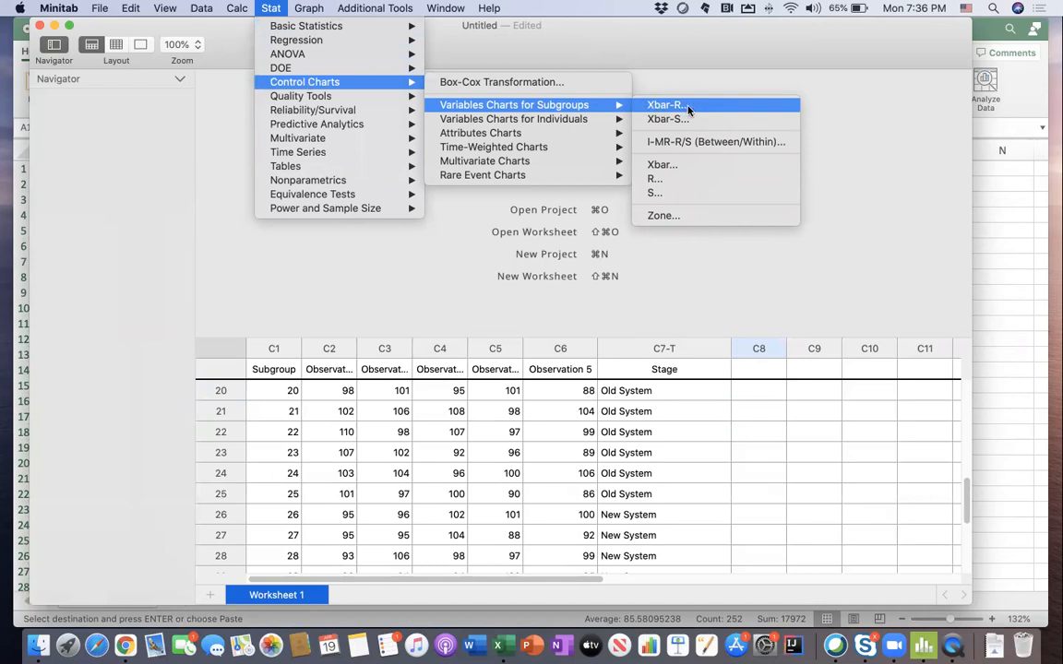
{"action": "mouse_move", "coordinate": [668, 118]}
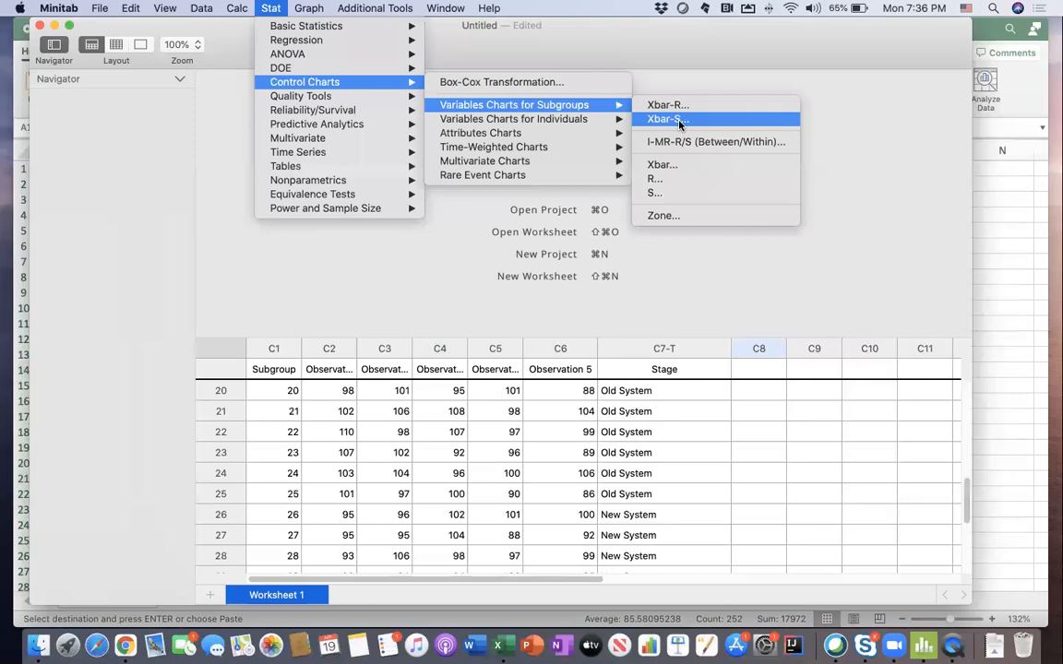
{"action": "mouse_move", "coordinate": [667, 104]}
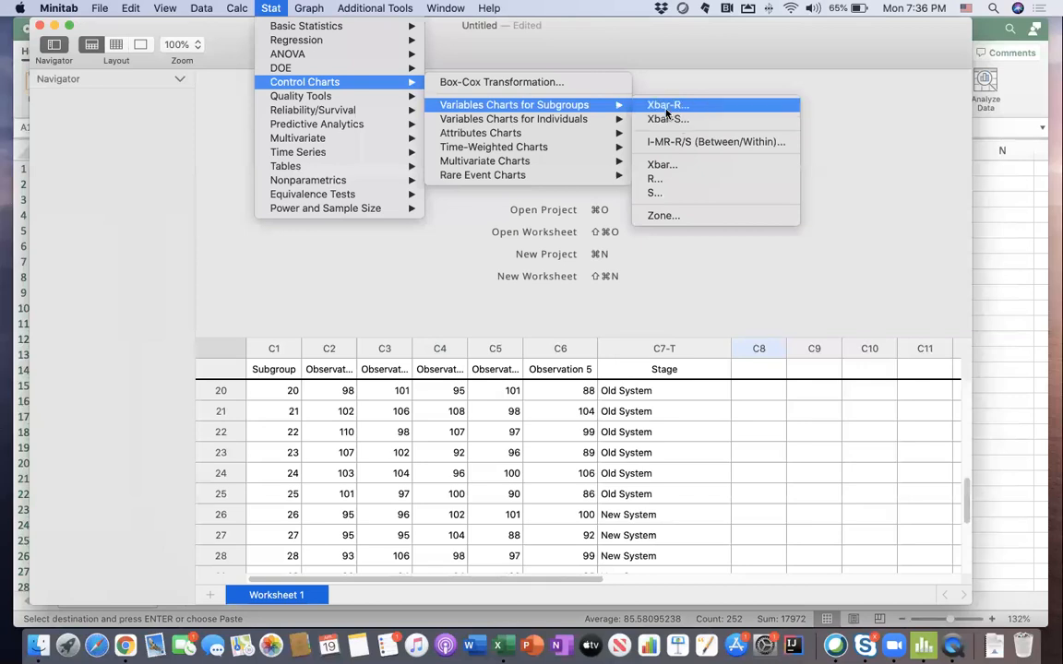
{"action": "left_click", "coordinate": [668, 103]}
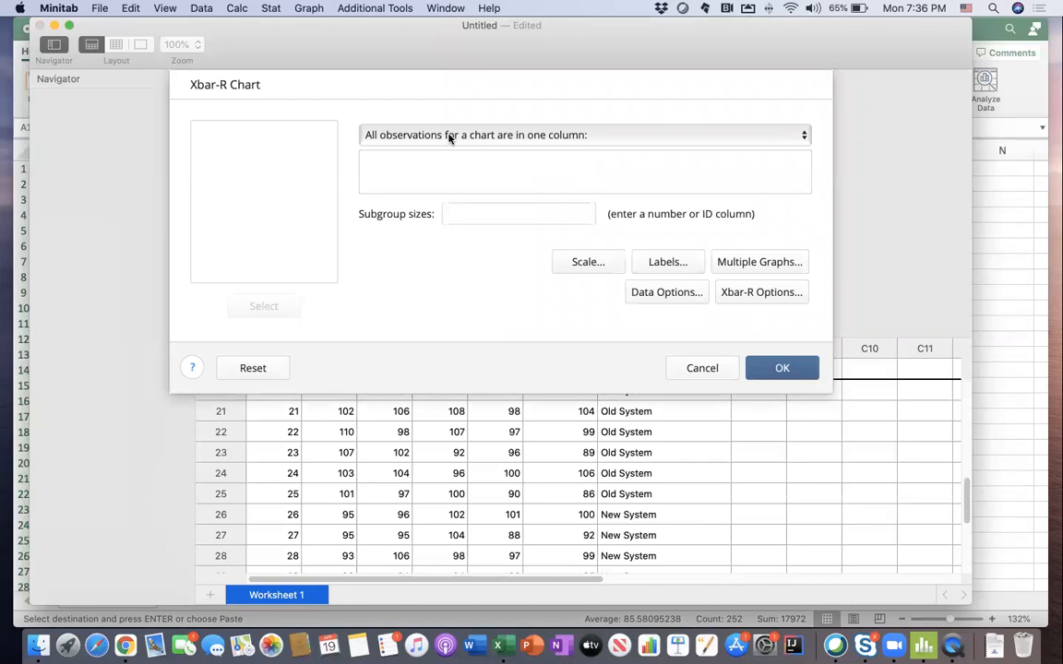
- Choose subgroups as one row of columns and enter Observation 1 through Observation 5
{"action": "left_click", "coordinate": [584, 135]}
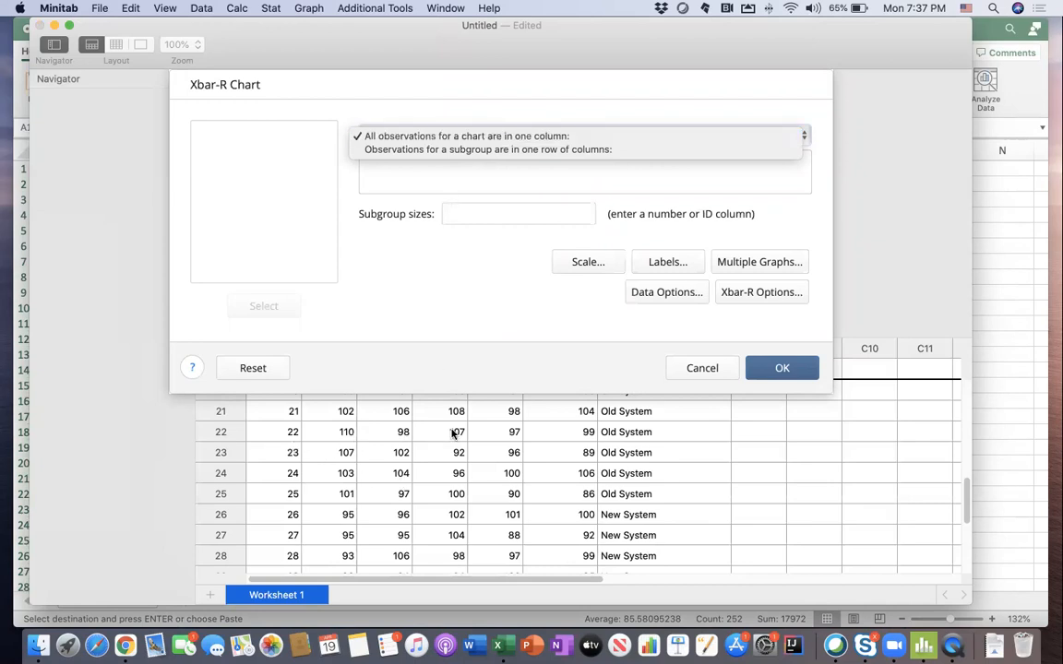
{"action": "mouse_move", "coordinate": [472, 173]}
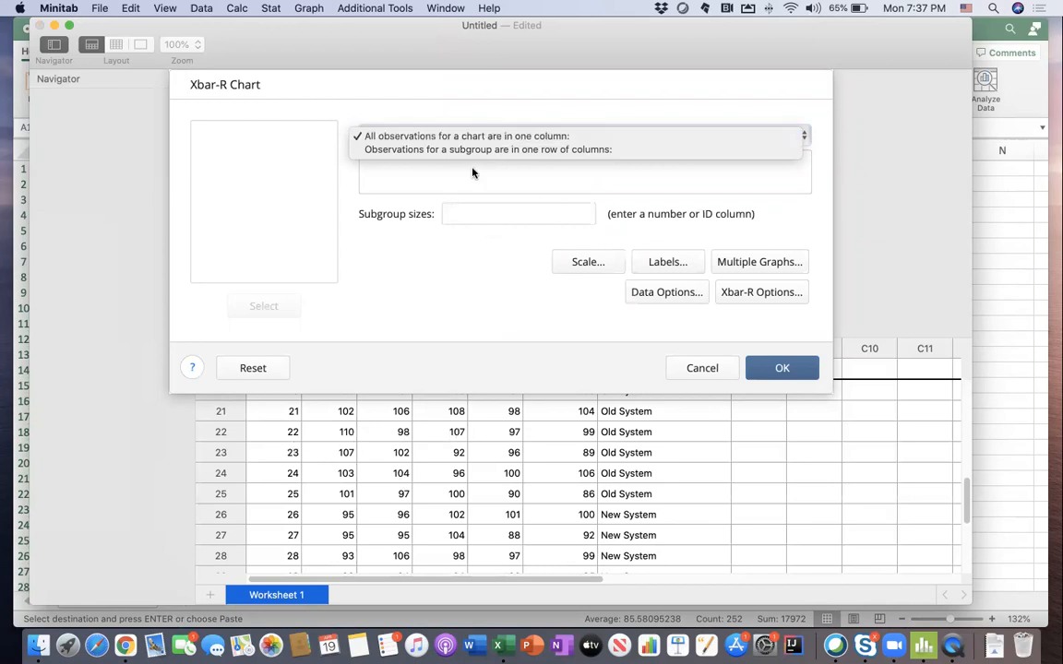
{"action": "left_click", "coordinate": [487, 149]}
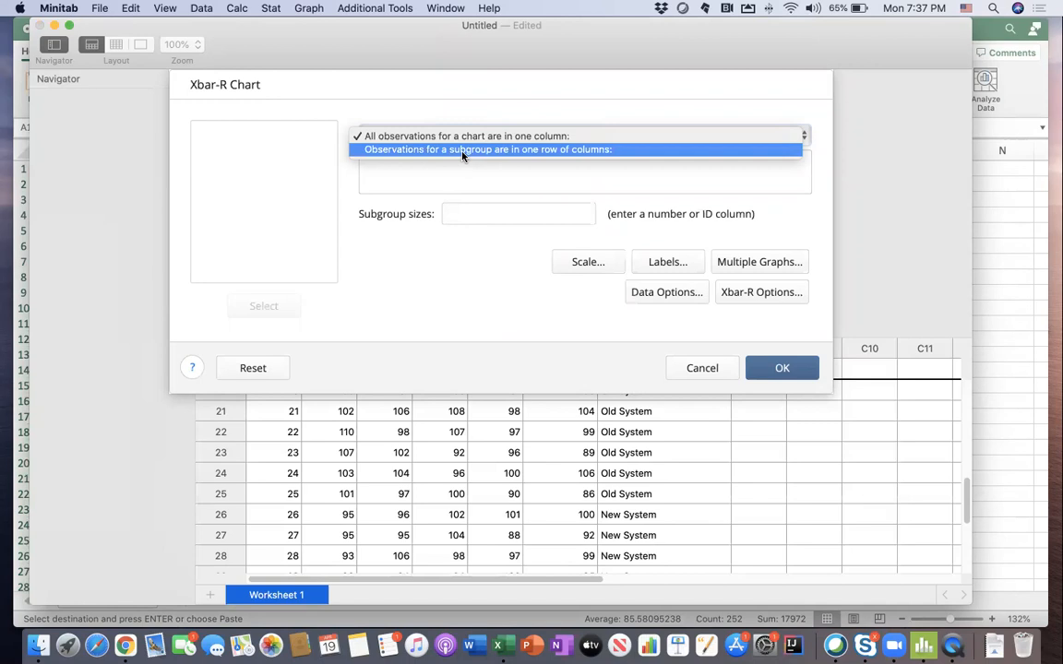
{"action": "left_click", "coordinate": [487, 150]}
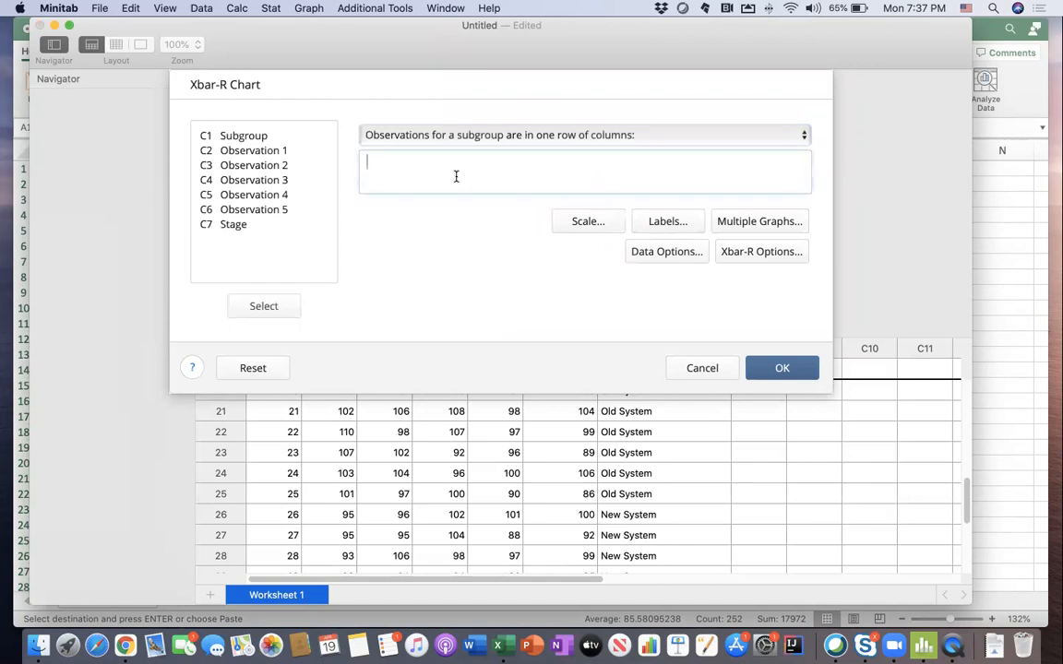
{"action": "mouse_move", "coordinate": [332, 151]}
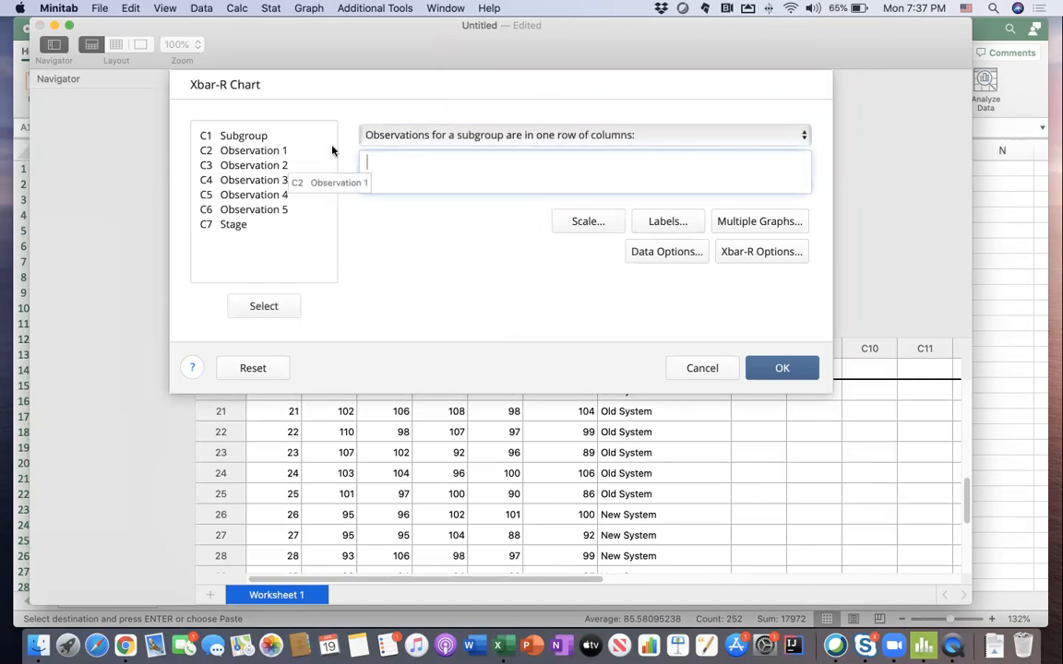
{"action": "left_click", "coordinate": [255, 150]}
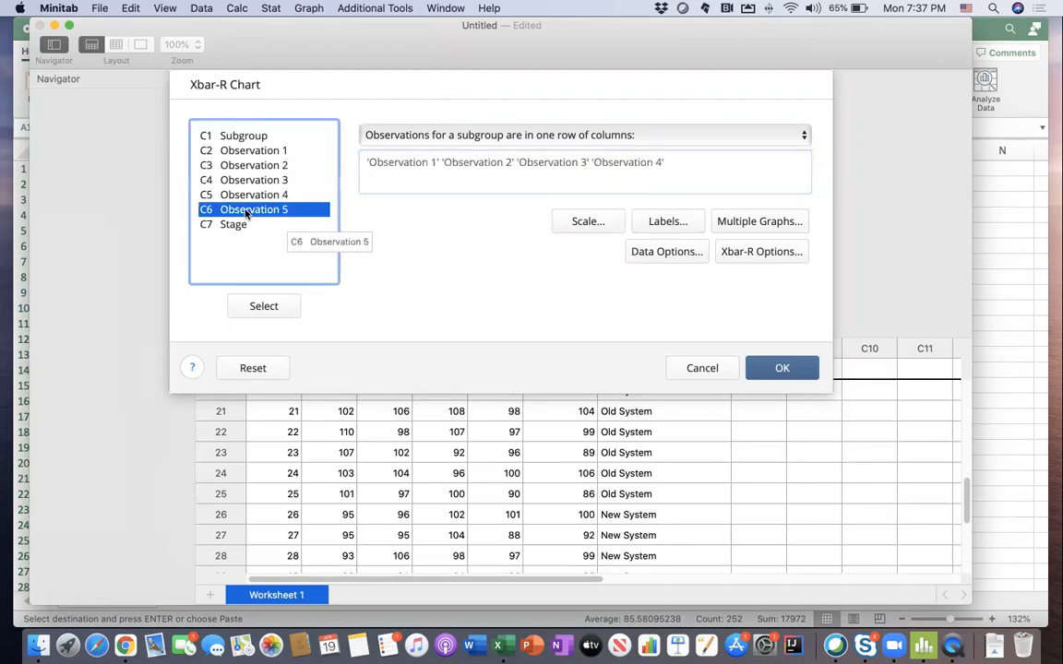
{"action": "left_click", "coordinate": [264, 306]}
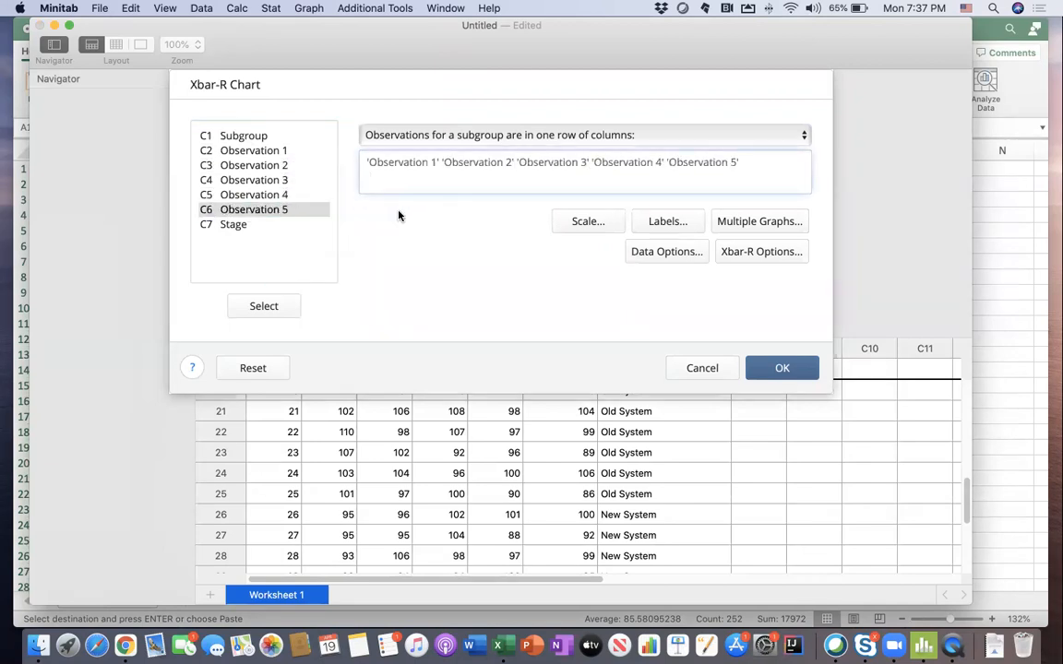
{"action": "mouse_move", "coordinate": [559, 380]}
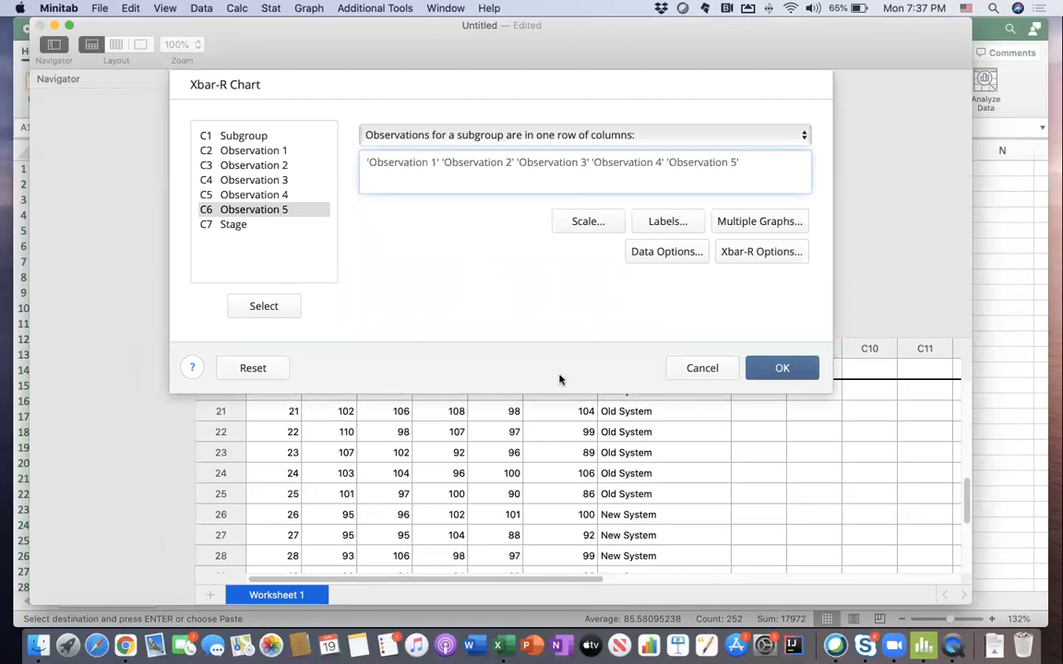
{"action": "mouse_move", "coordinate": [607, 483]}
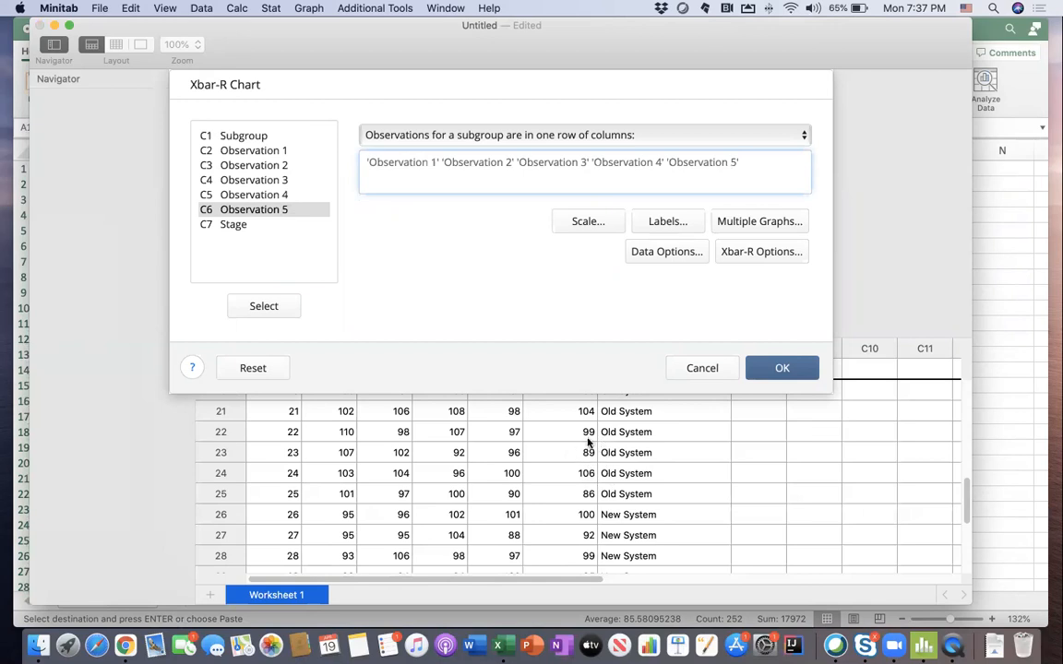
{"action": "mouse_move", "coordinate": [612, 472]}
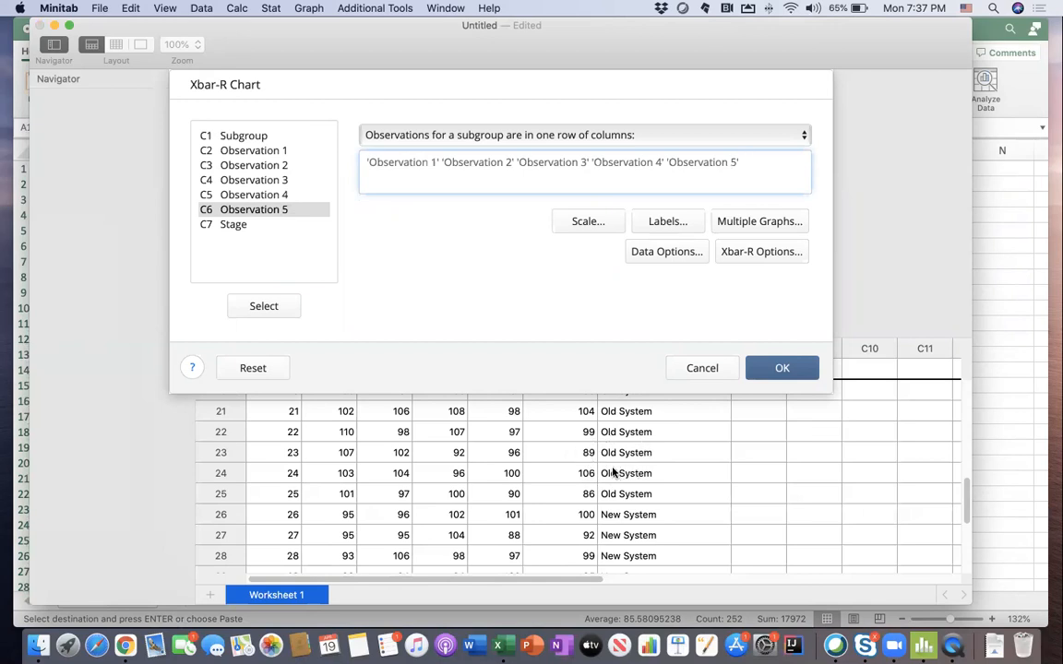
{"action": "mouse_move", "coordinate": [620, 281]}
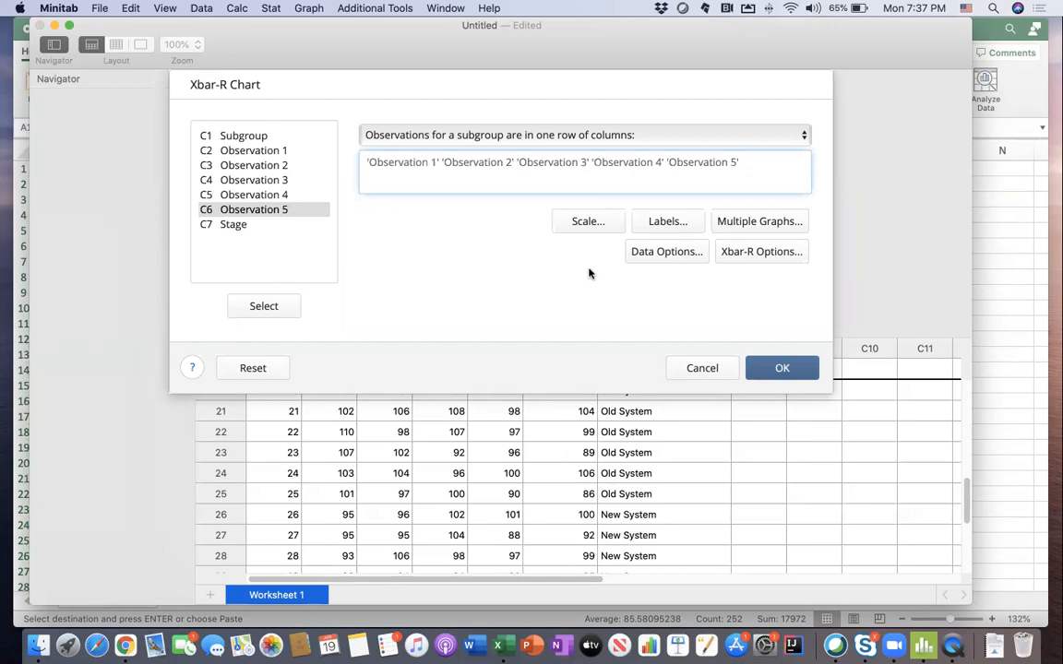
{"action": "mouse_move", "coordinate": [554, 262]}
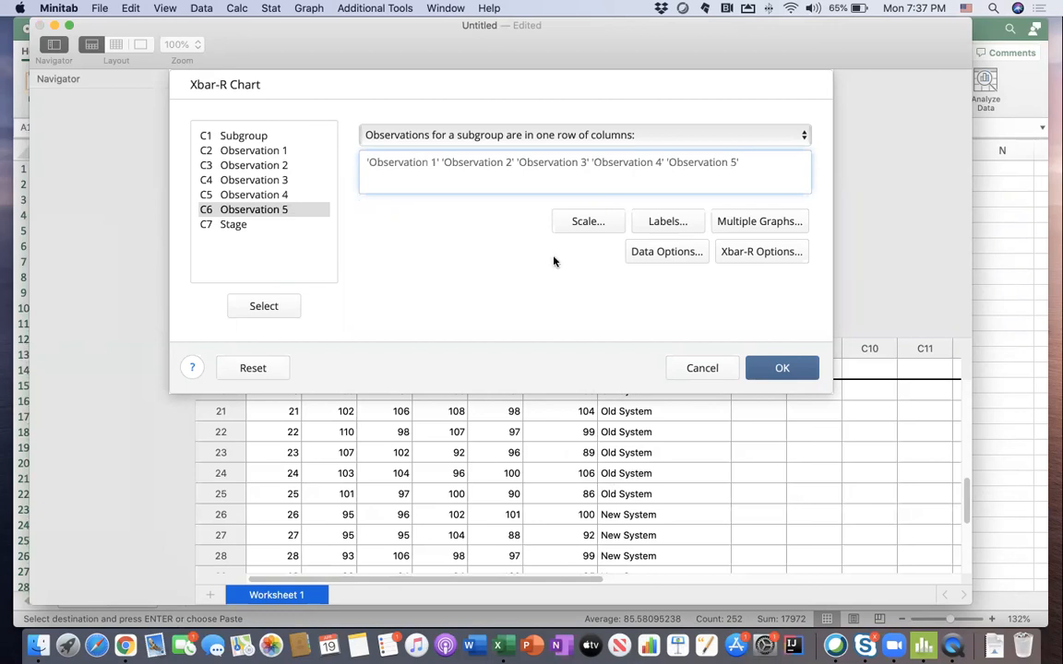
{"action": "mouse_move", "coordinate": [385, 321]}
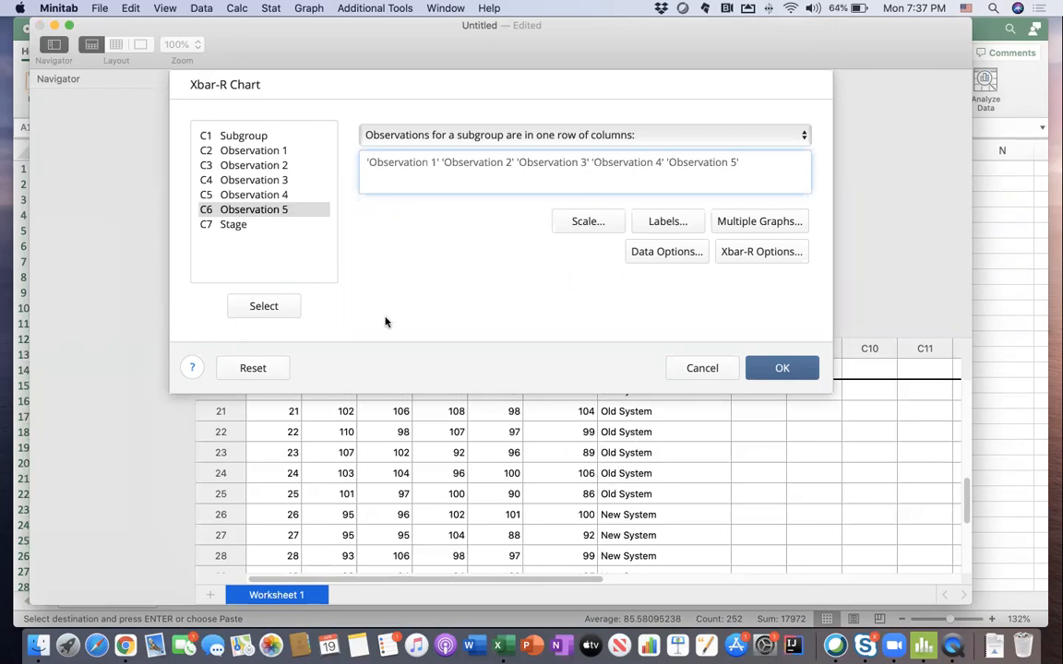
{"action": "mouse_move", "coordinate": [216, 229]}
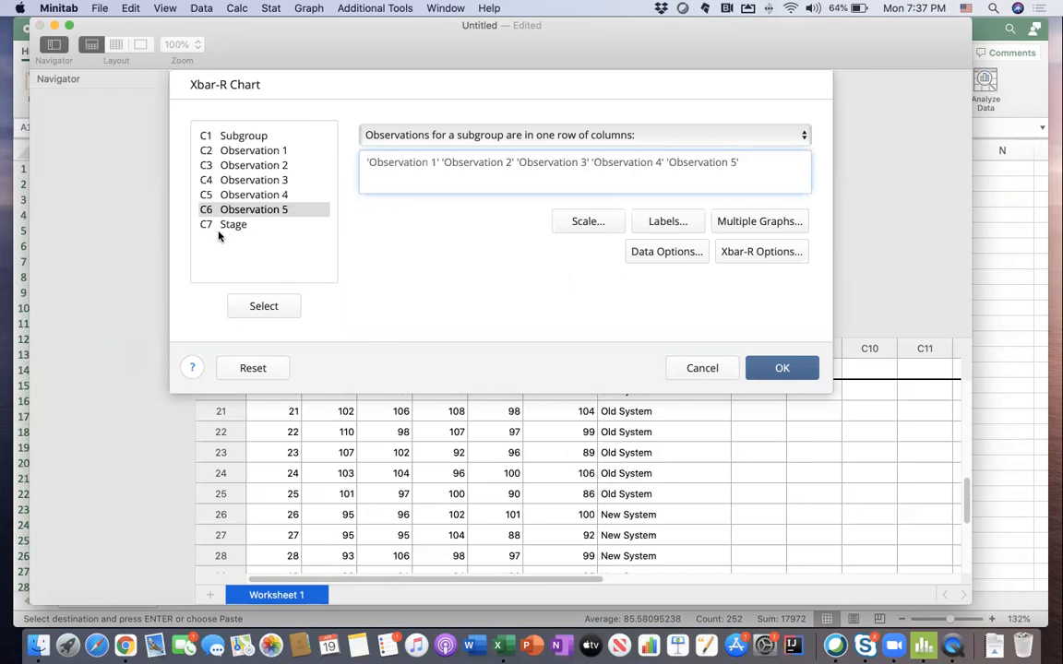
{"action": "mouse_move", "coordinate": [218, 229]}
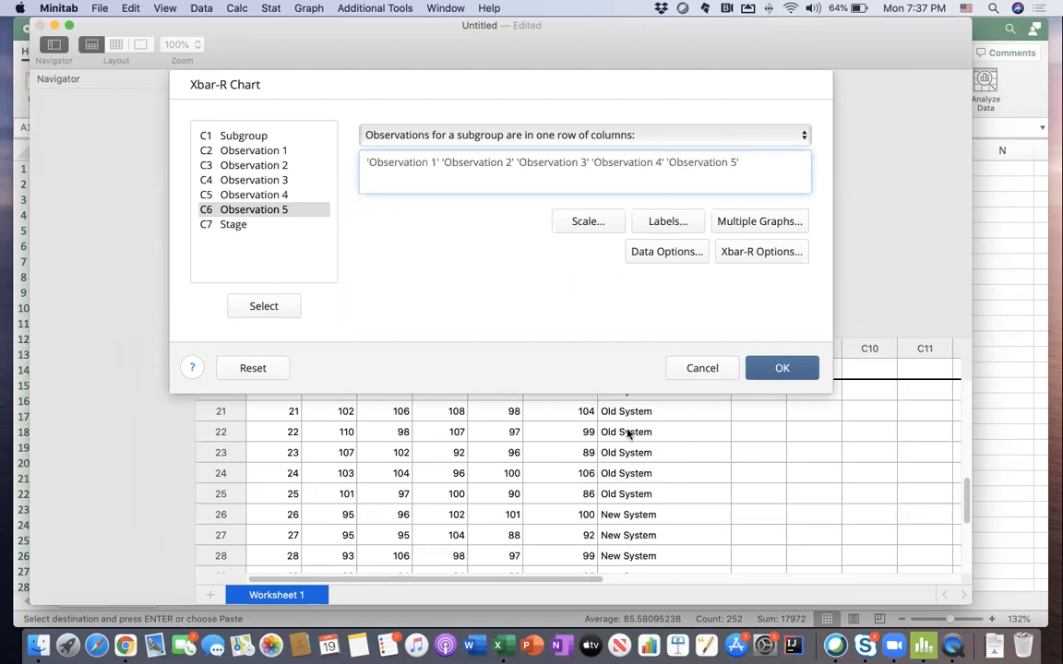
{"action": "mouse_move", "coordinate": [622, 284]}
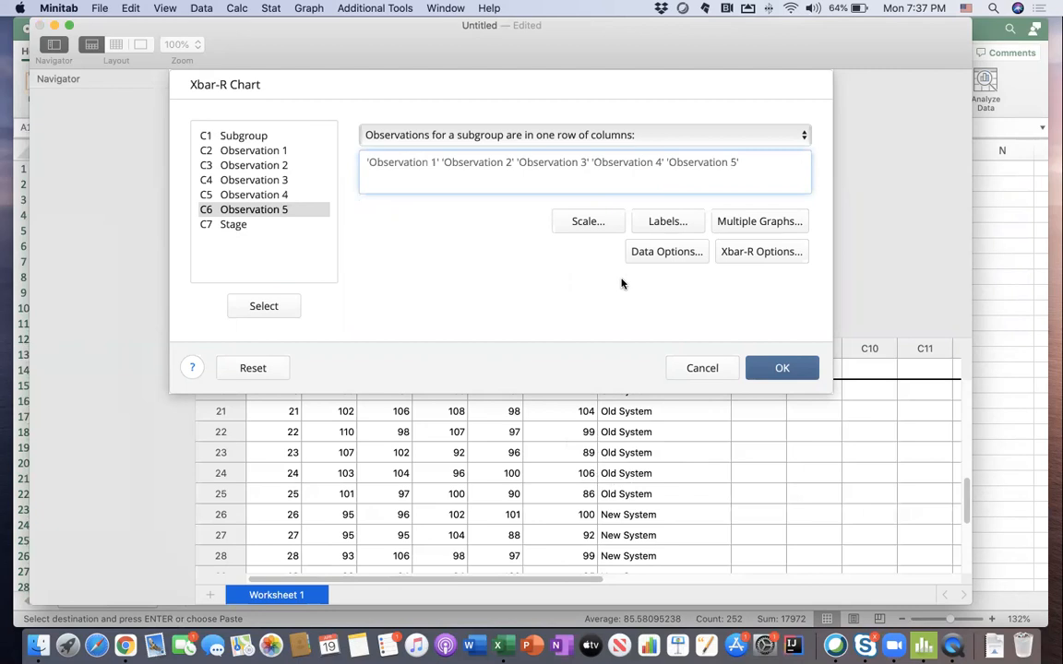
{"action": "mouse_move", "coordinate": [760, 251]}
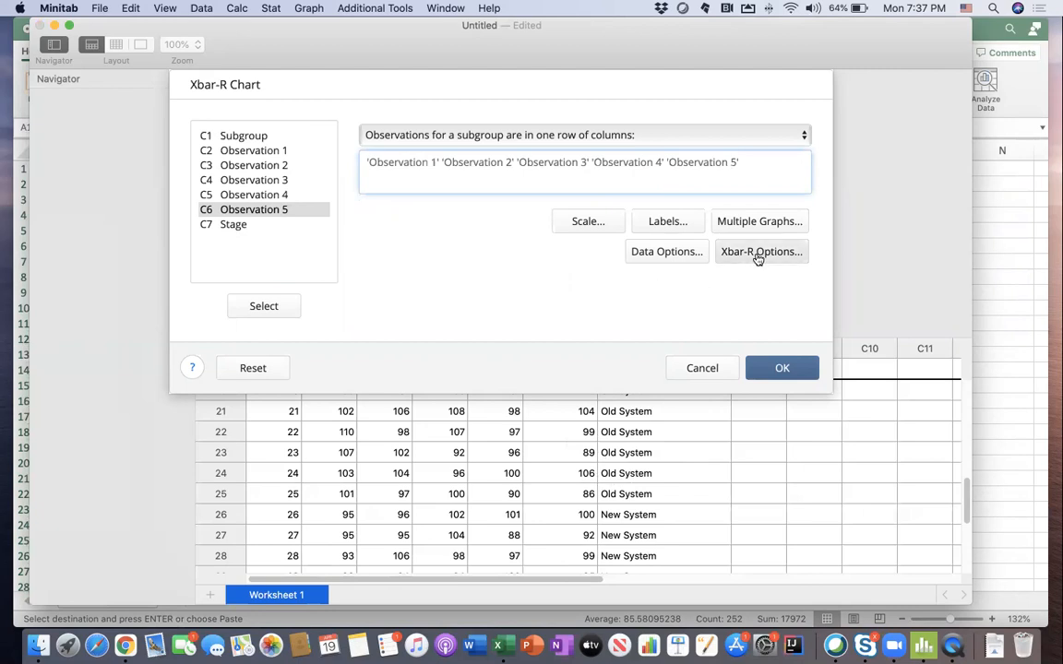
- In Xbar-R Options Stages, use the Stage column to define historical stages
{"action": "left_click", "coordinate": [760, 251]}
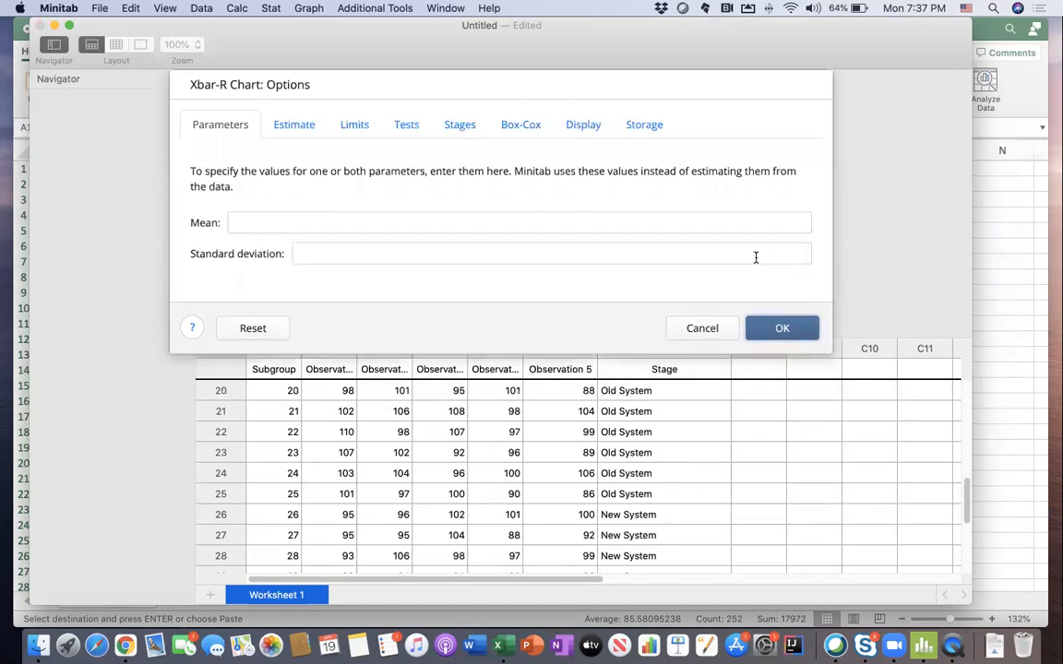
{"action": "left_click", "coordinate": [459, 125]}
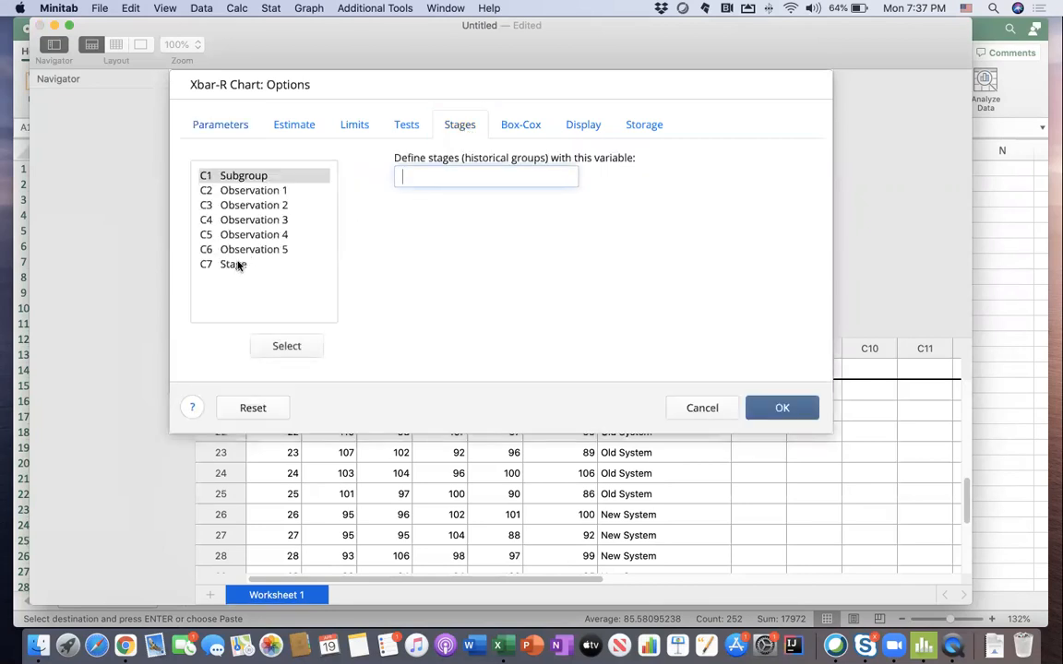
{"action": "double_click", "coordinate": [233, 266]}
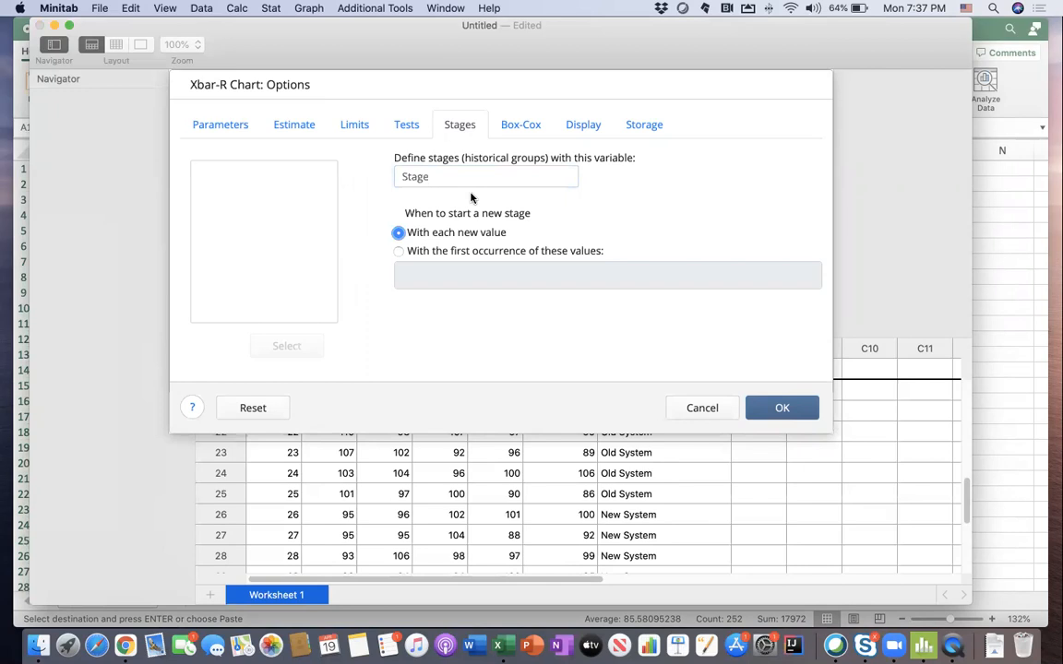
{"action": "mouse_move", "coordinate": [414, 205]}
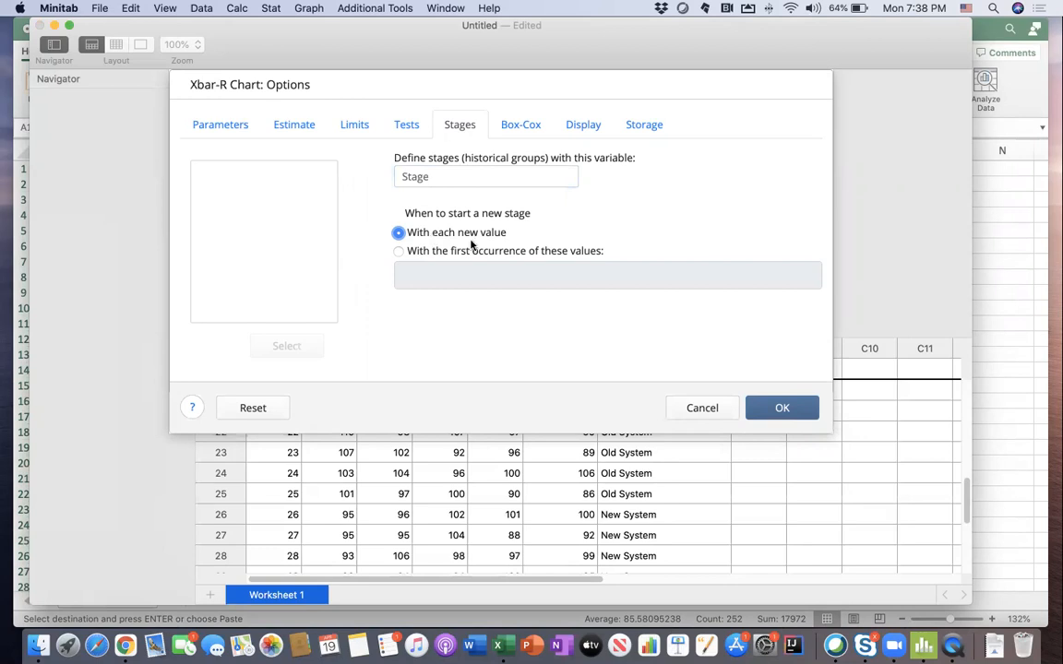
{"action": "mouse_move", "coordinate": [526, 292]}
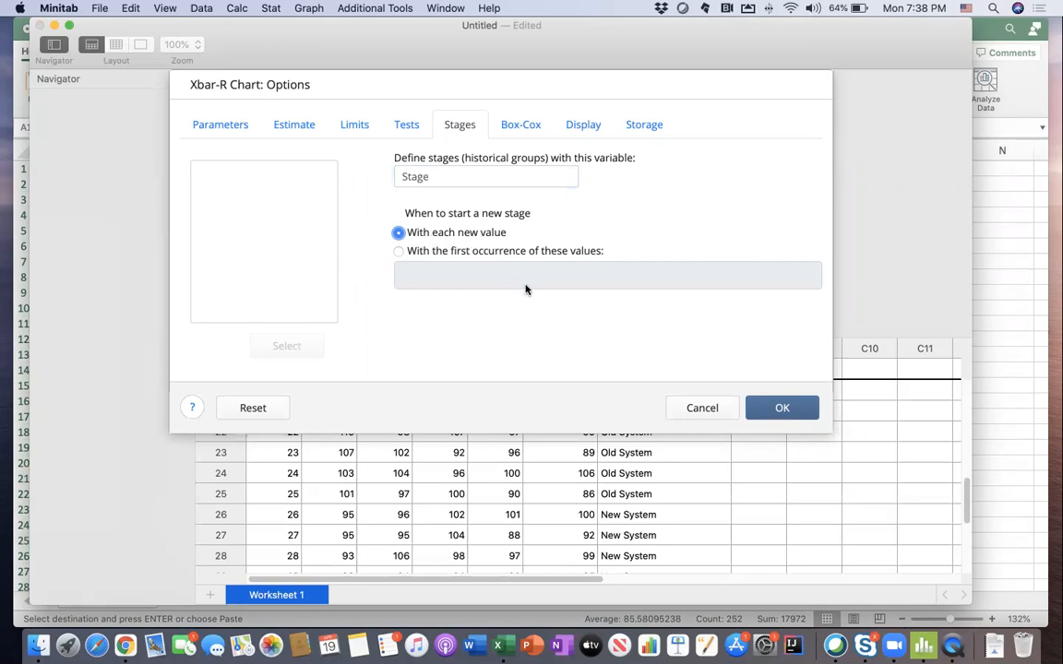
{"action": "mouse_move", "coordinate": [583, 498]}
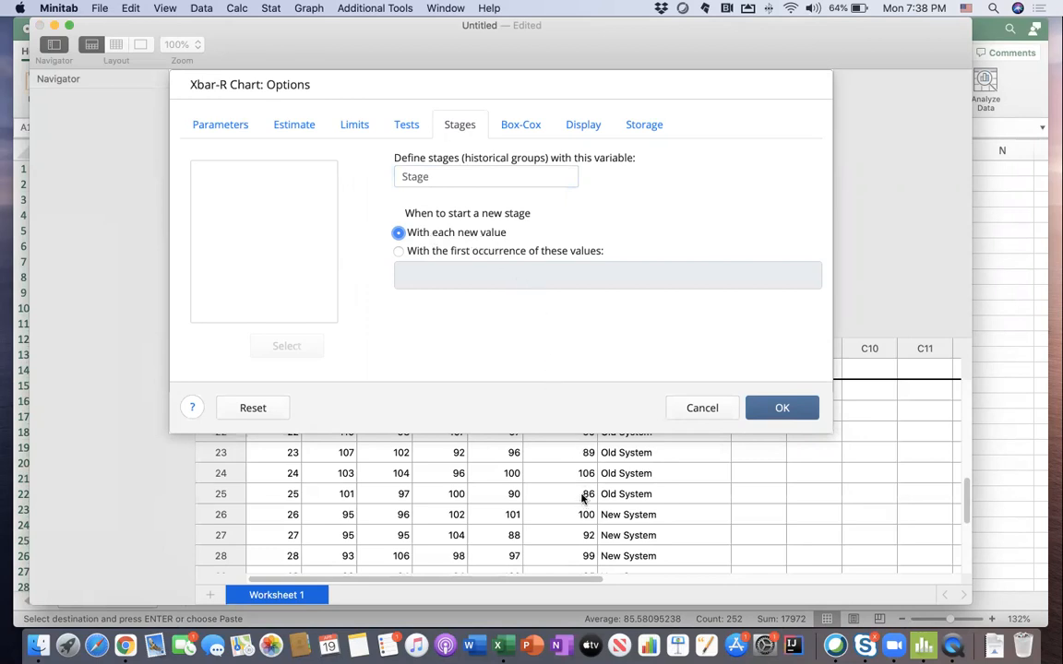
{"action": "mouse_move", "coordinate": [557, 503]}
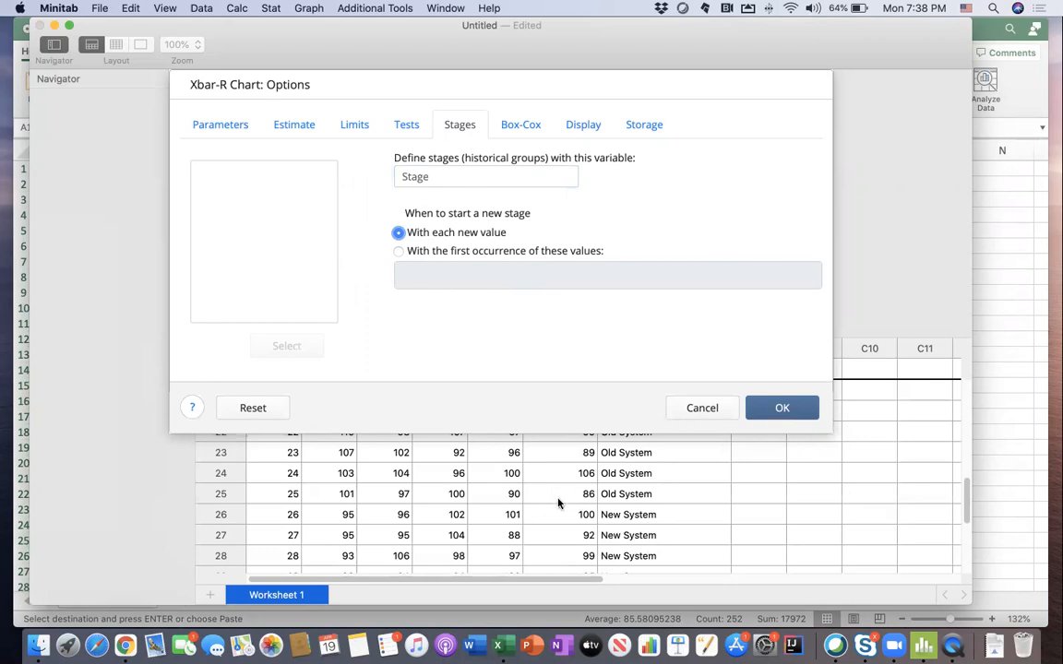
{"action": "mouse_move", "coordinate": [528, 509]}
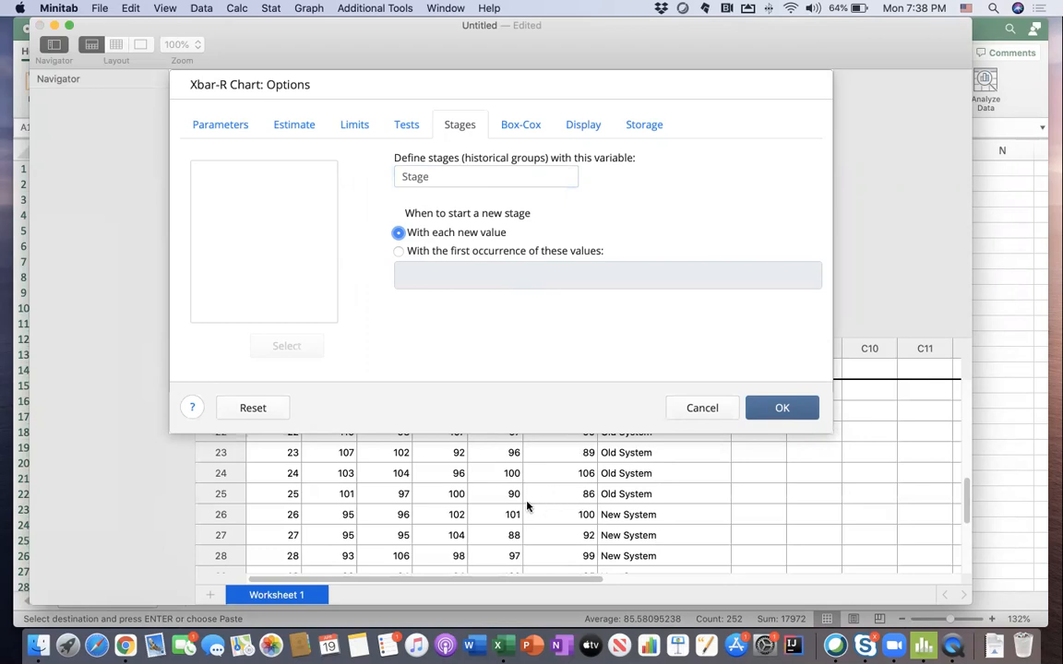
{"action": "mouse_move", "coordinate": [631, 496]}
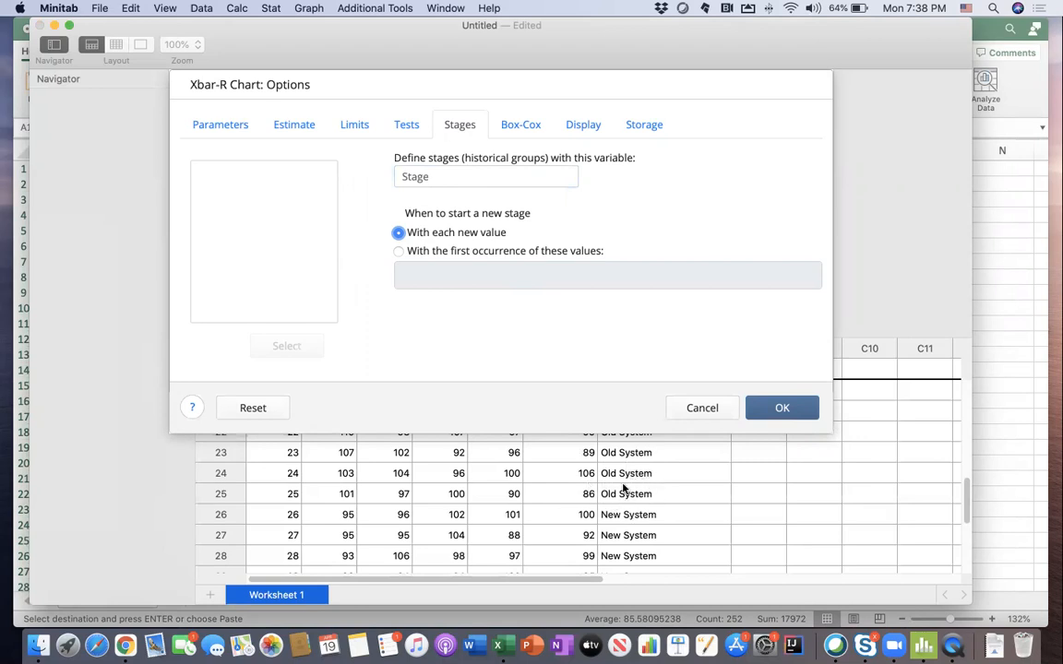
{"action": "mouse_move", "coordinate": [638, 480]}
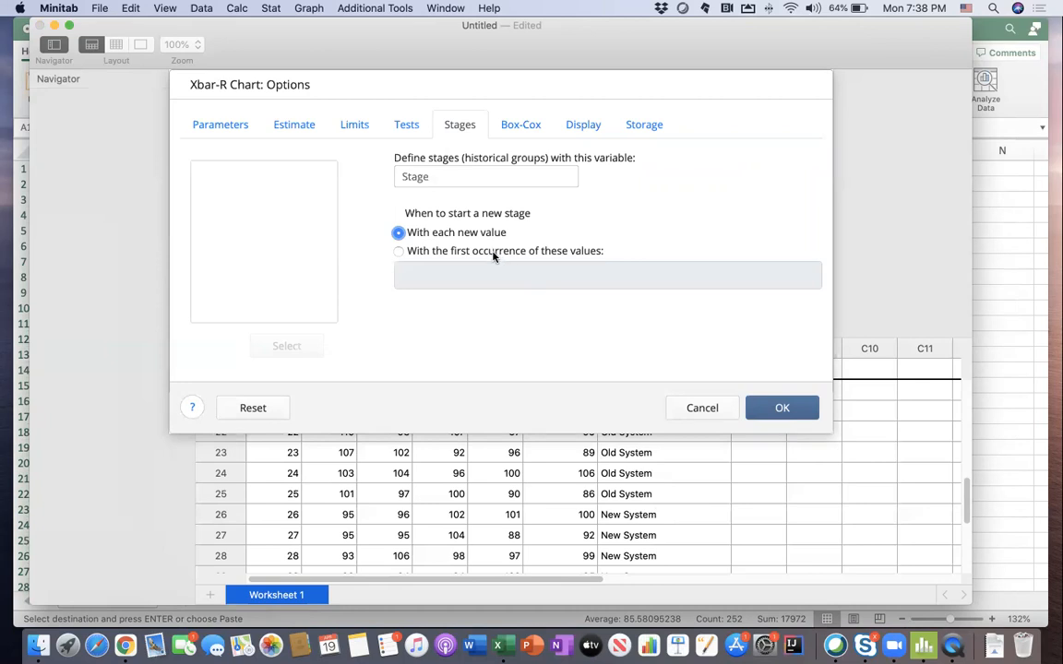
{"action": "left_click", "coordinate": [399, 251]}
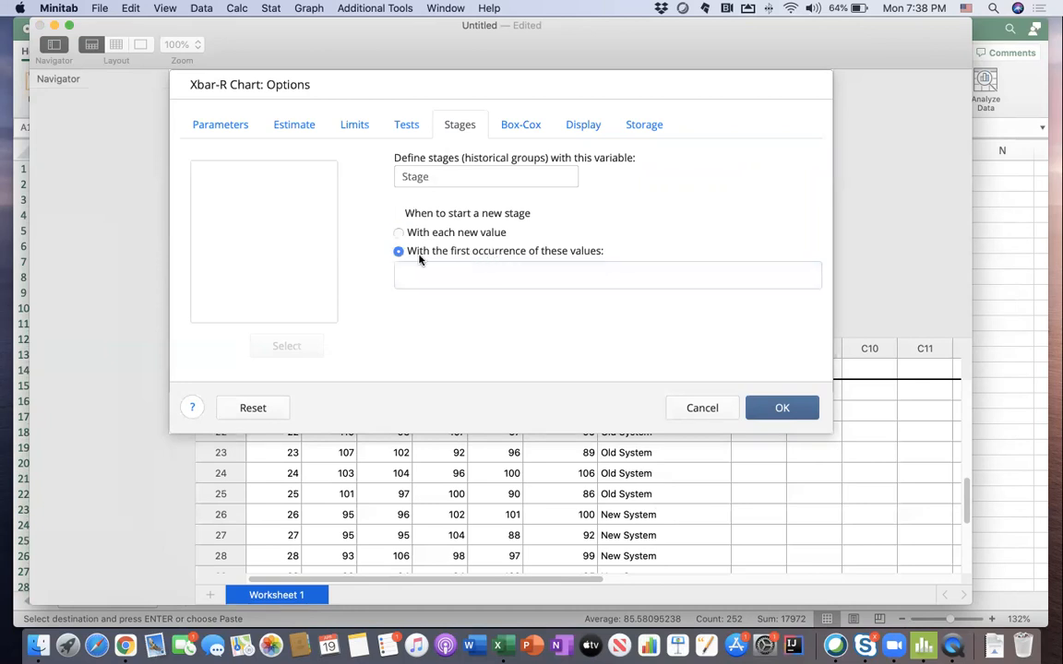
{"action": "mouse_move", "coordinate": [414, 258]}
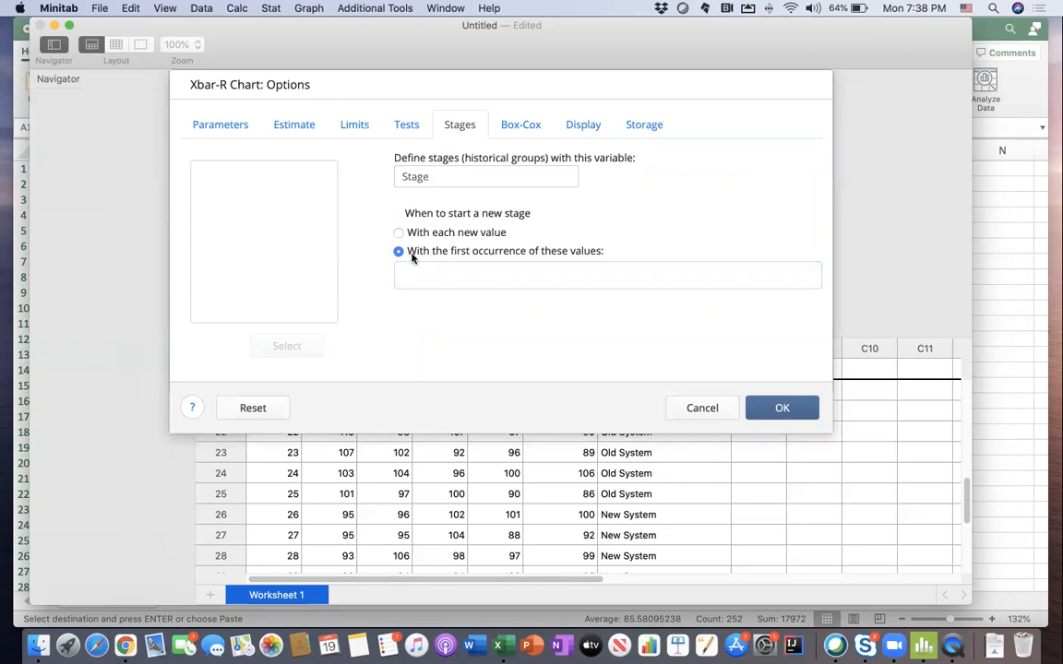
{"action": "mouse_move", "coordinate": [597, 266]}
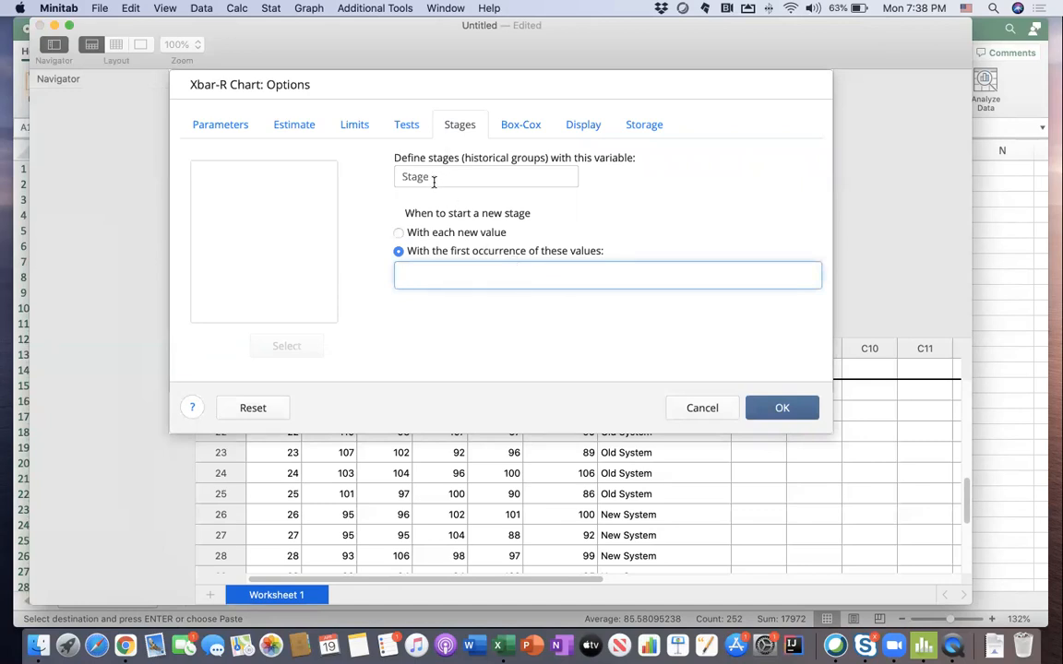
{"action": "mouse_move", "coordinate": [649, 487]}
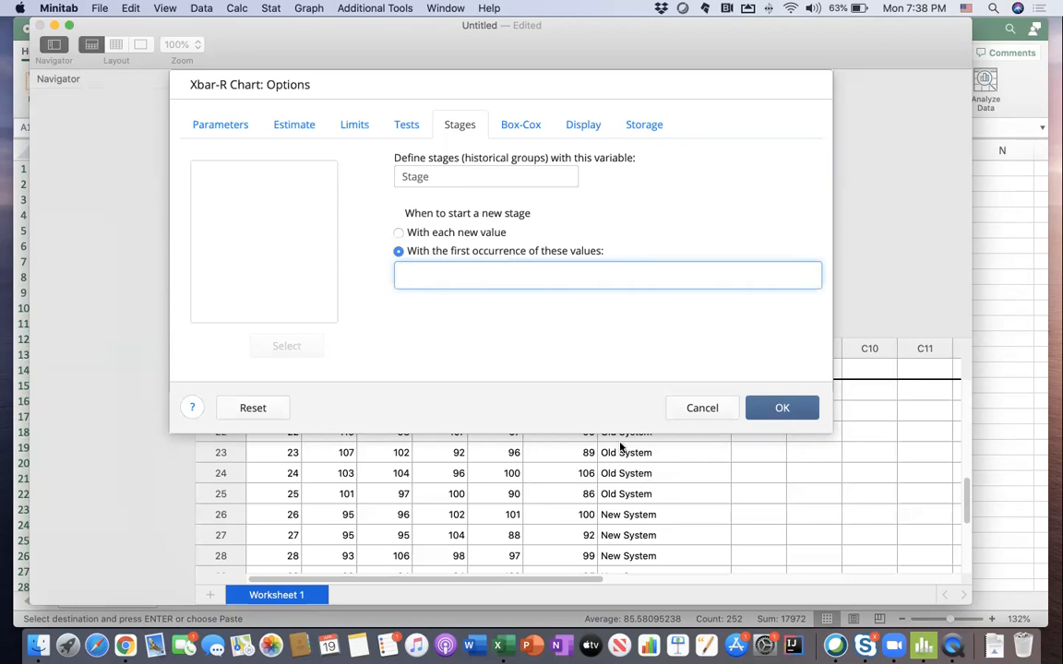
{"action": "mouse_move", "coordinate": [590, 380]}
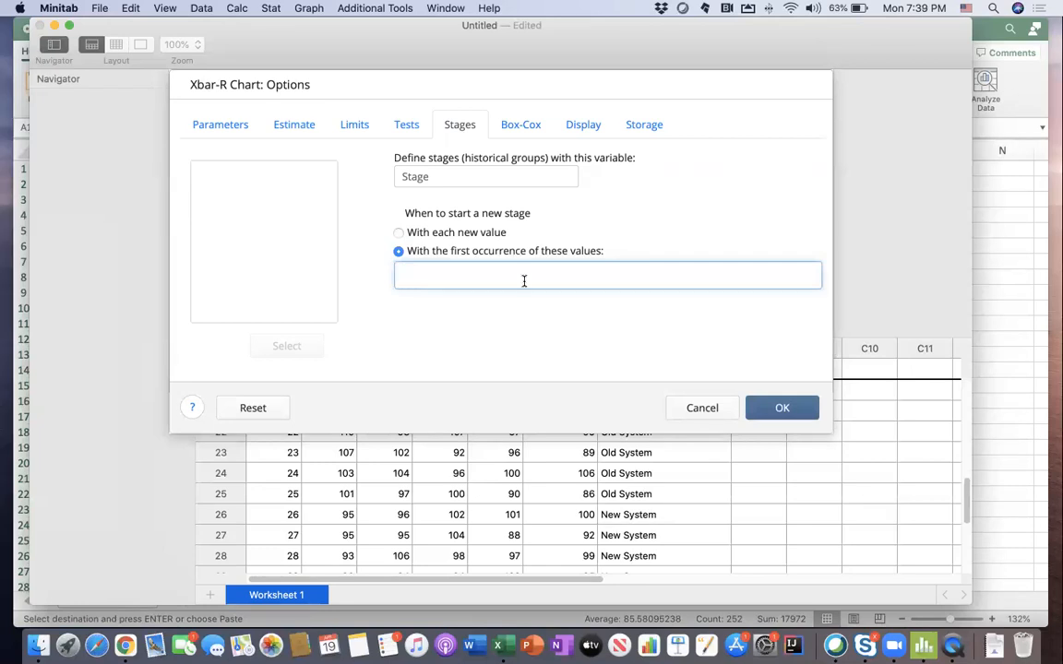
{"action": "left_click", "coordinate": [399, 232]}
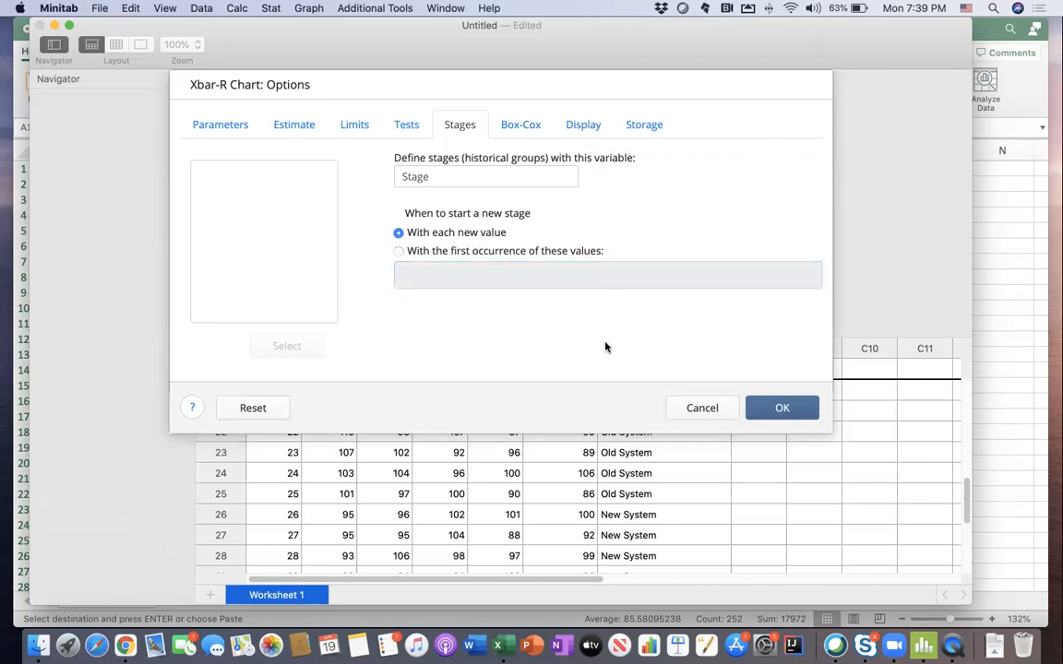
{"action": "mouse_move", "coordinate": [452, 244]}
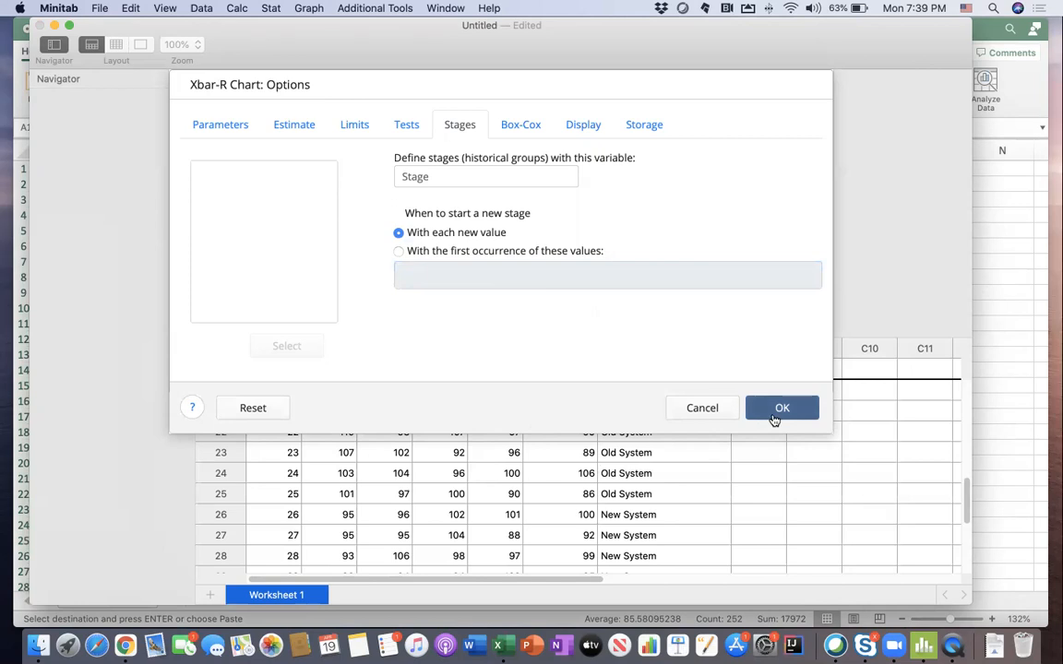
- Confirm the options and generate the staged Xbar-R chart for Old and New System
{"action": "left_click", "coordinate": [782, 408]}
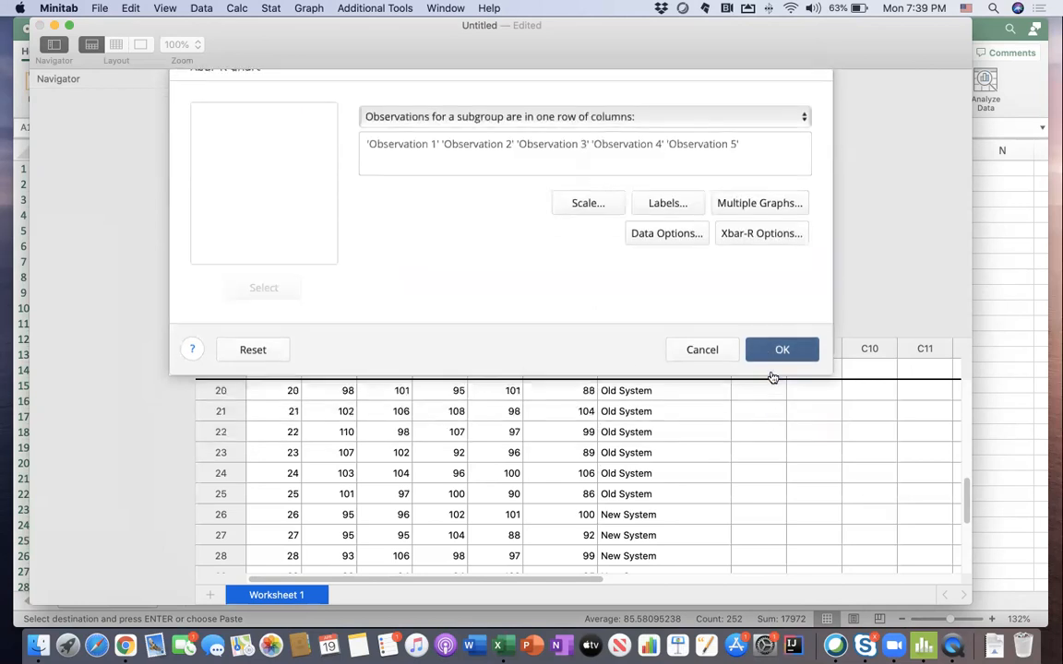
{"action": "left_click", "coordinate": [782, 349]}
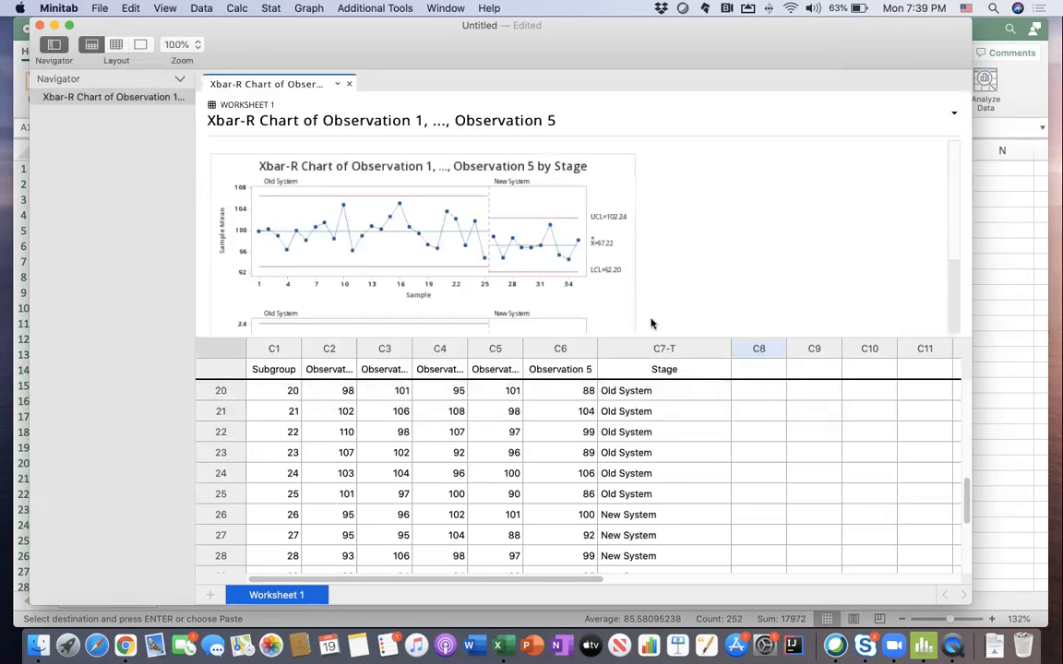
{"action": "mouse_move", "coordinate": [516, 301]}
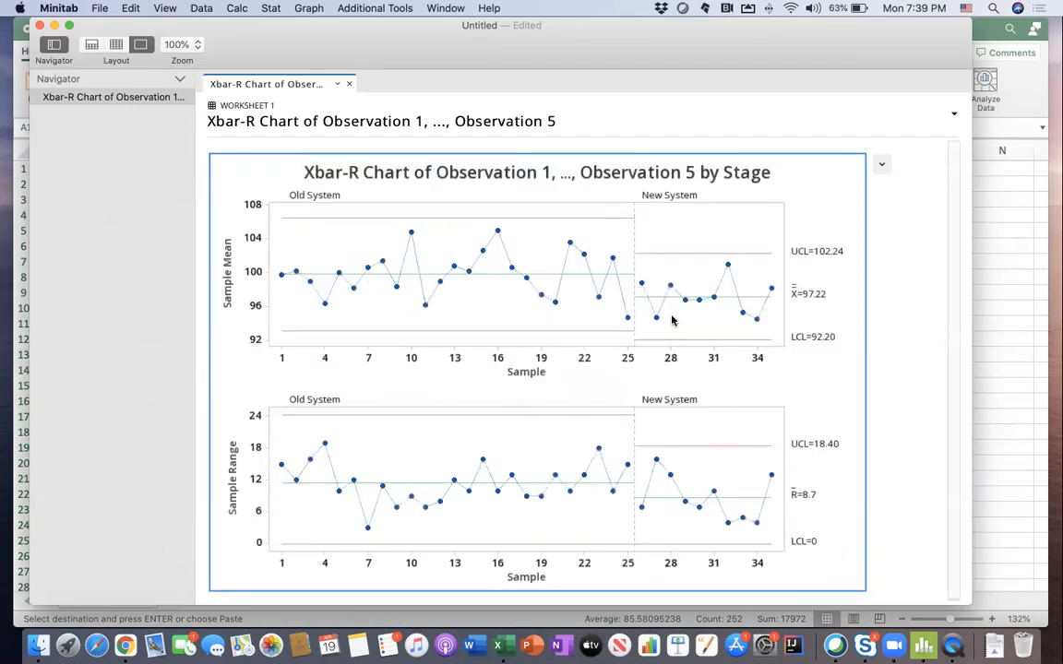
{"action": "mouse_move", "coordinate": [561, 275]}
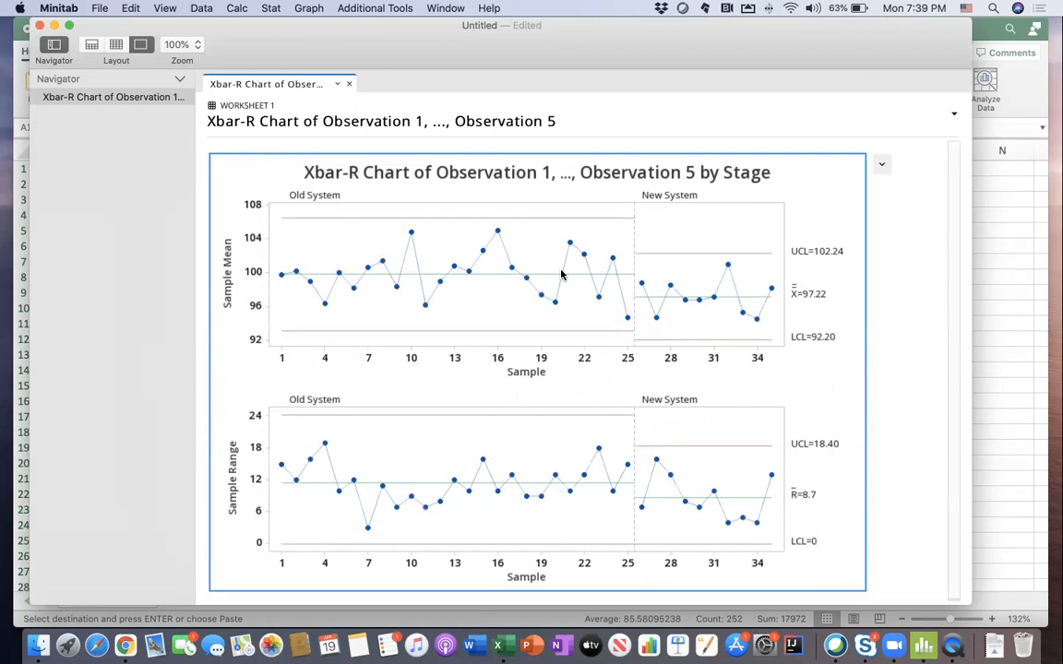
{"action": "mouse_move", "coordinate": [339, 288]}
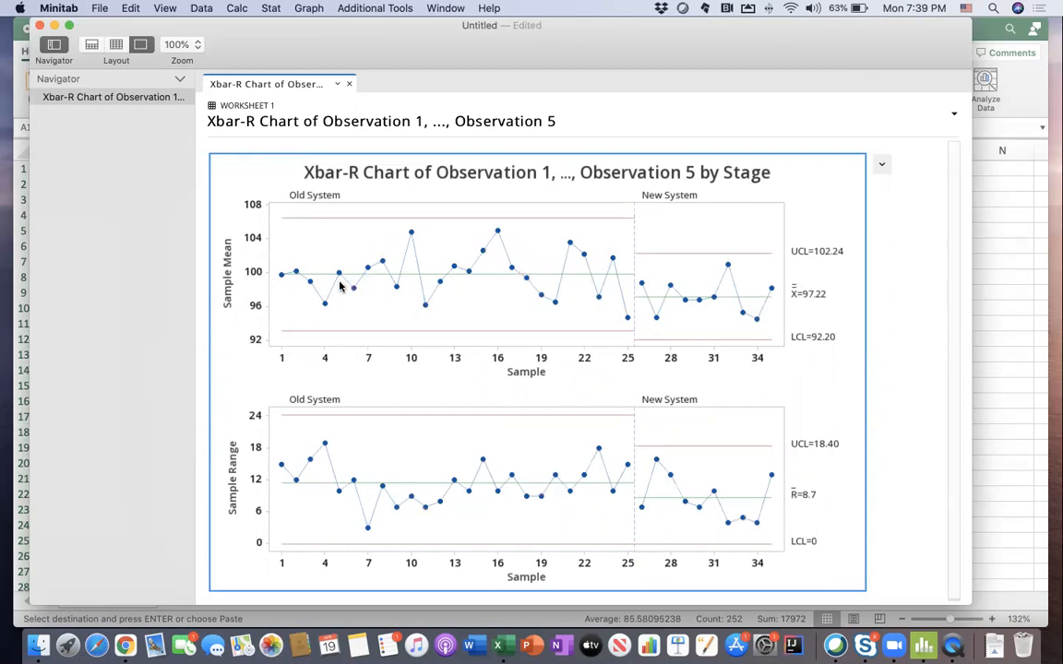
{"action": "mouse_move", "coordinate": [297, 281]}
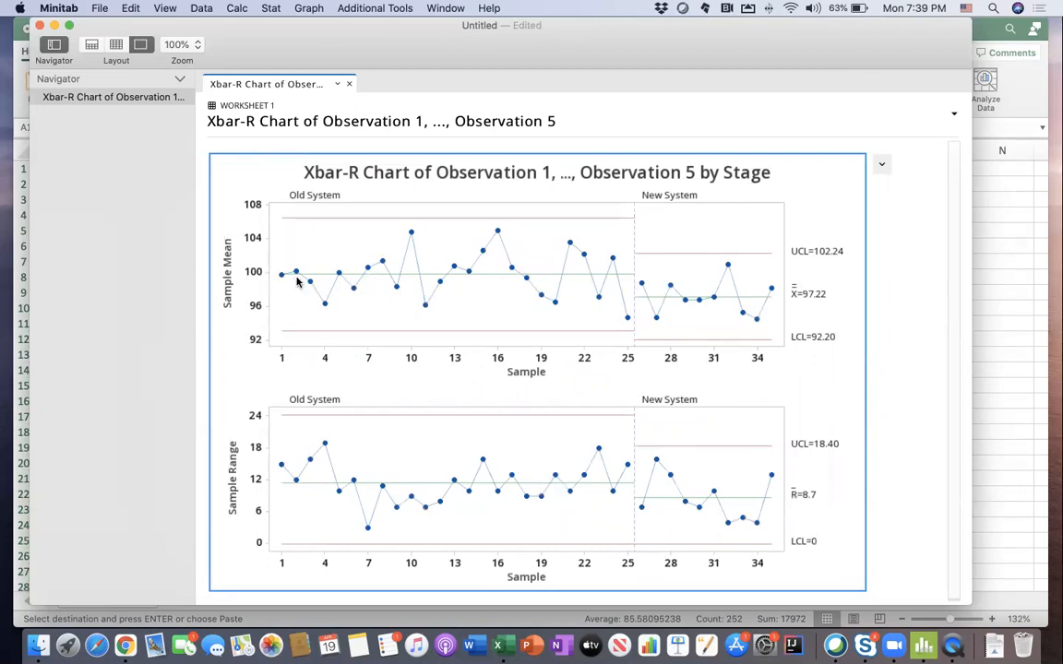
{"action": "mouse_move", "coordinate": [439, 262]}
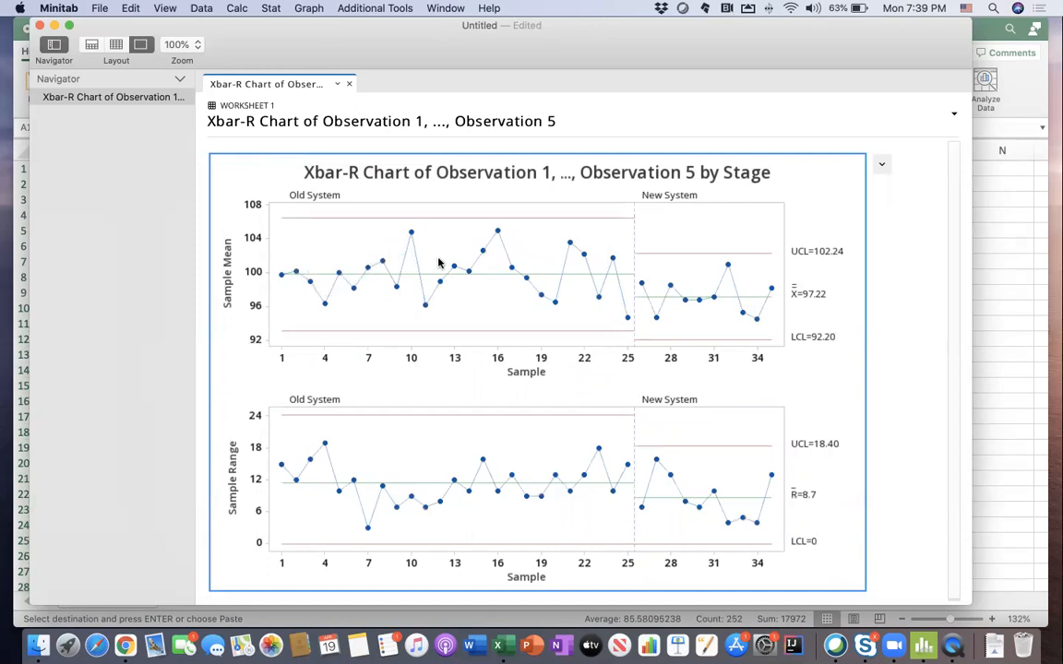
{"action": "mouse_move", "coordinate": [465, 270]}
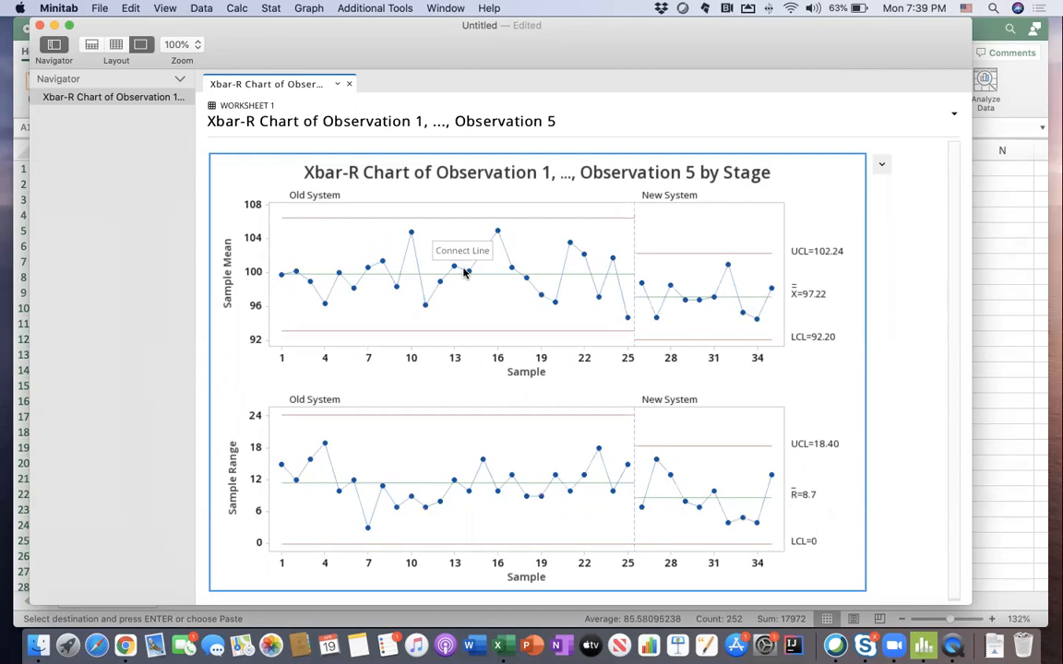
{"action": "mouse_move", "coordinate": [472, 275]}
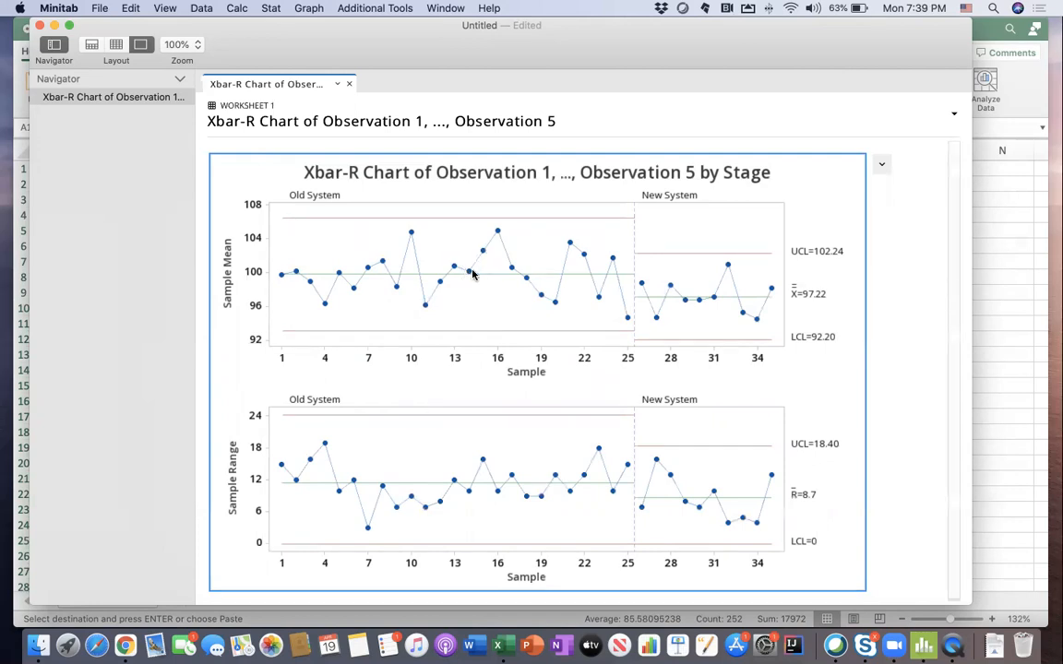
{"action": "mouse_move", "coordinate": [544, 243]}
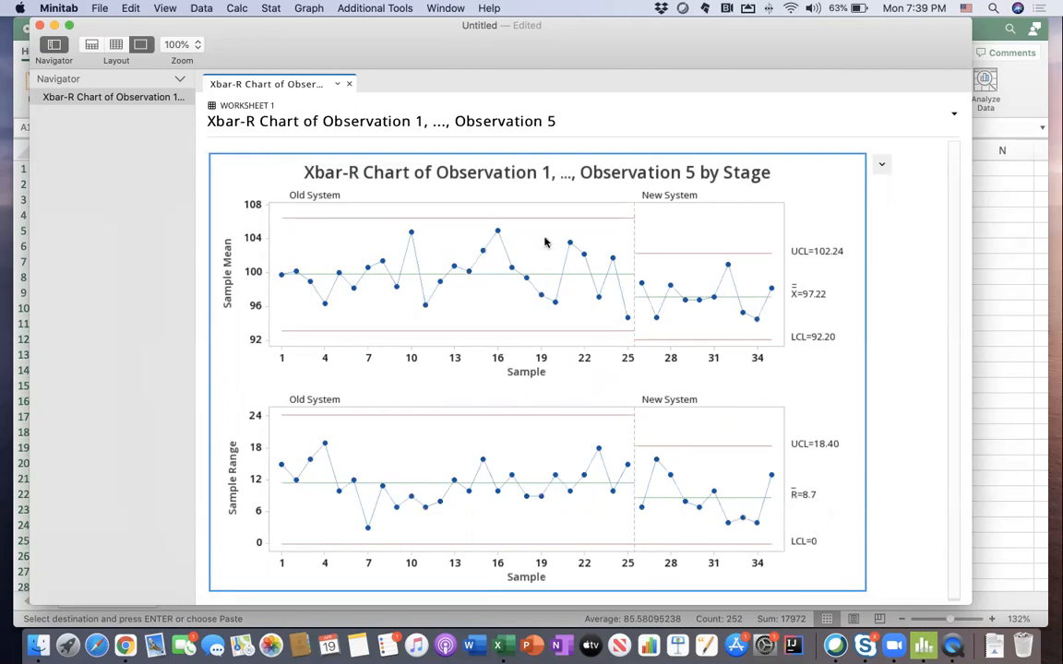
{"action": "mouse_move", "coordinate": [676, 215]}
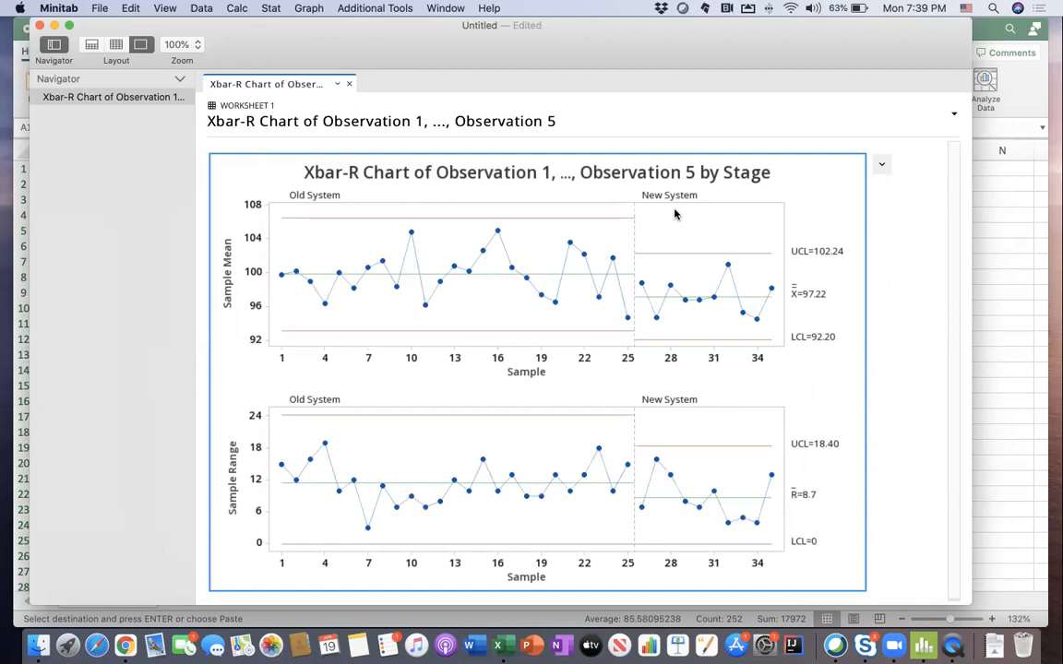
{"action": "mouse_move", "coordinate": [631, 310]}
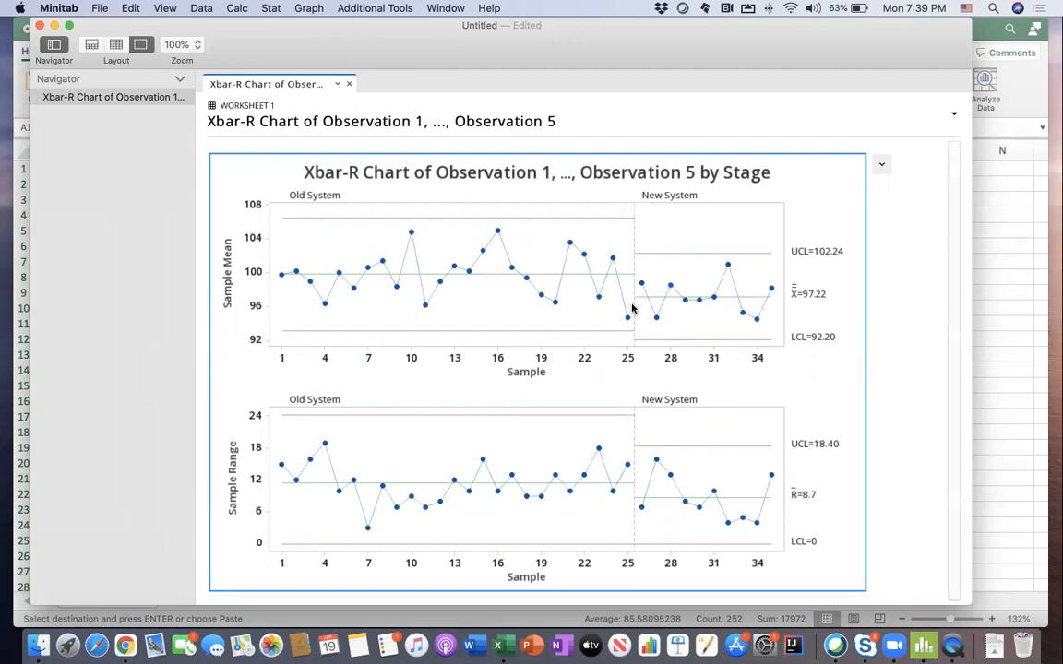
{"action": "mouse_move", "coordinate": [635, 227]}
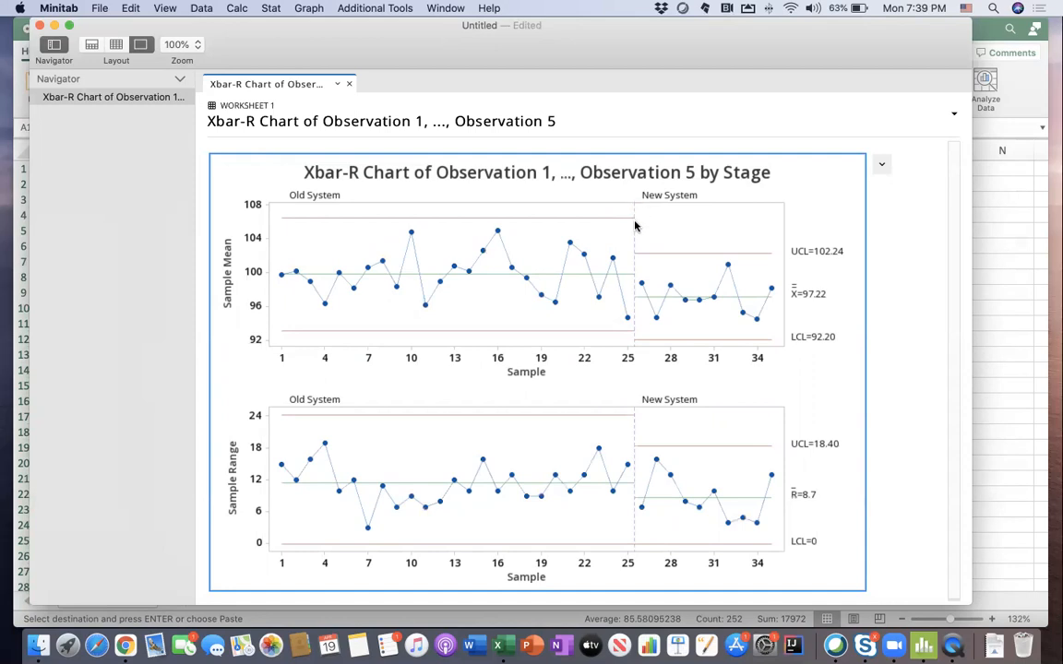
{"action": "mouse_move", "coordinate": [636, 214]}
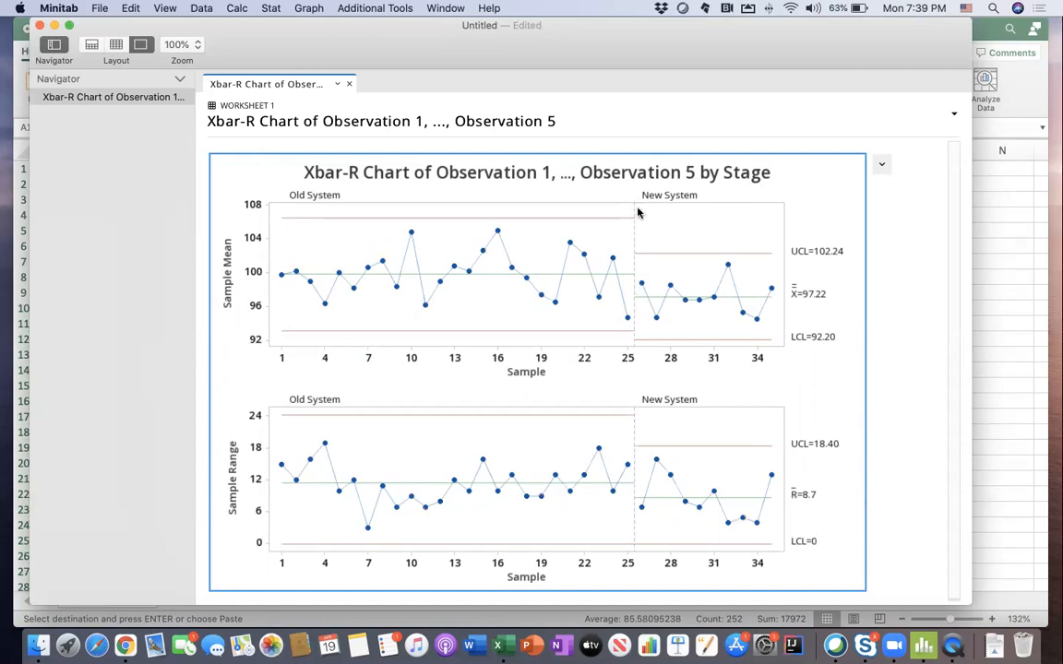
{"action": "mouse_move", "coordinate": [636, 244]}
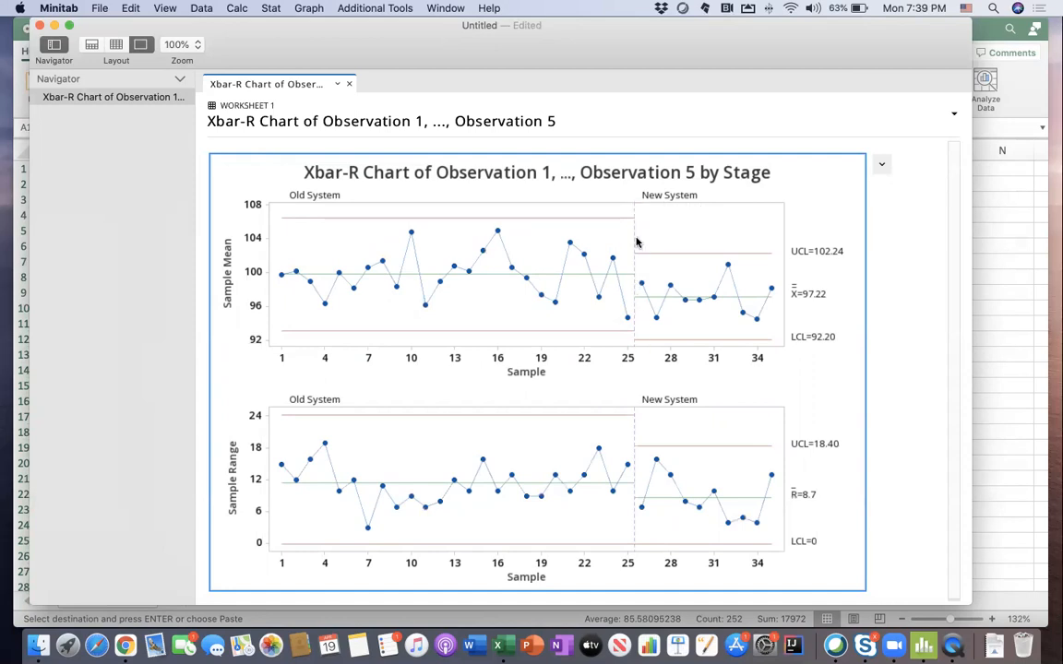
{"action": "mouse_move", "coordinate": [701, 256]}
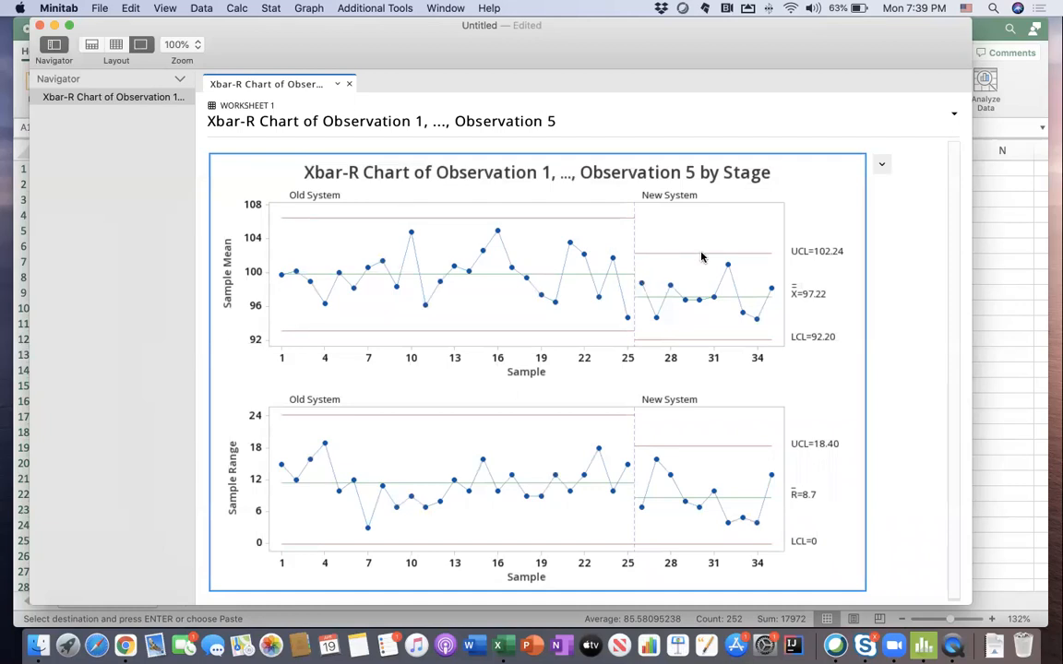
{"action": "mouse_move", "coordinate": [794, 346]}
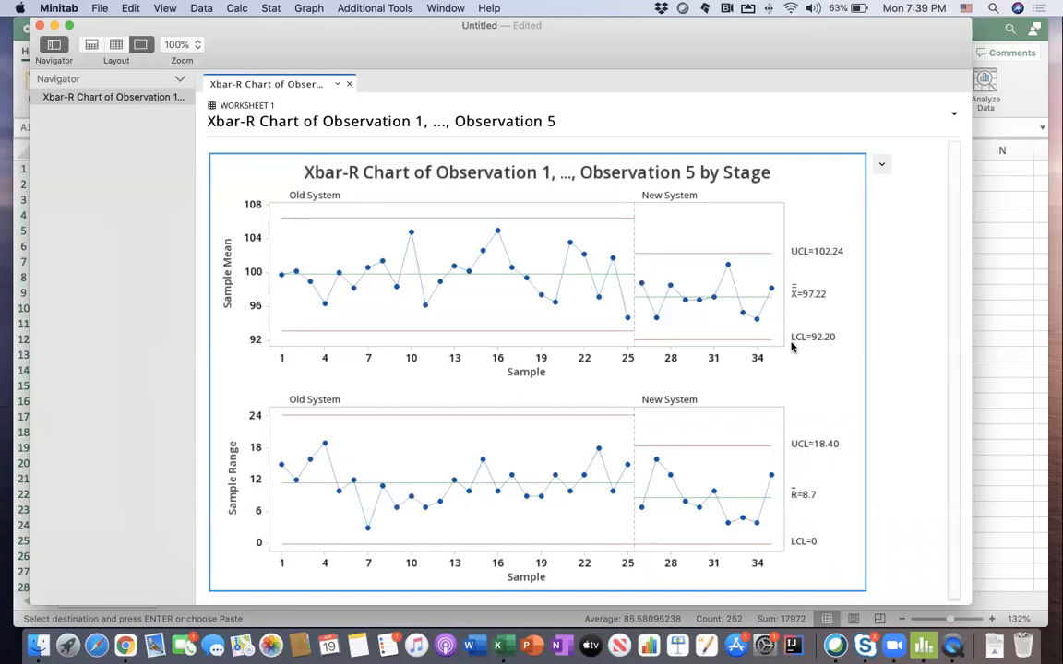
{"action": "mouse_move", "coordinate": [712, 327]}
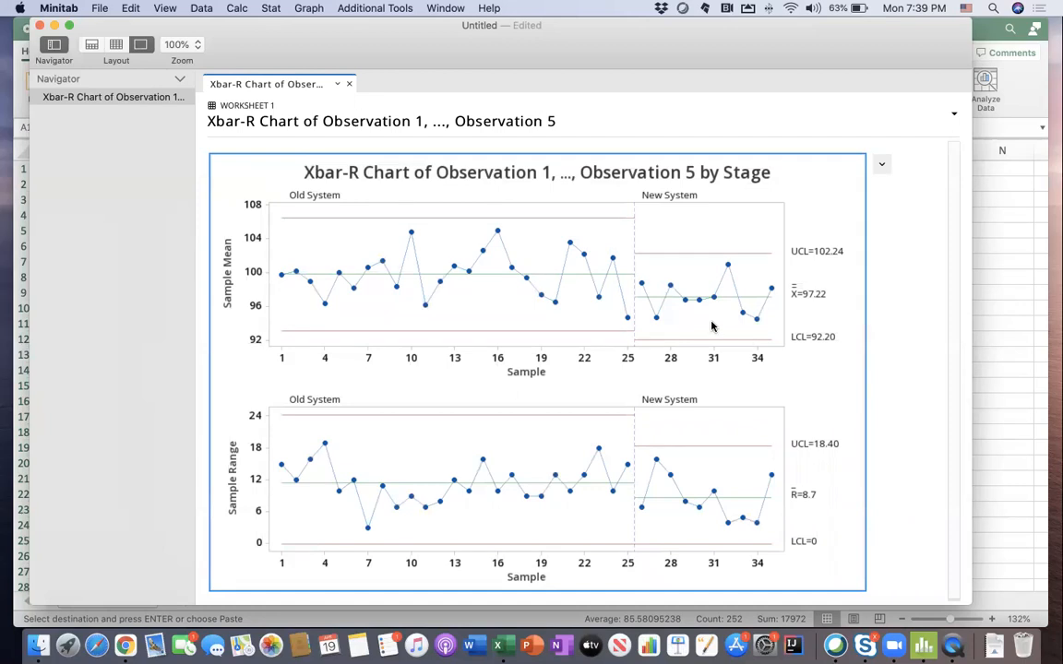
{"action": "mouse_move", "coordinate": [513, 334]}
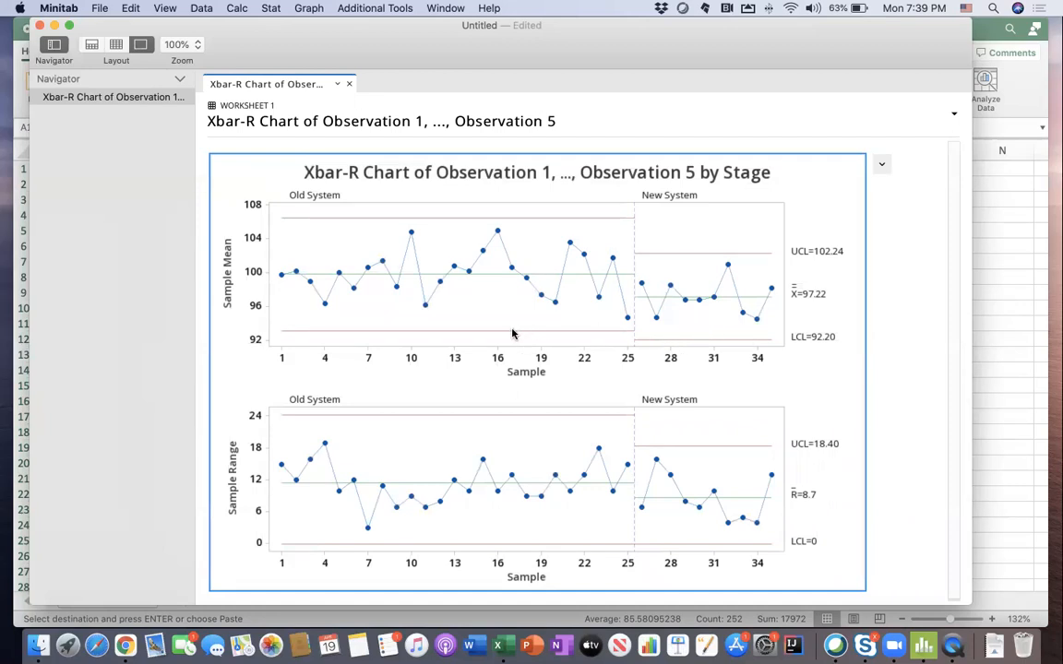
{"action": "mouse_move", "coordinate": [719, 345]}
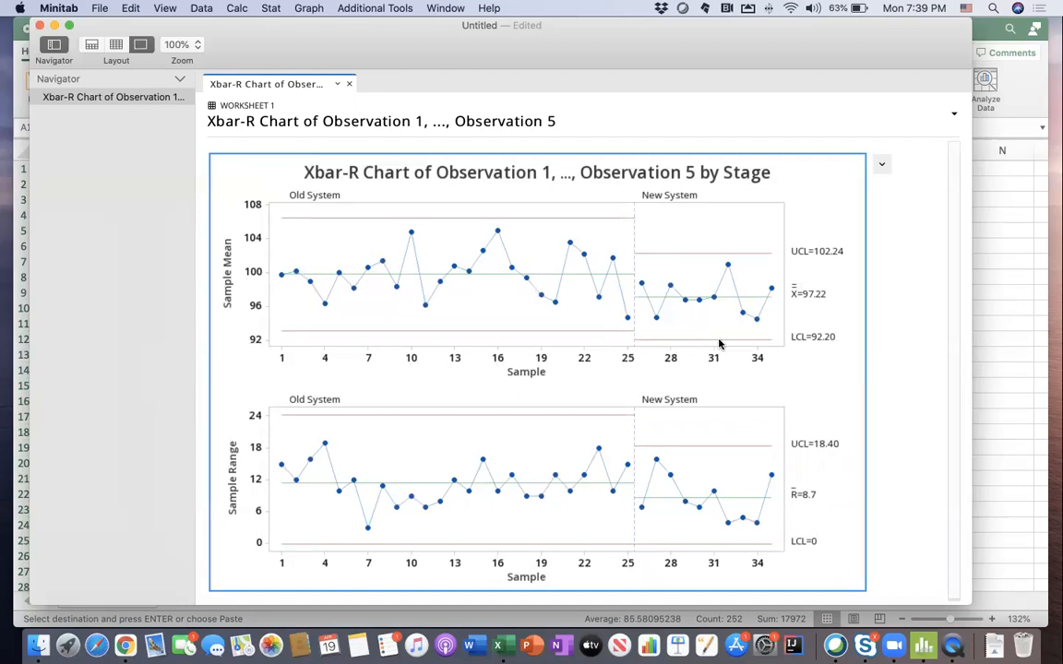
{"action": "mouse_move", "coordinate": [719, 345]}
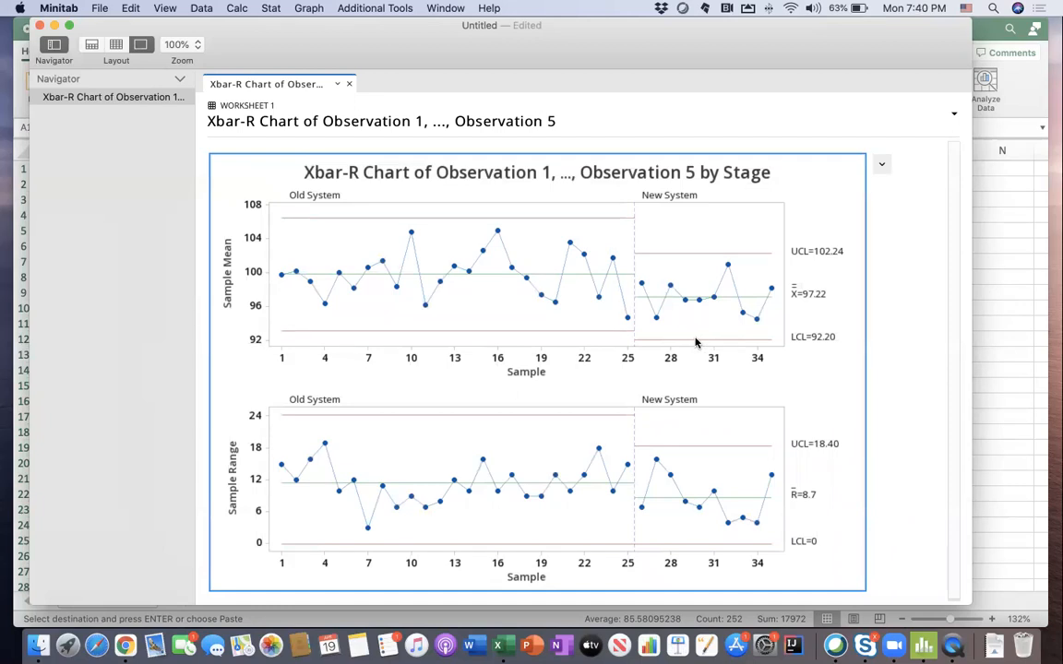
{"action": "mouse_move", "coordinate": [727, 258]}
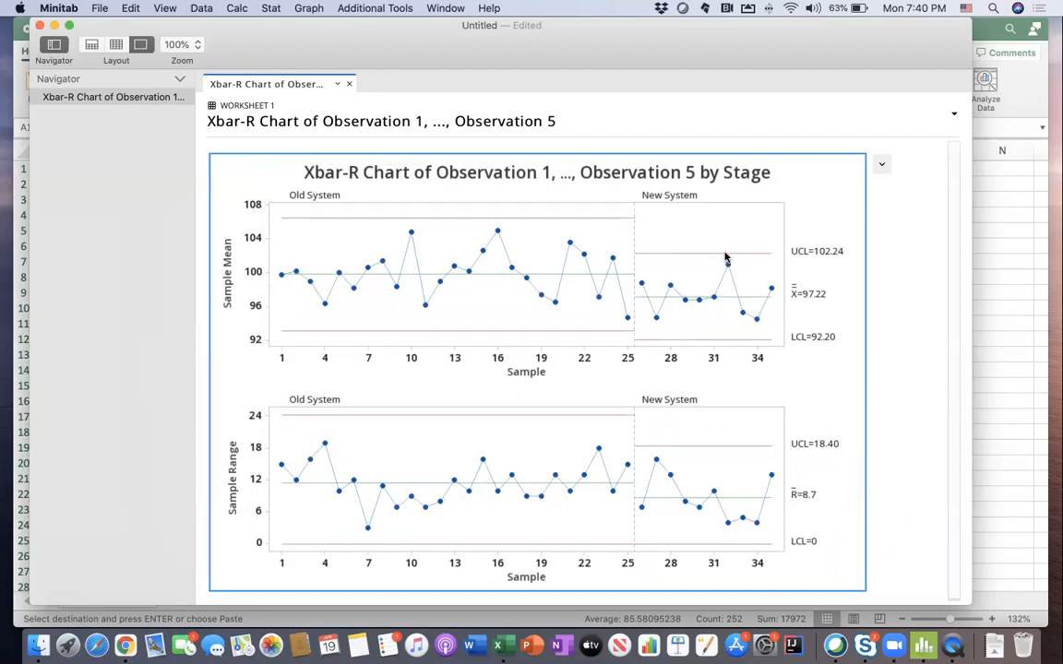
{"action": "mouse_move", "coordinate": [670, 260]}
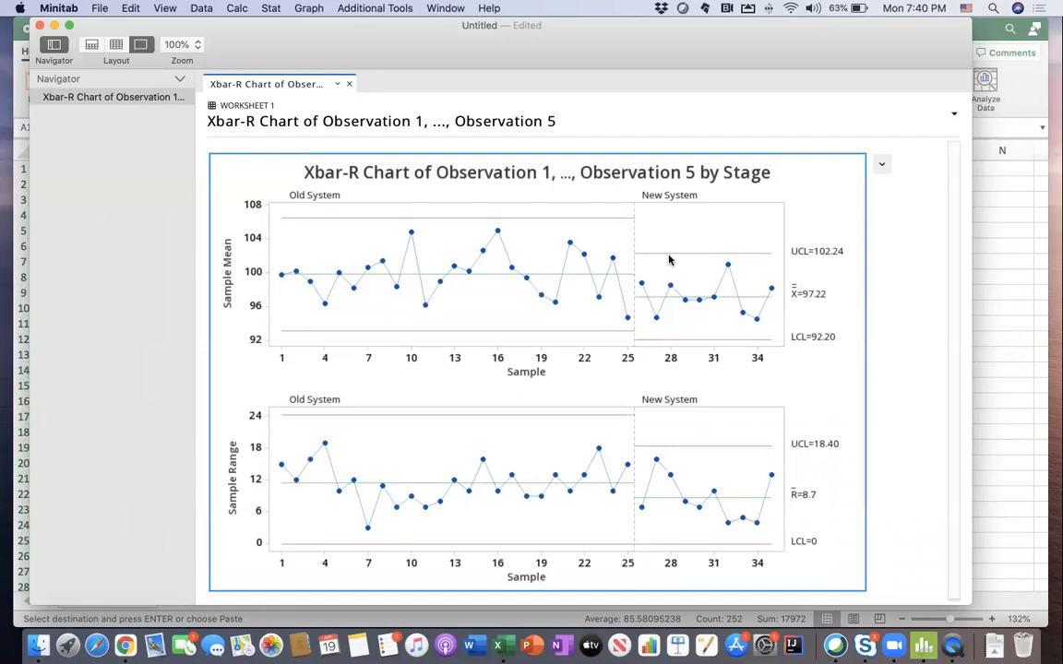
{"action": "mouse_move", "coordinate": [659, 260]}
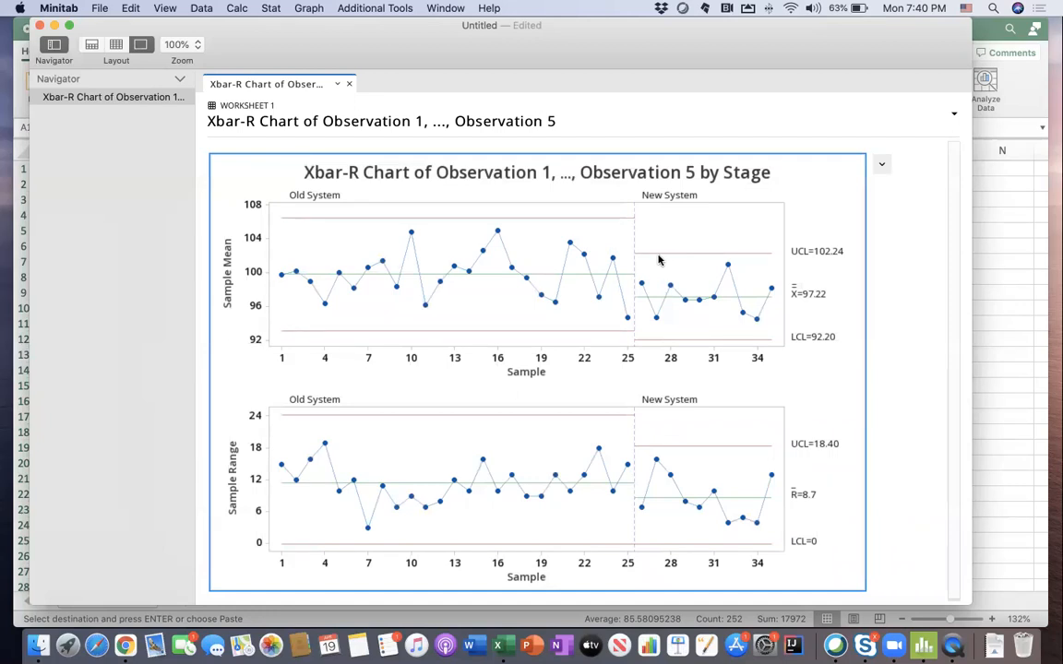
{"action": "mouse_move", "coordinate": [725, 260]}
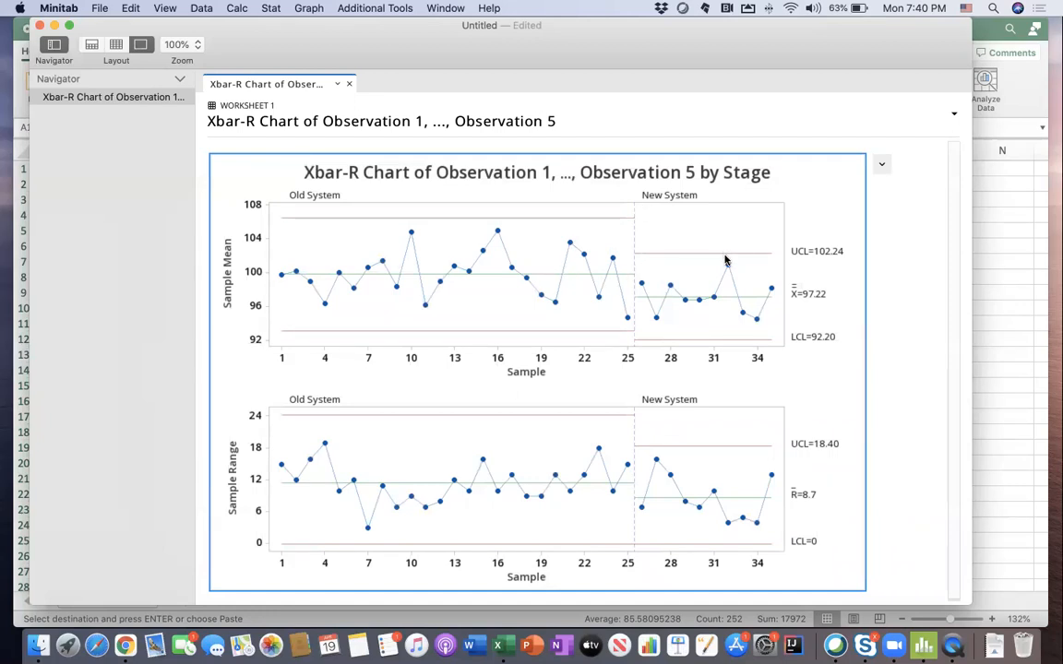
{"action": "mouse_move", "coordinate": [579, 244]}
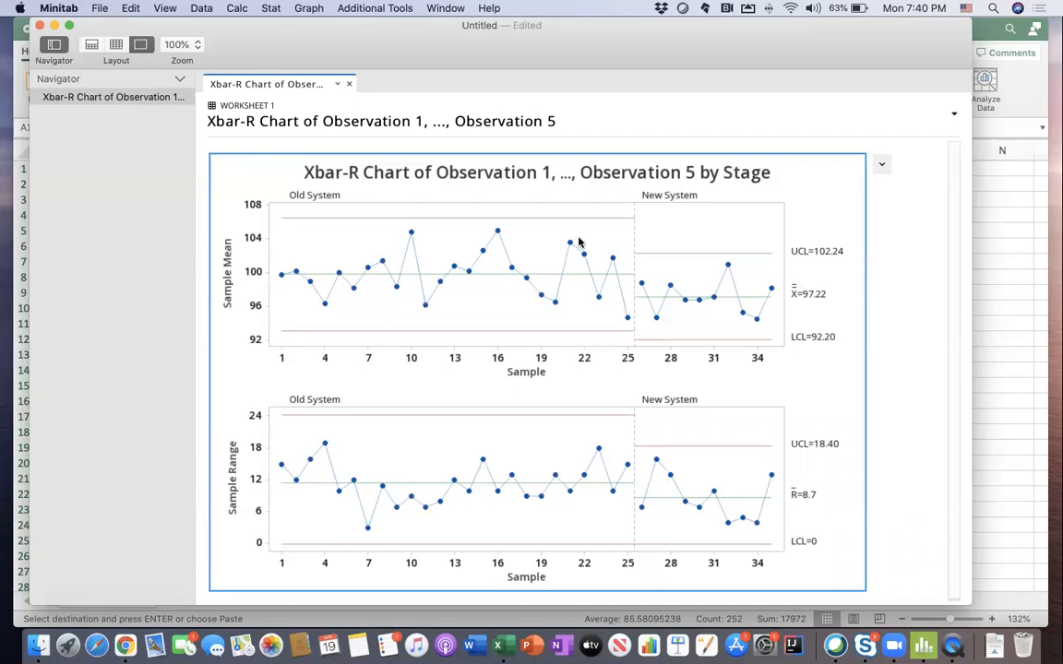
{"action": "mouse_move", "coordinate": [565, 256]}
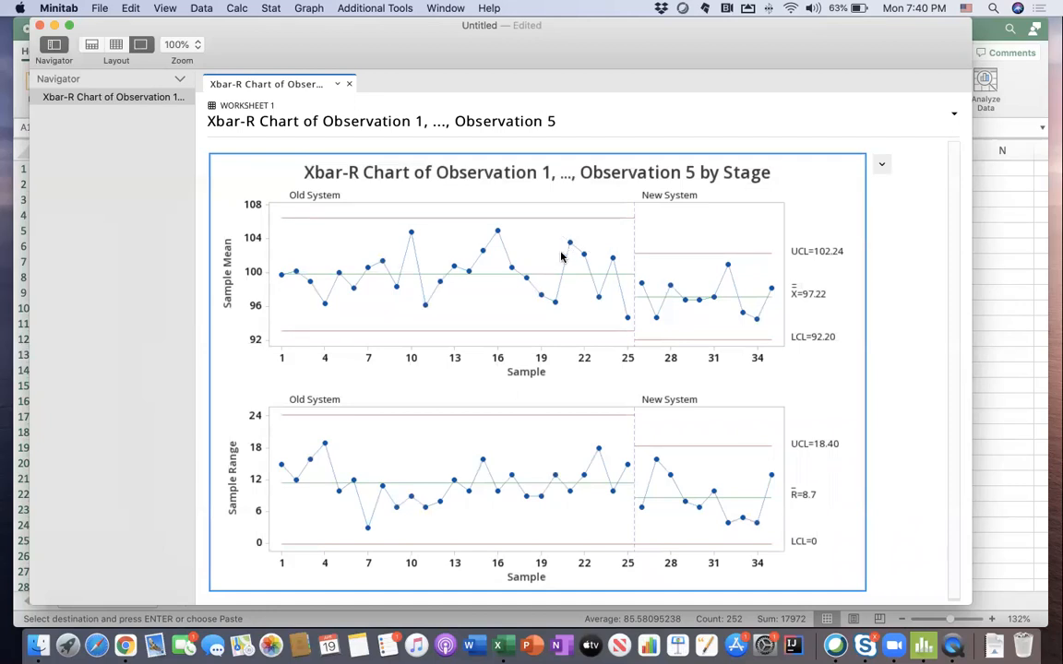
{"action": "mouse_move", "coordinate": [521, 227]}
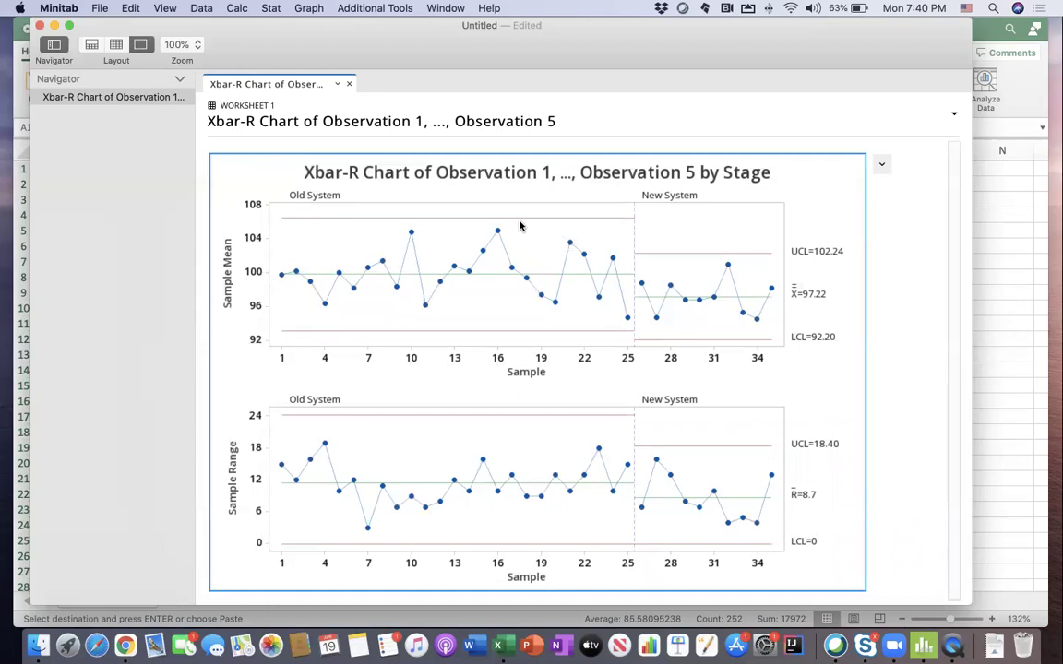
{"action": "mouse_move", "coordinate": [644, 299]}
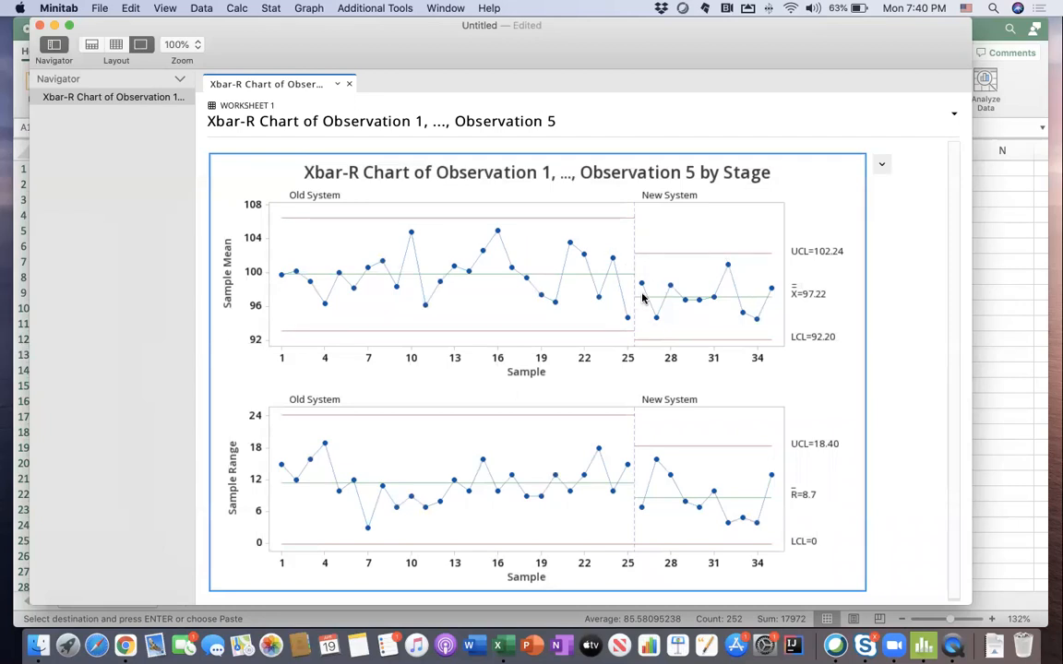
{"action": "mouse_move", "coordinate": [647, 298]}
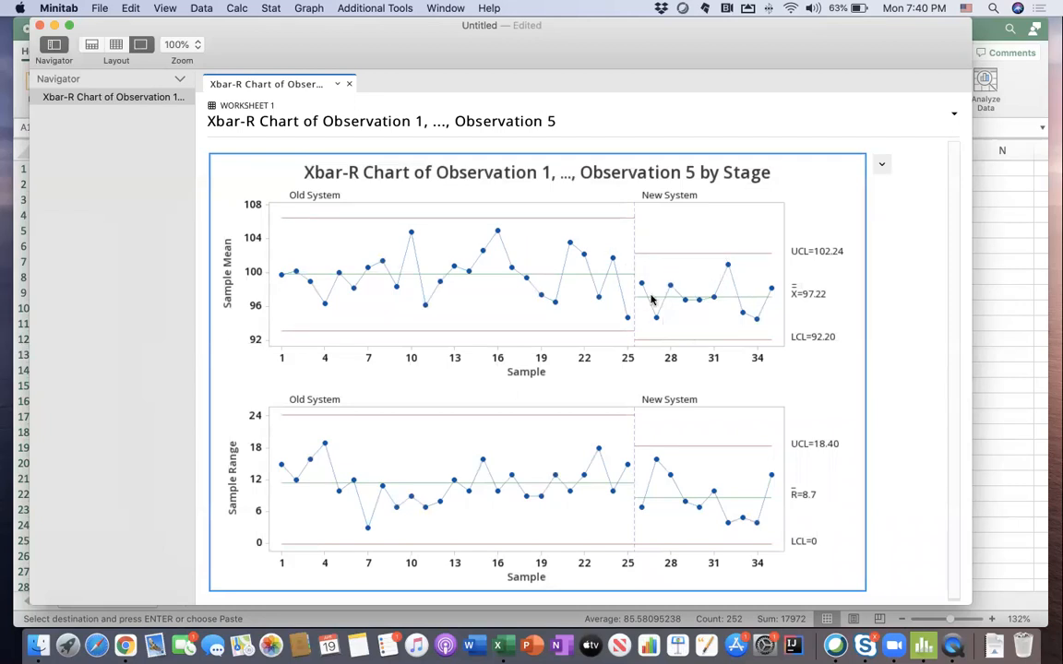
{"action": "mouse_move", "coordinate": [666, 286]}
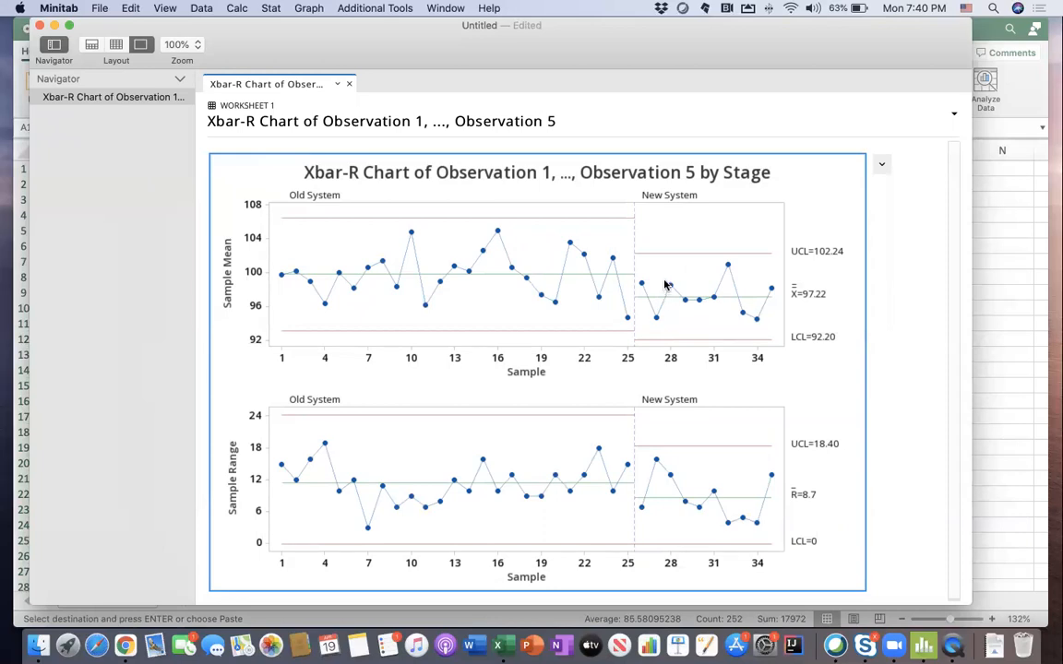
{"action": "mouse_move", "coordinate": [655, 281]}
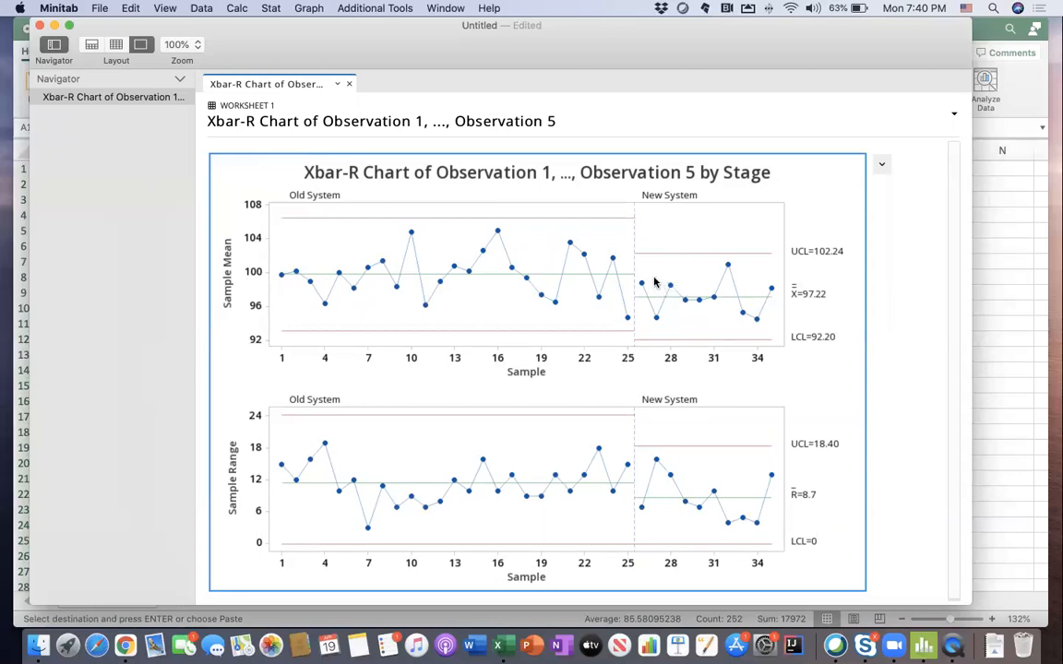
{"action": "mouse_move", "coordinate": [725, 273]}
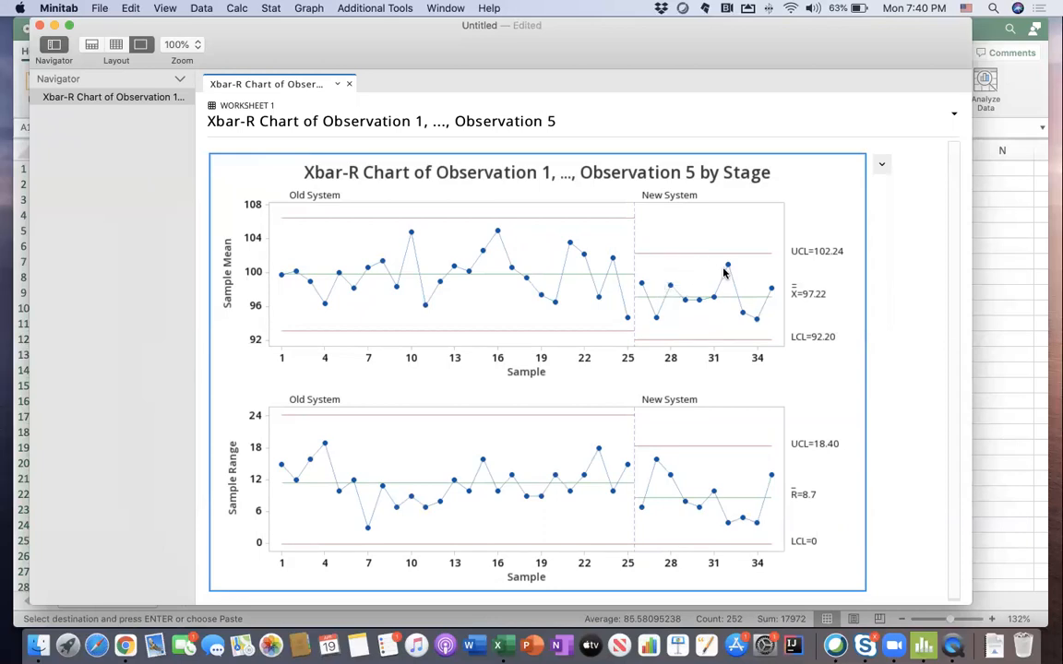
{"action": "mouse_move", "coordinate": [745, 281]}
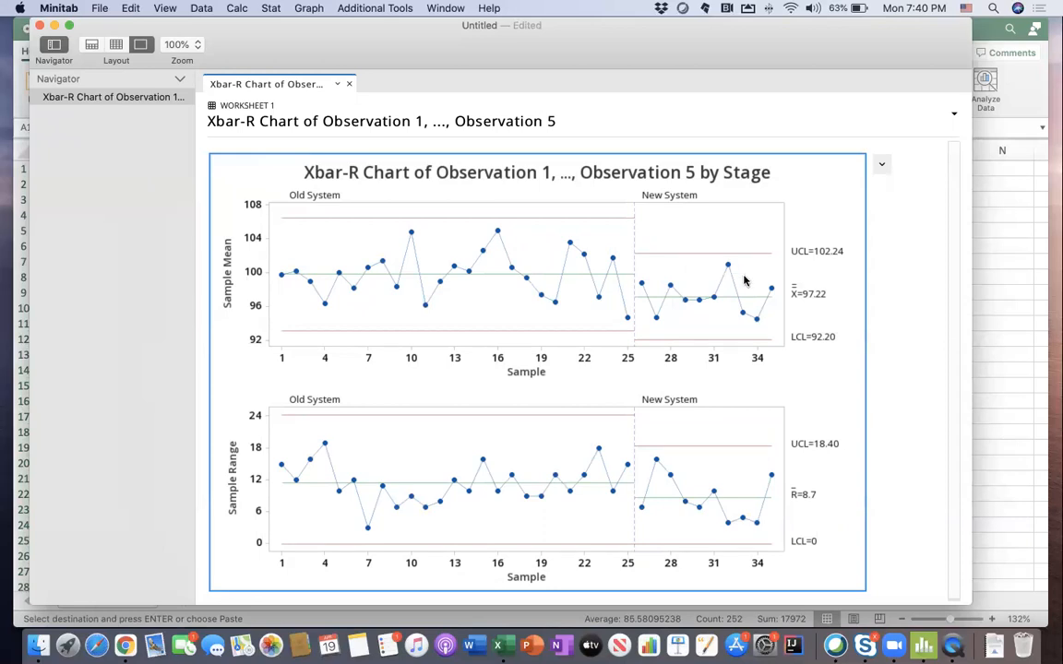
{"action": "mouse_move", "coordinate": [674, 259]}
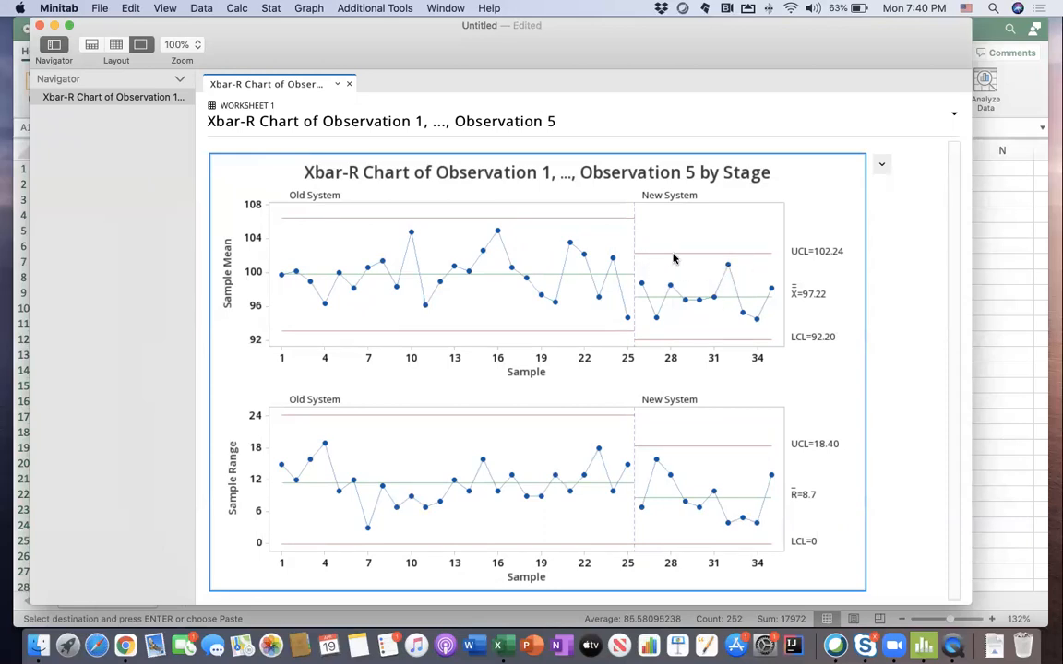
{"action": "mouse_move", "coordinate": [778, 340]}
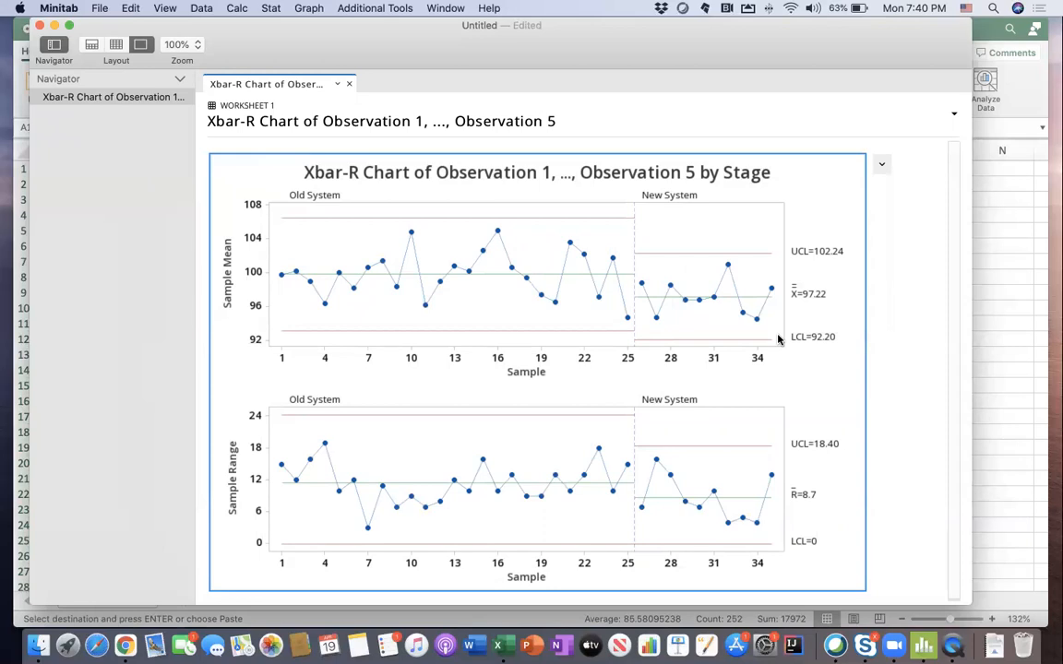
{"action": "mouse_move", "coordinate": [661, 310]}
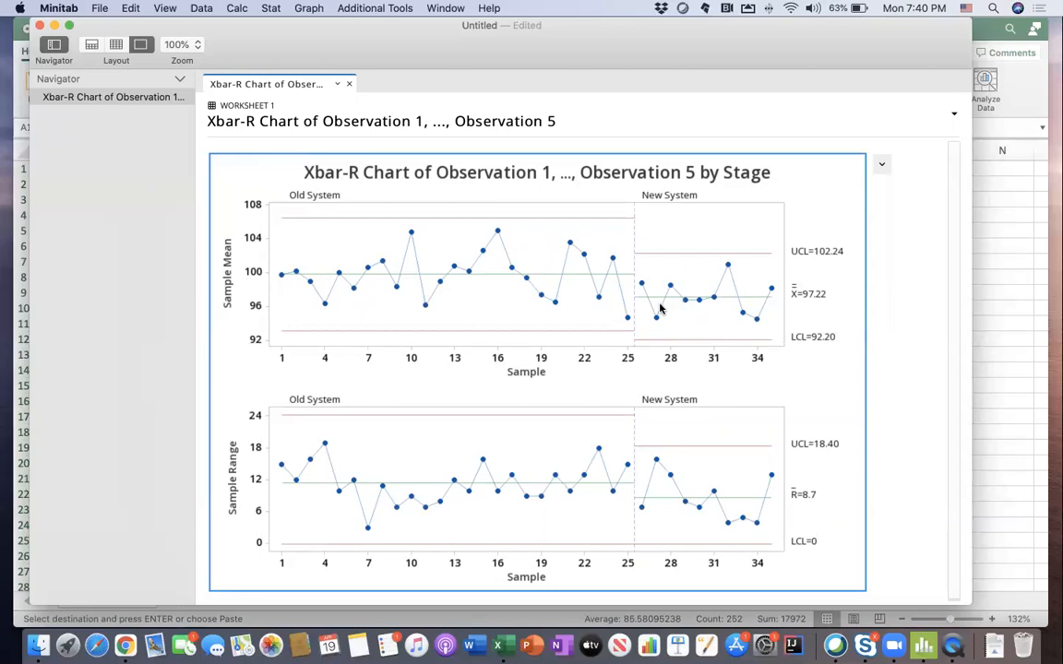
{"action": "mouse_move", "coordinate": [723, 297]}
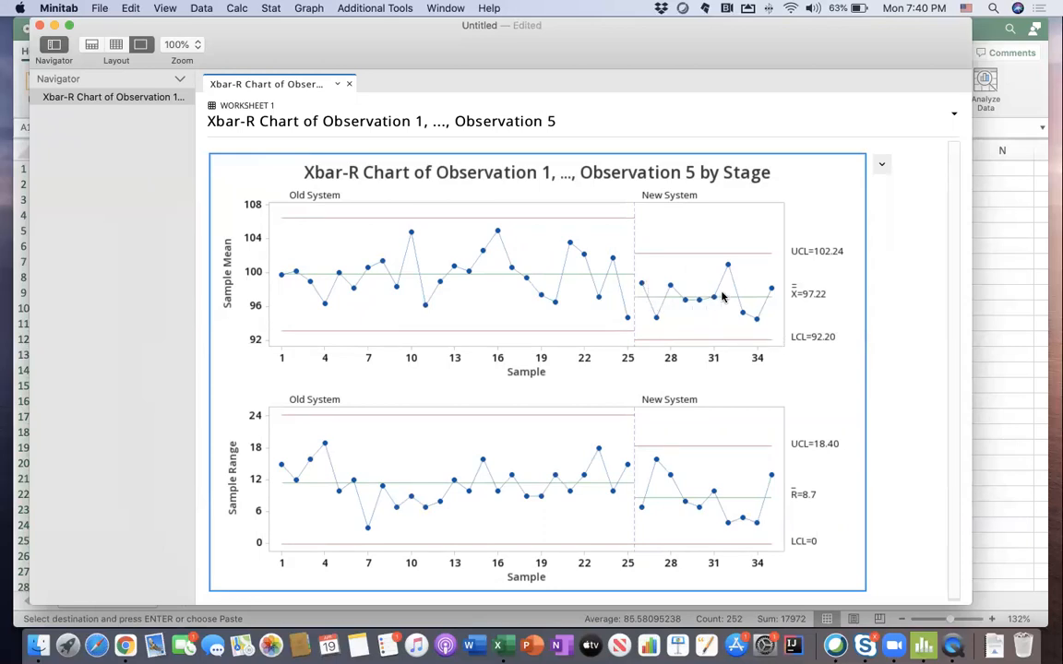
{"action": "mouse_move", "coordinate": [635, 310]}
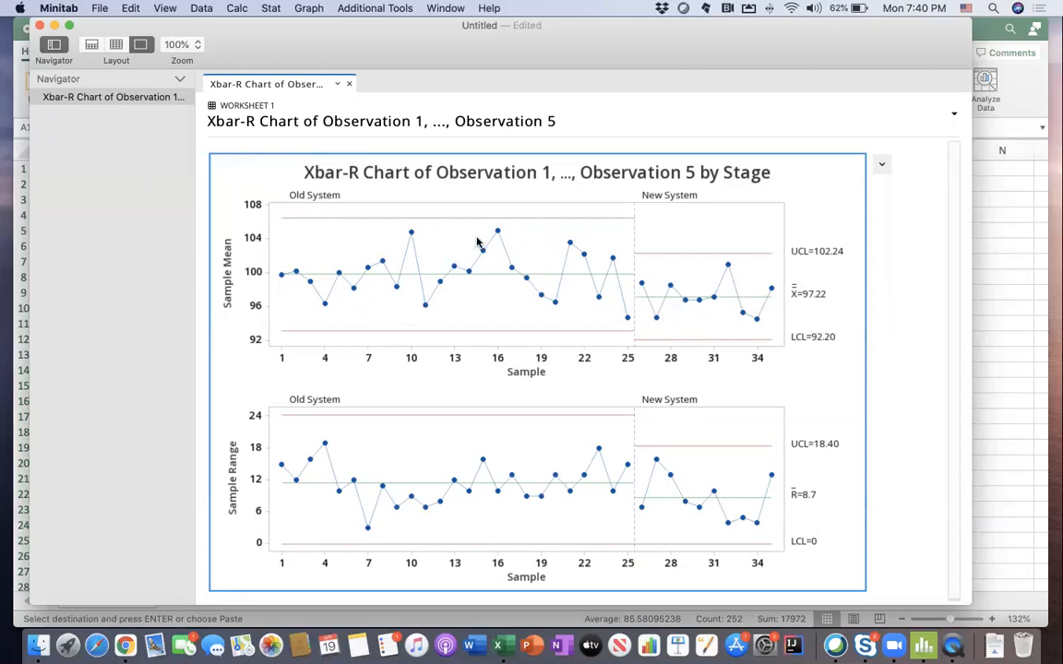
{"action": "mouse_move", "coordinate": [579, 487]}
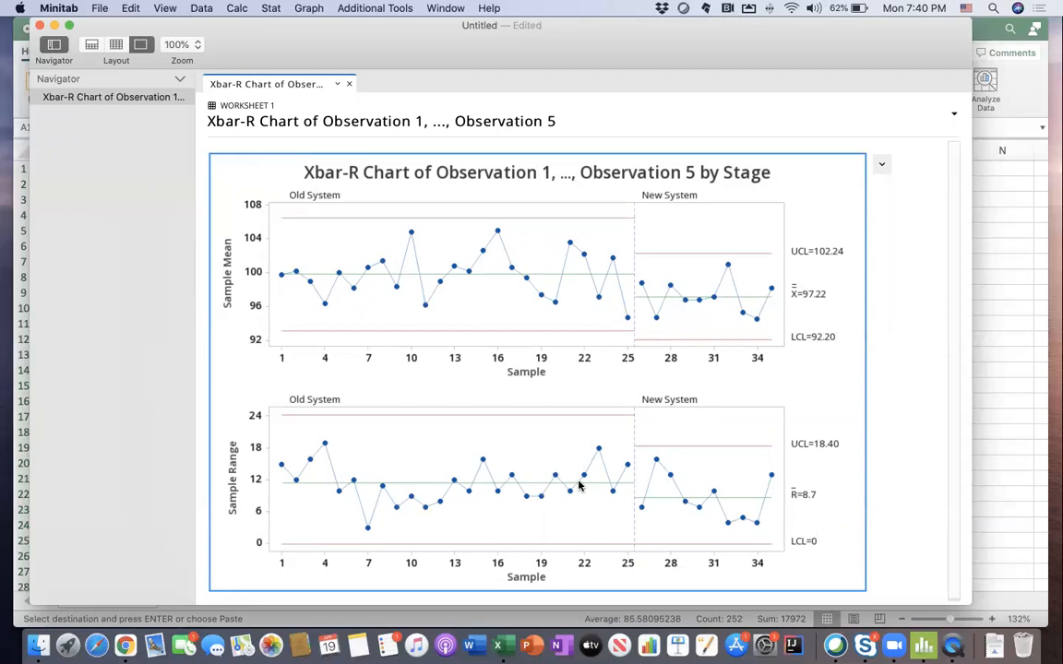
{"action": "mouse_move", "coordinate": [478, 489]}
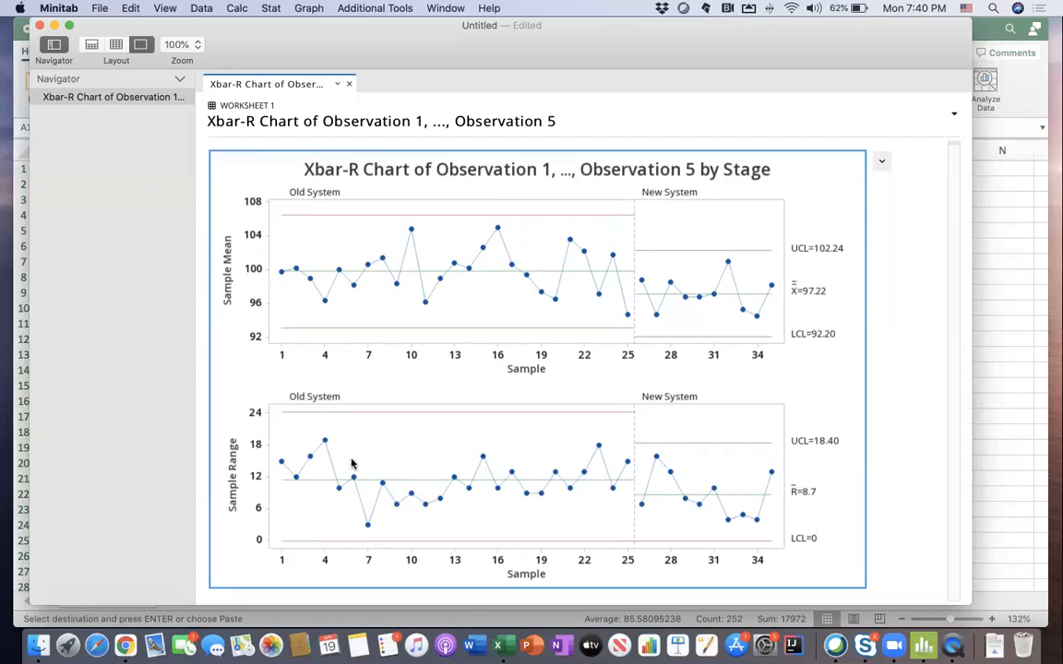
{"action": "mouse_move", "coordinate": [642, 431]}
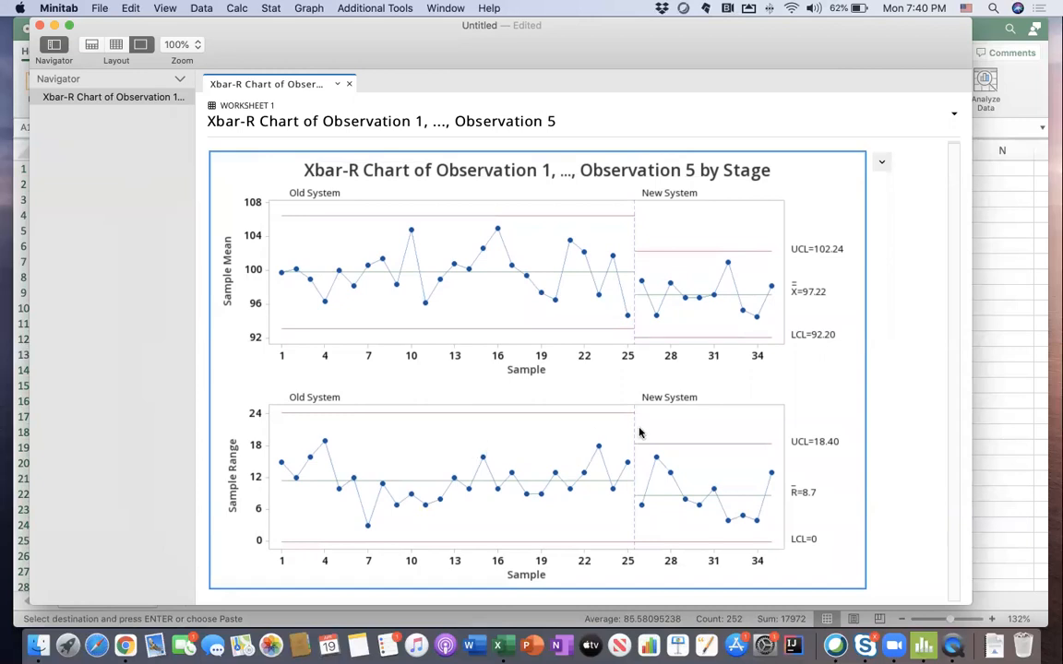
{"action": "mouse_move", "coordinate": [688, 470]}
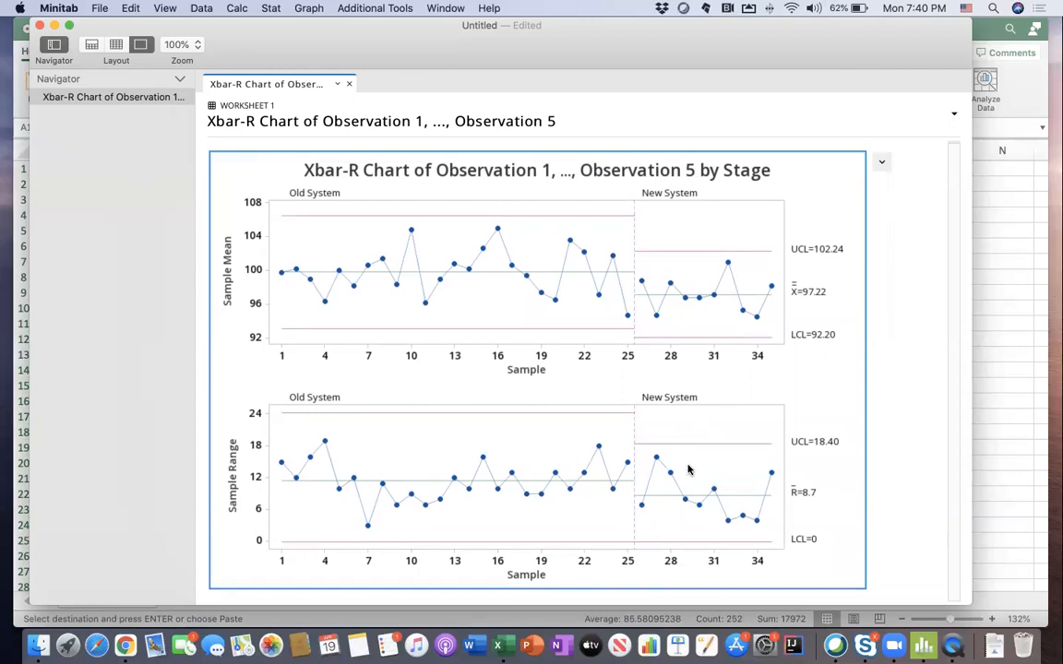
{"action": "mouse_move", "coordinate": [635, 450]}
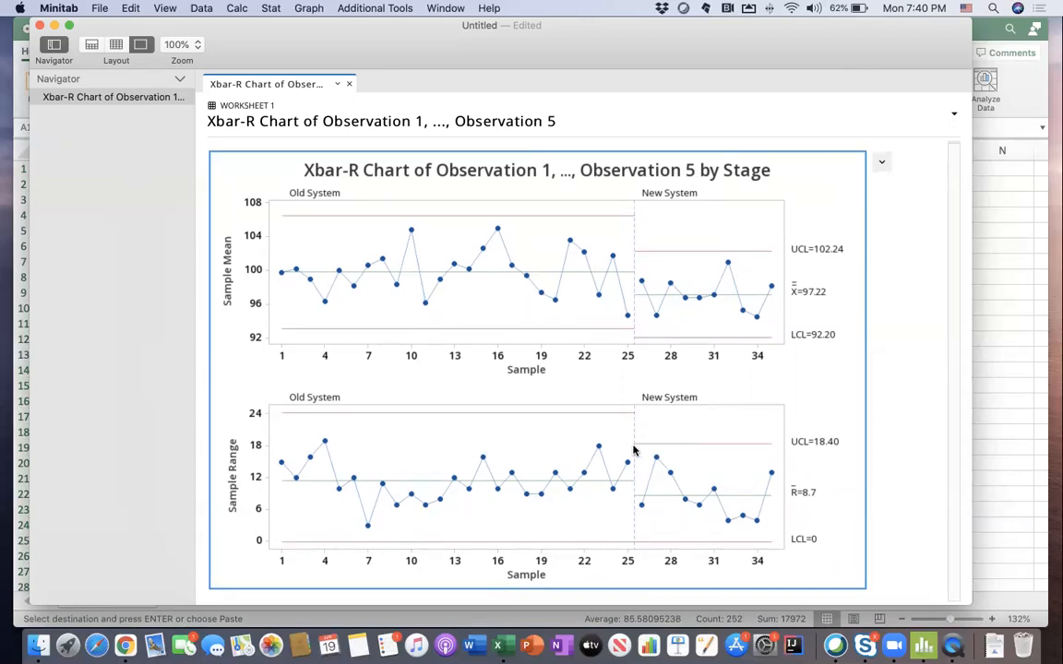
{"action": "mouse_move", "coordinate": [591, 468]}
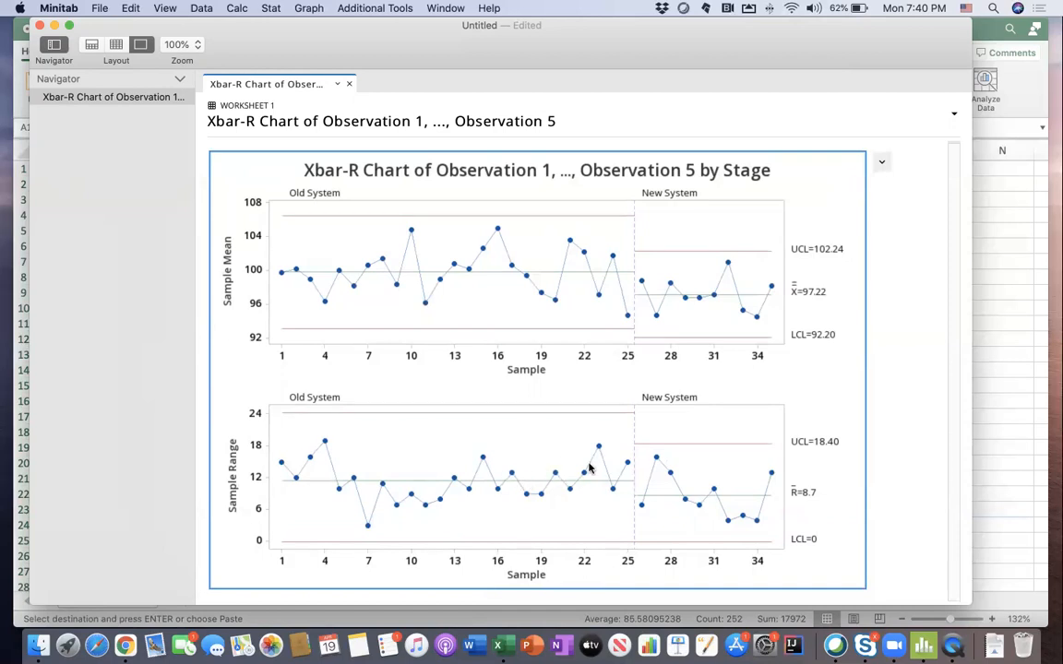
{"action": "mouse_move", "coordinate": [813, 549]}
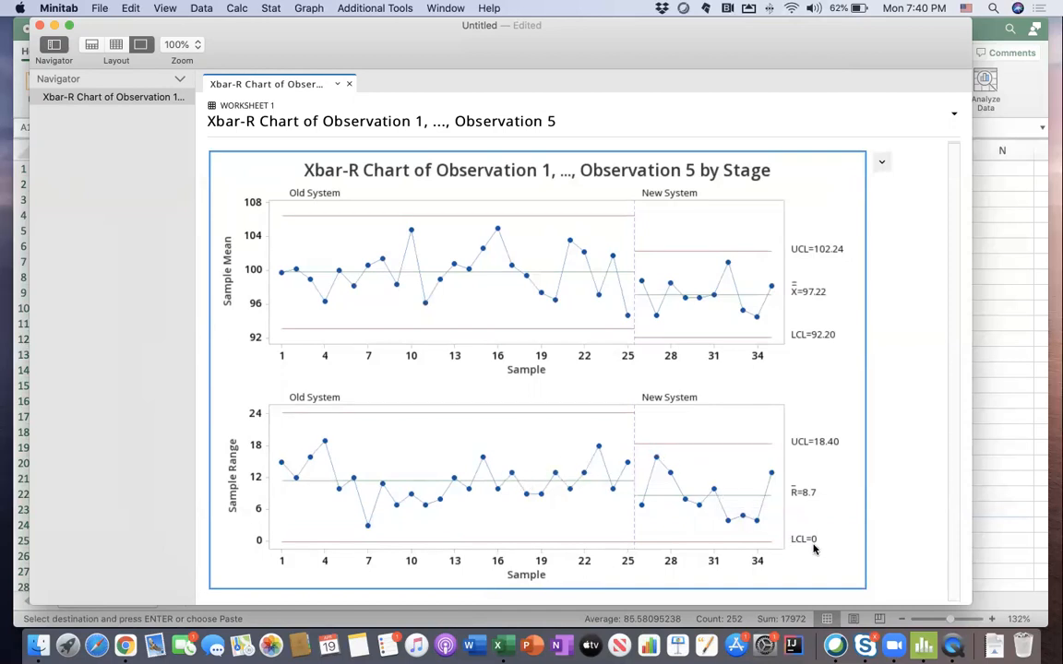
{"action": "mouse_move", "coordinate": [797, 450]}
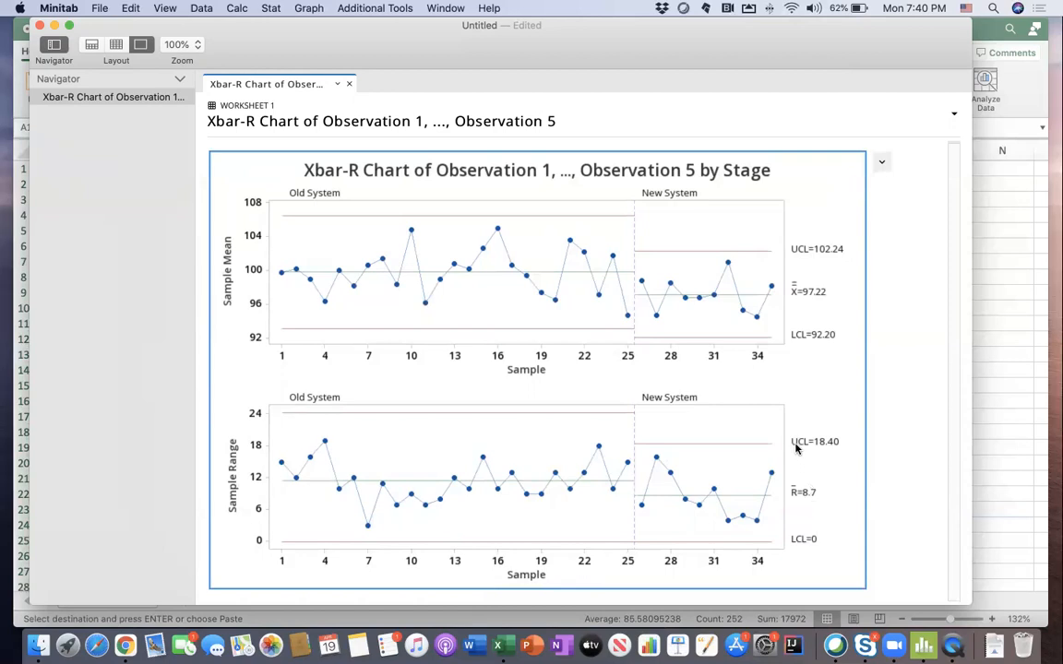
{"action": "mouse_move", "coordinate": [823, 458]}
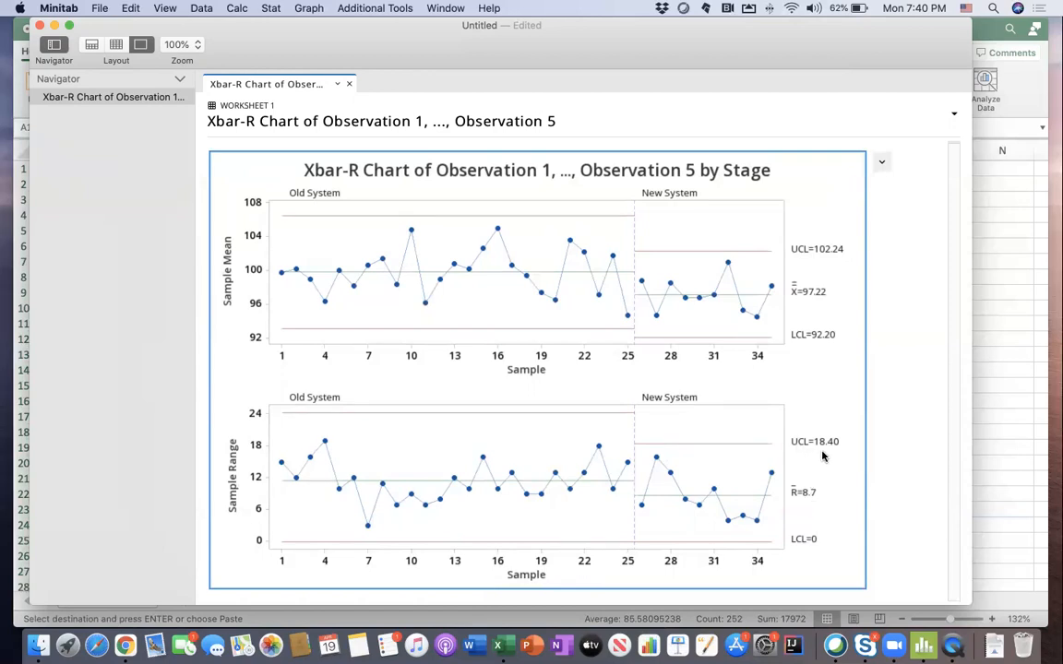
{"action": "mouse_move", "coordinate": [542, 436]}
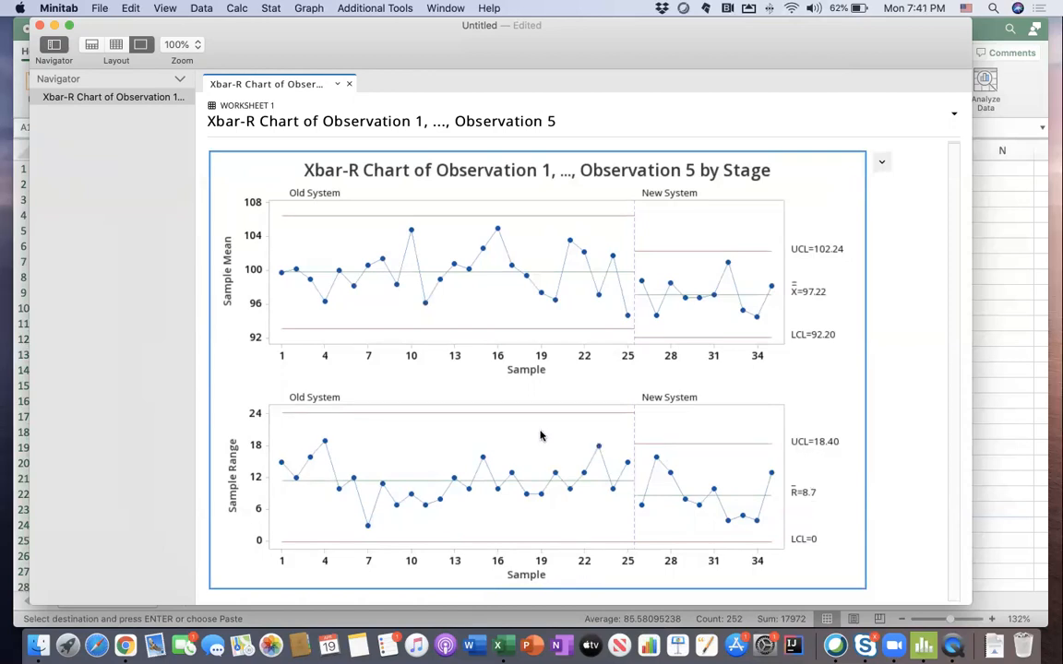
{"action": "mouse_move", "coordinate": [262, 424]}
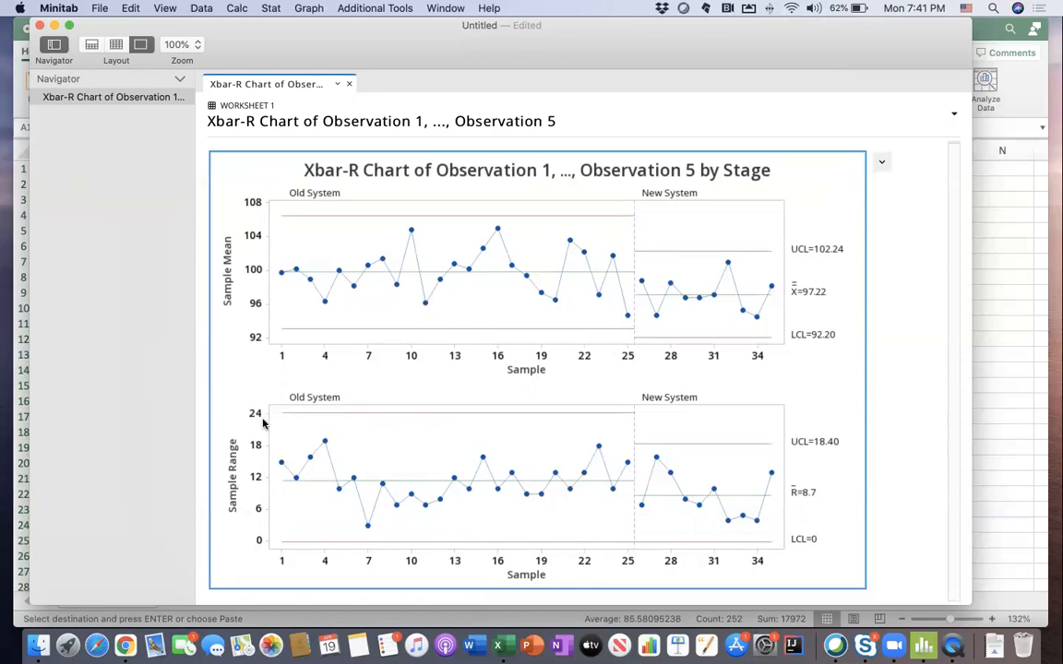
{"action": "mouse_move", "coordinate": [686, 476]}
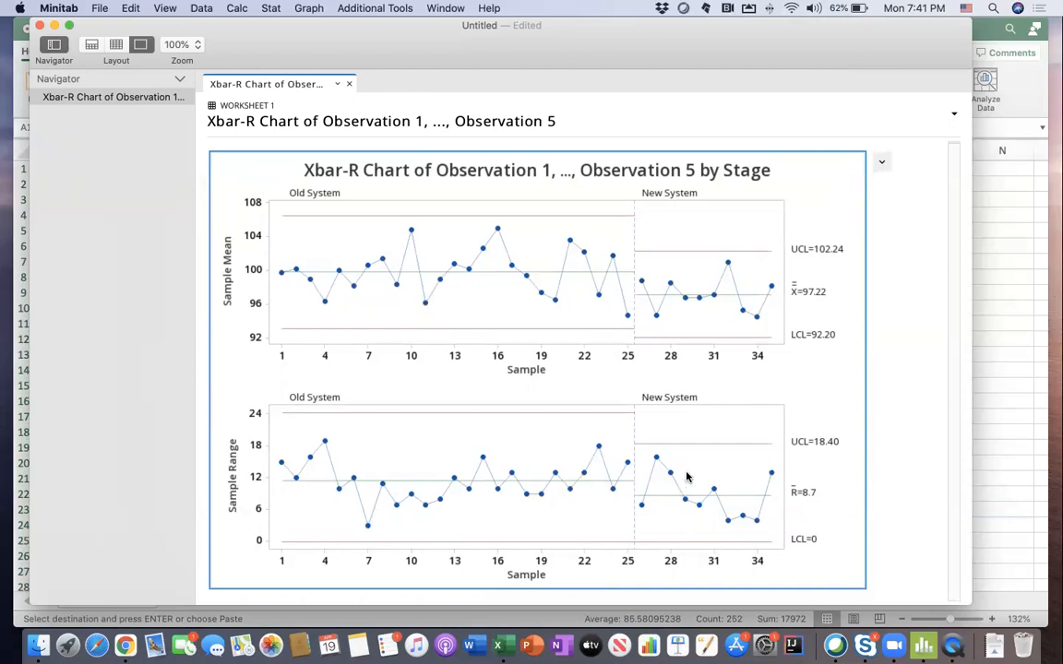
{"action": "mouse_move", "coordinate": [684, 473]}
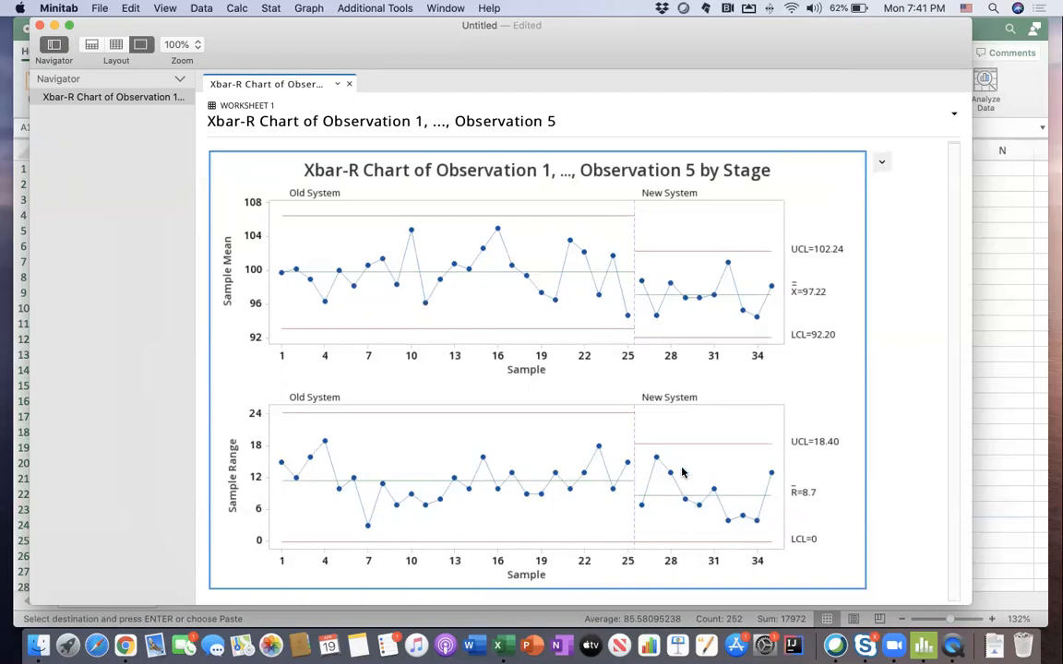
{"action": "mouse_move", "coordinate": [717, 480]}
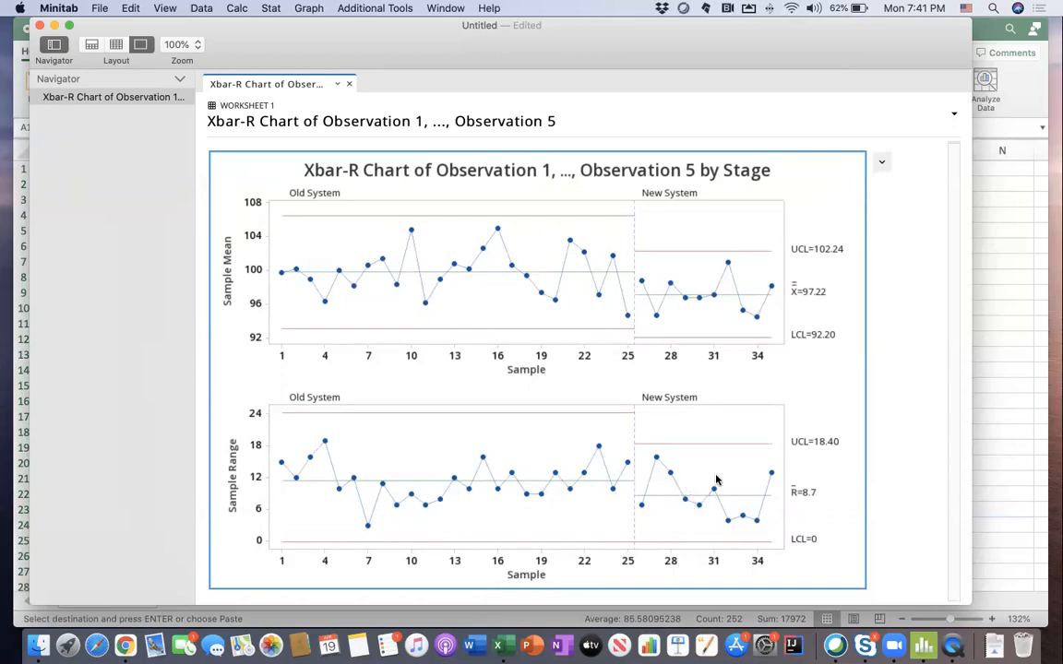
{"action": "mouse_move", "coordinate": [686, 465]}
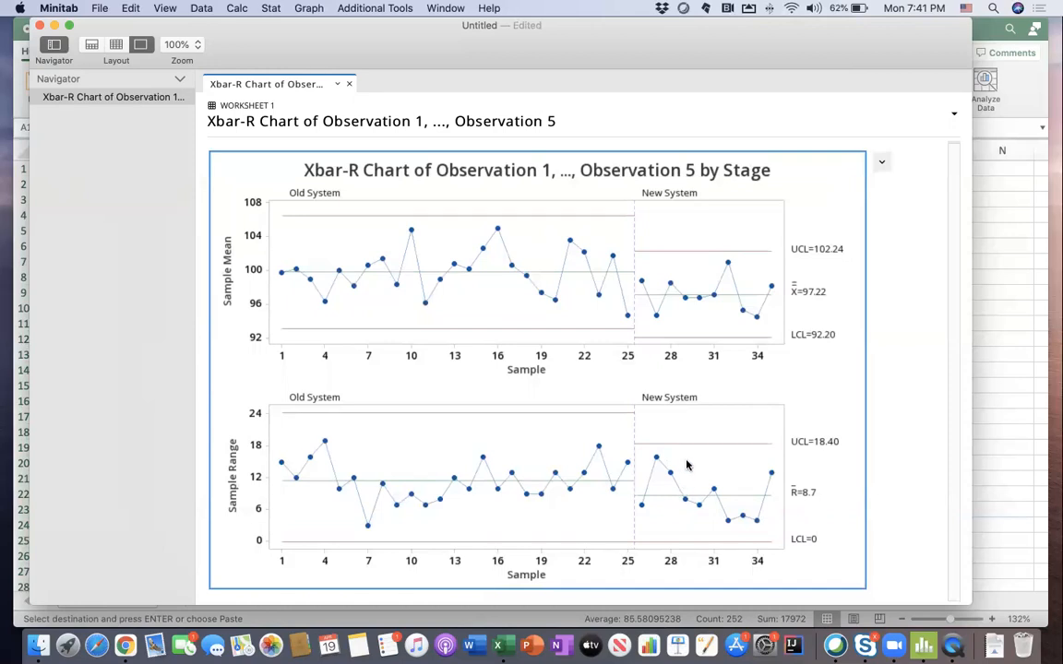
{"action": "mouse_move", "coordinate": [673, 478]}
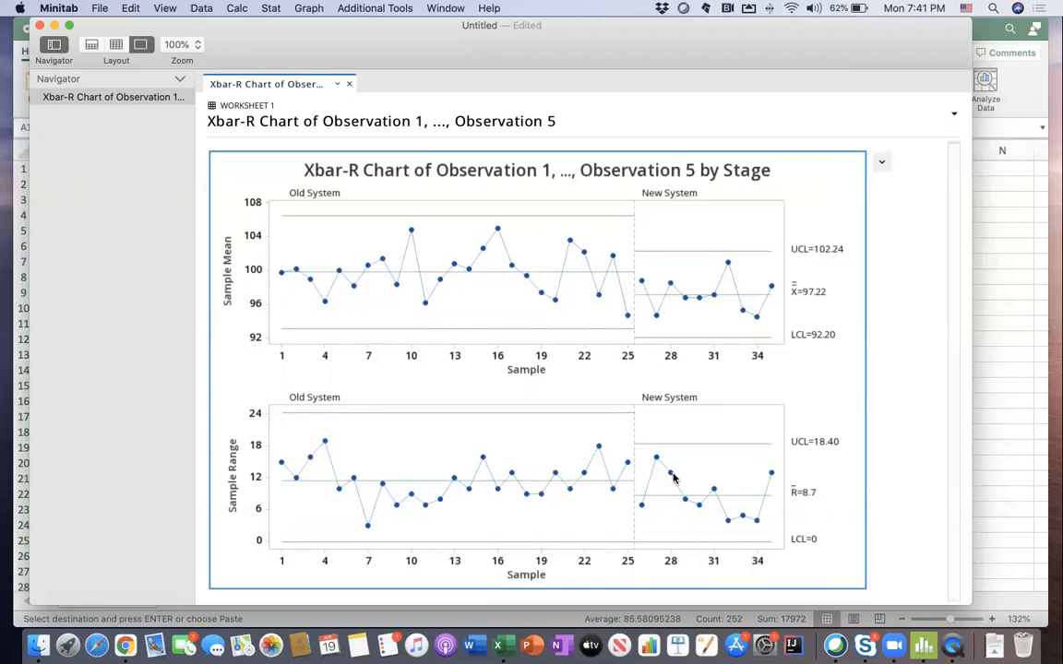
{"action": "mouse_move", "coordinate": [672, 487]}
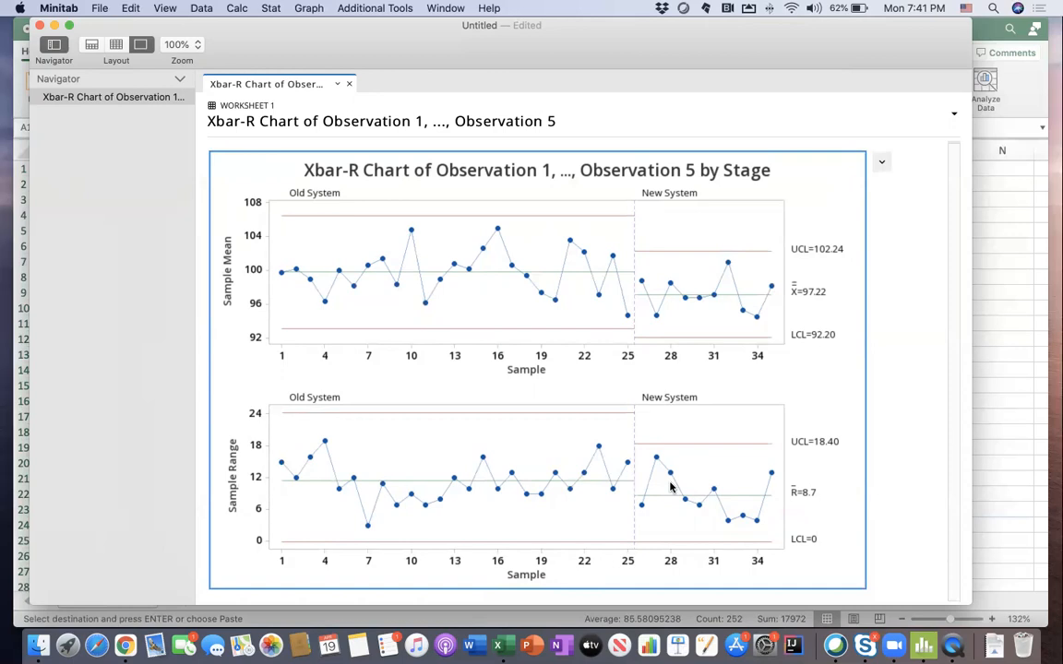
{"action": "mouse_move", "coordinate": [762, 493]}
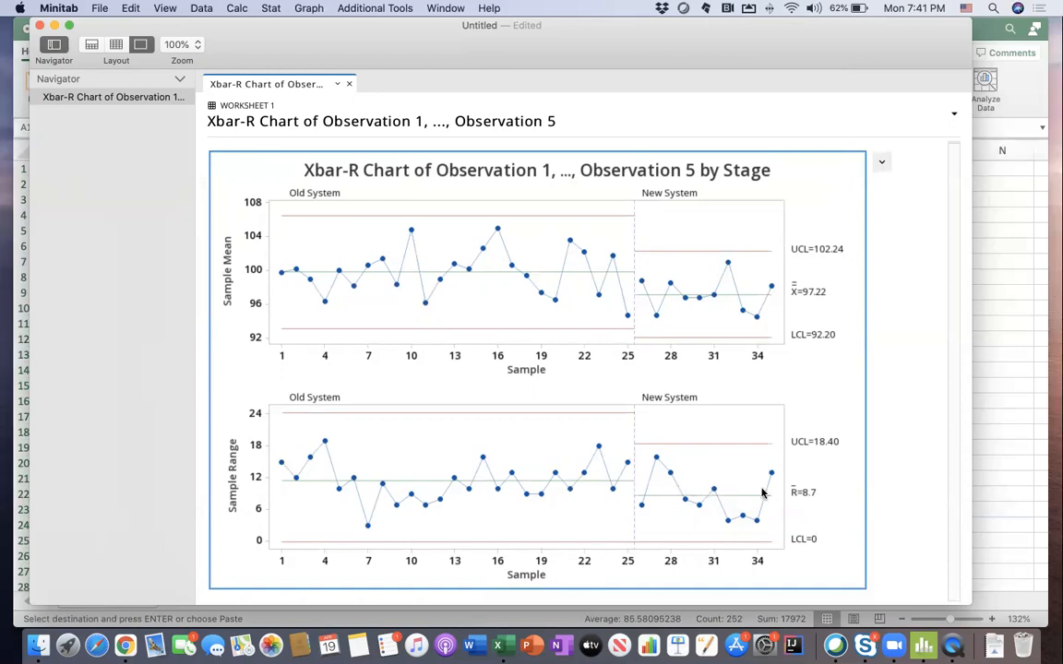
{"action": "mouse_move", "coordinate": [790, 497]}
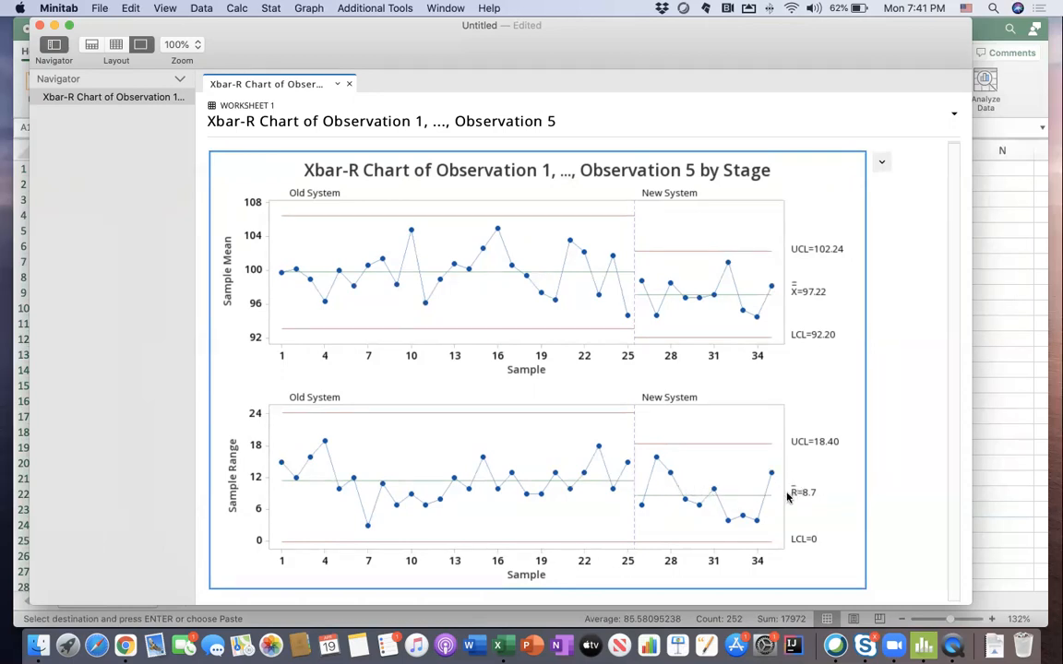
{"action": "mouse_move", "coordinate": [756, 491]}
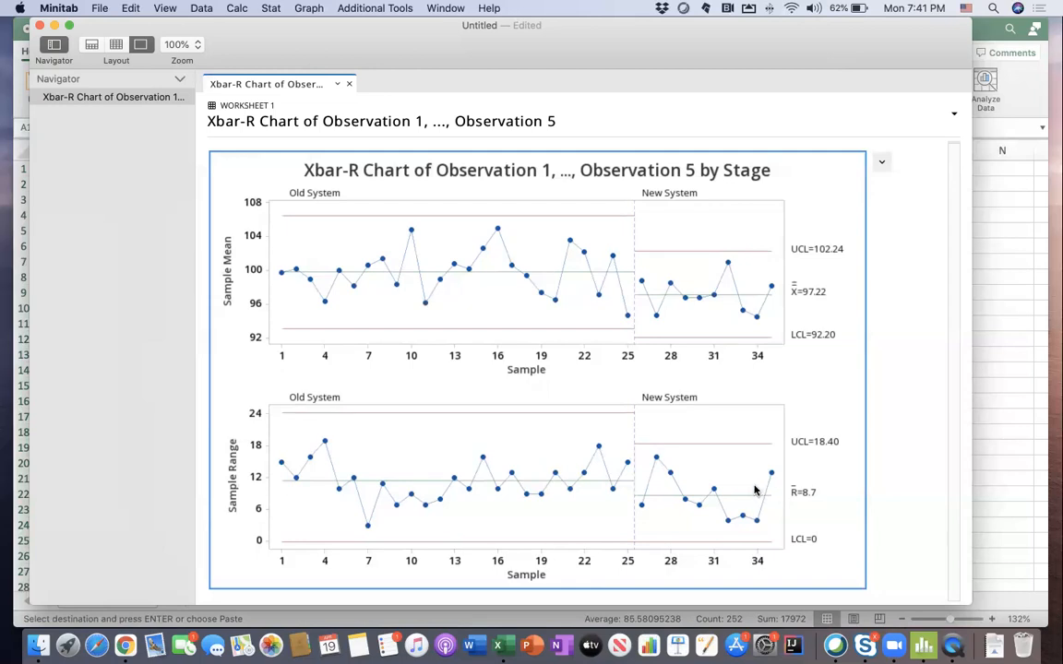
{"action": "mouse_move", "coordinate": [782, 425]}
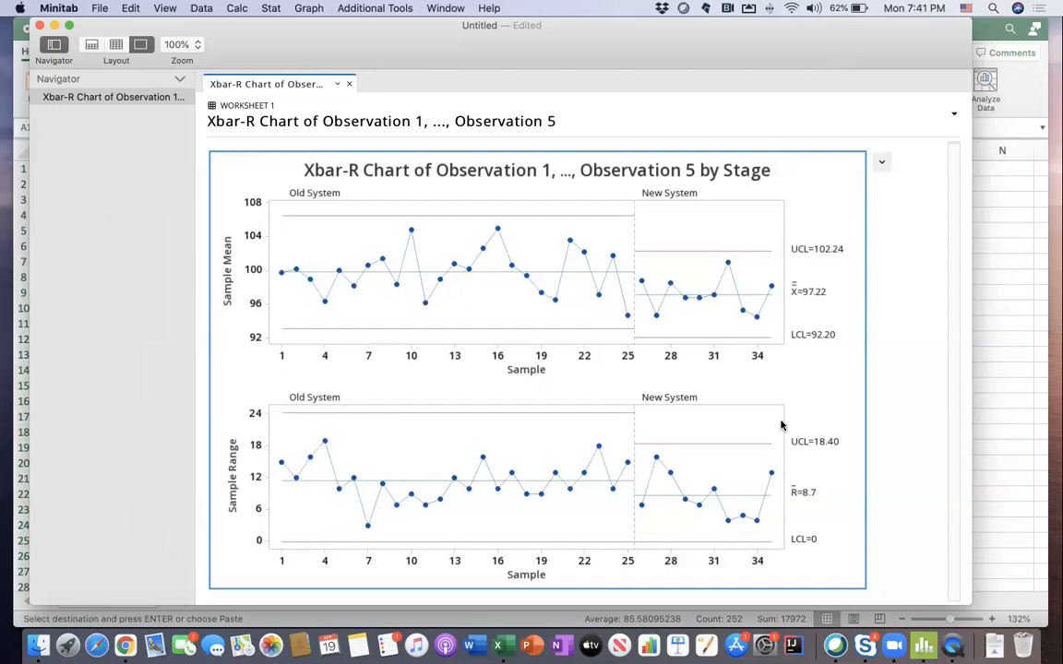
{"action": "mouse_move", "coordinate": [722, 398]}
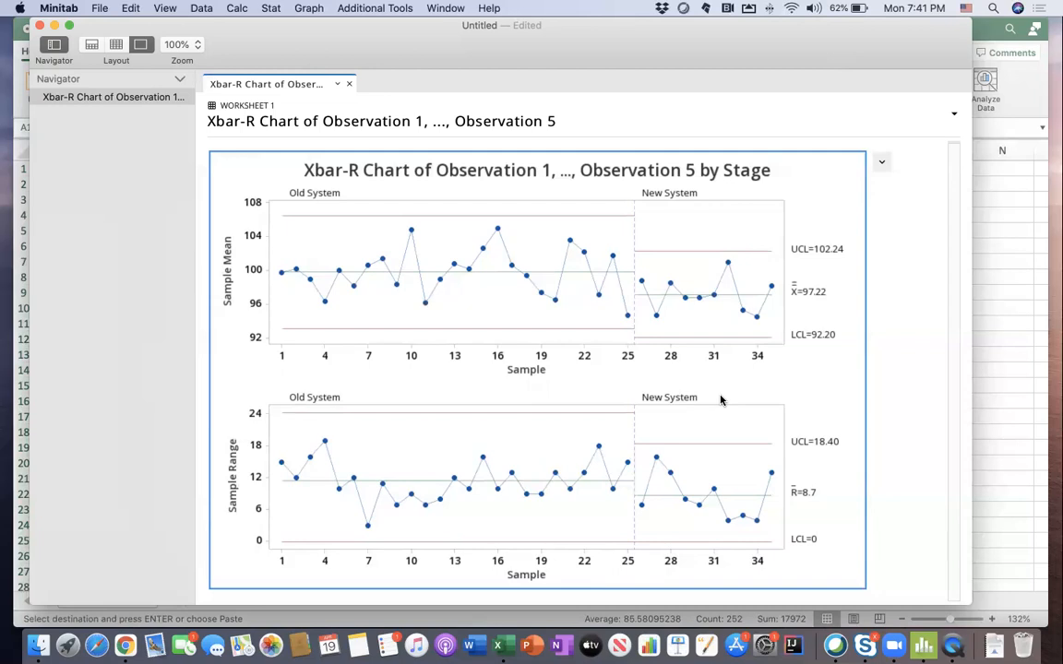
{"action": "mouse_move", "coordinate": [690, 392]}
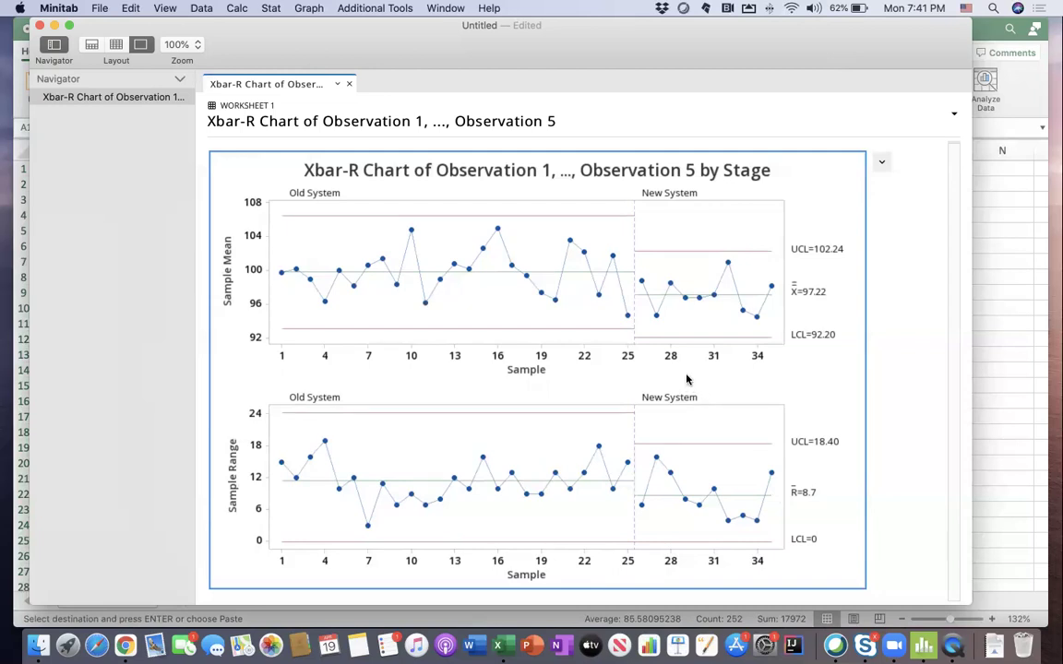
{"action": "mouse_move", "coordinate": [705, 393]}
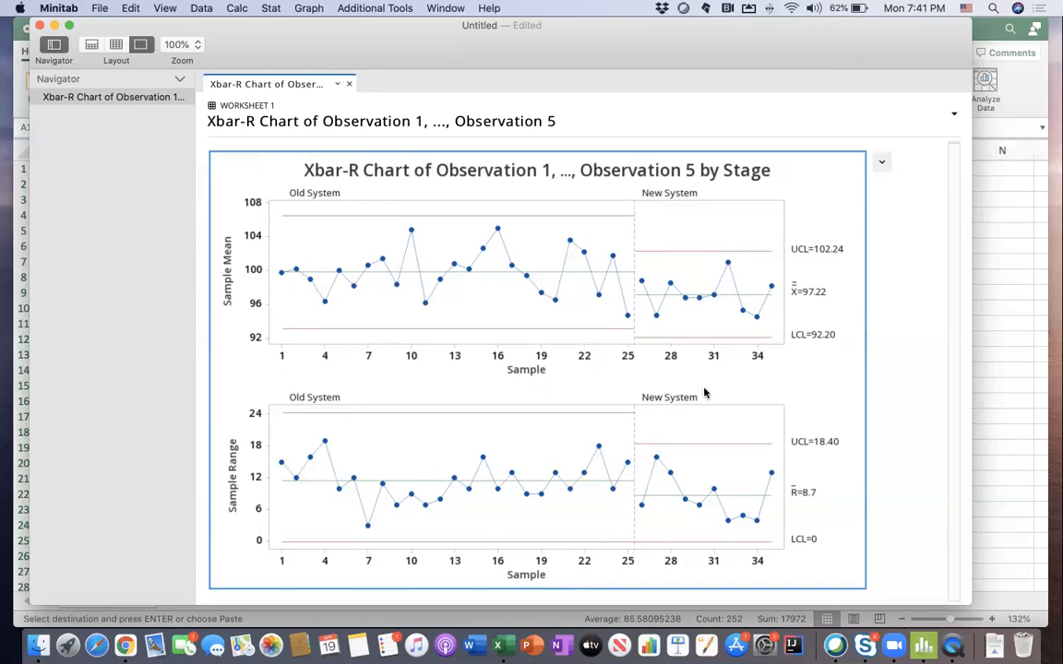
{"action": "mouse_move", "coordinate": [682, 380]}
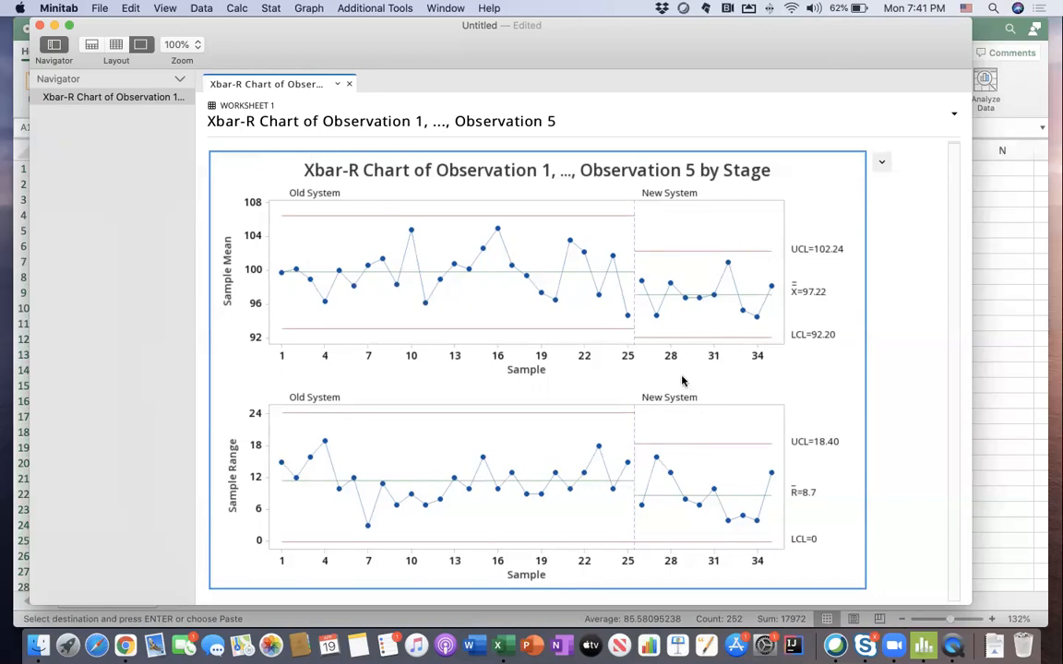
{"action": "mouse_move", "coordinate": [701, 396]}
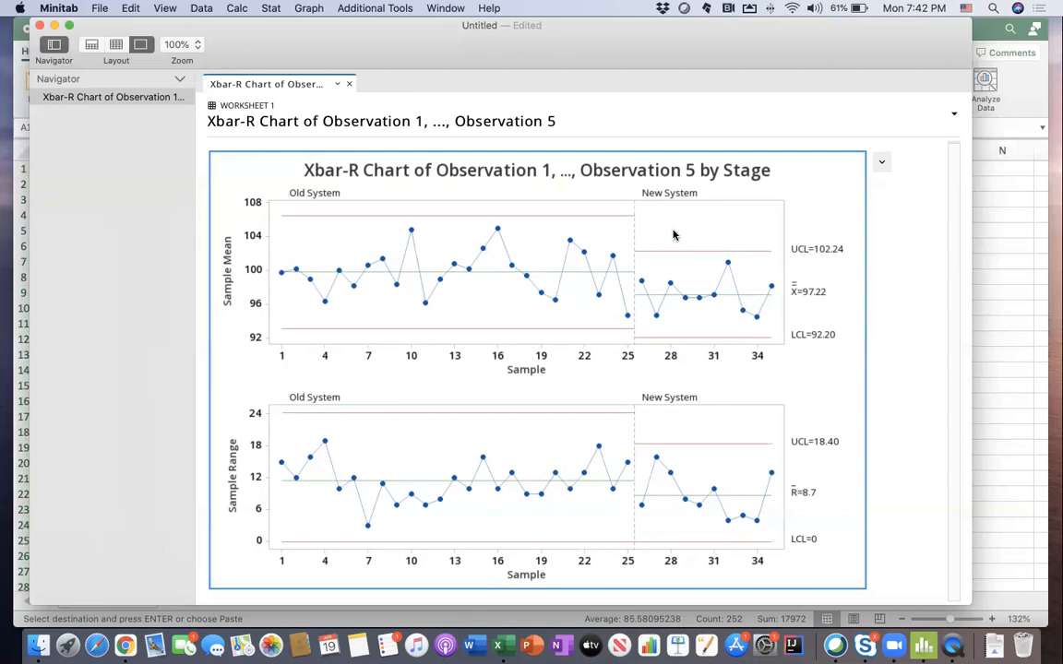
{"action": "mouse_move", "coordinate": [749, 43]}
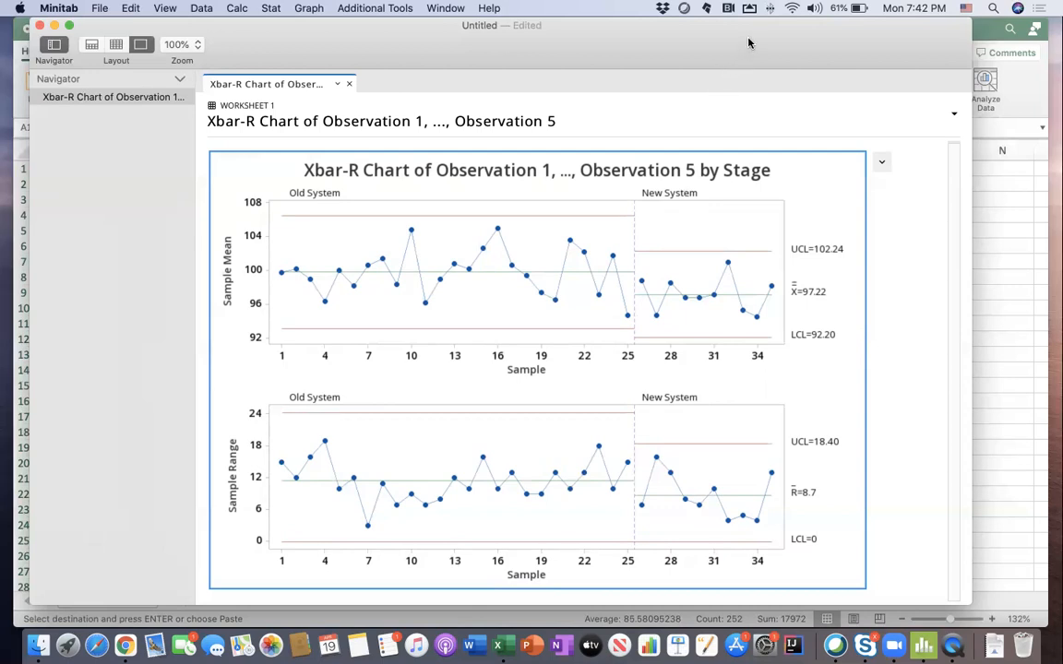